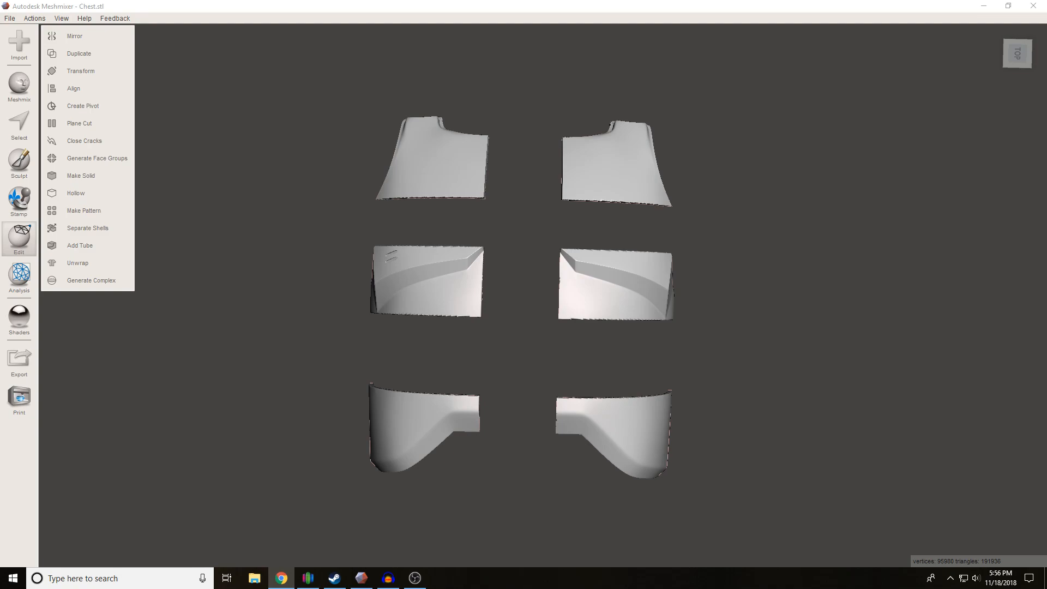
{"action": "mouse_move", "coordinate": [437, 378]}
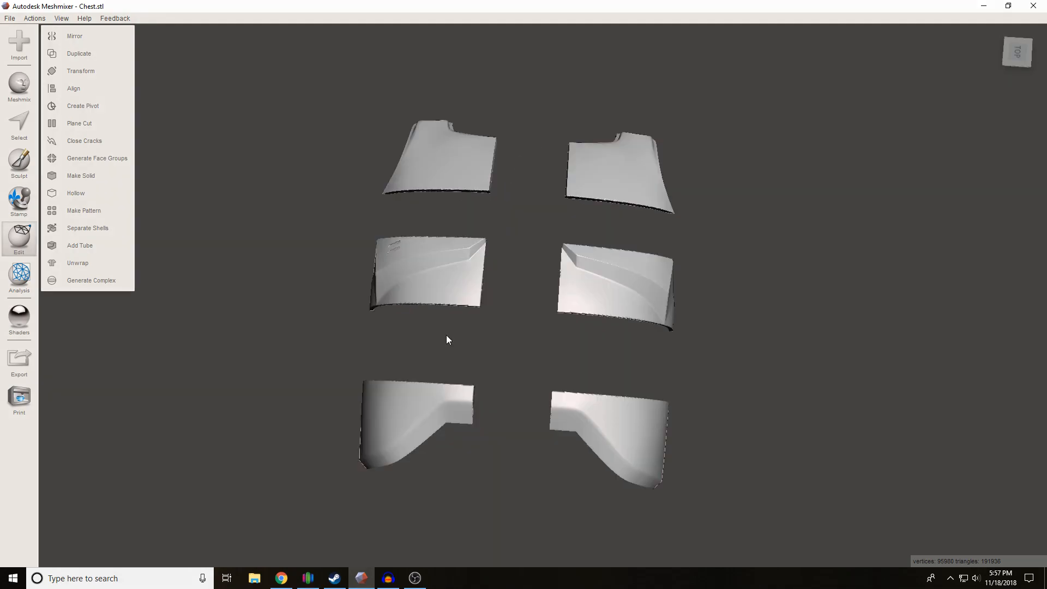
{"action": "mouse_move", "coordinate": [449, 396]}
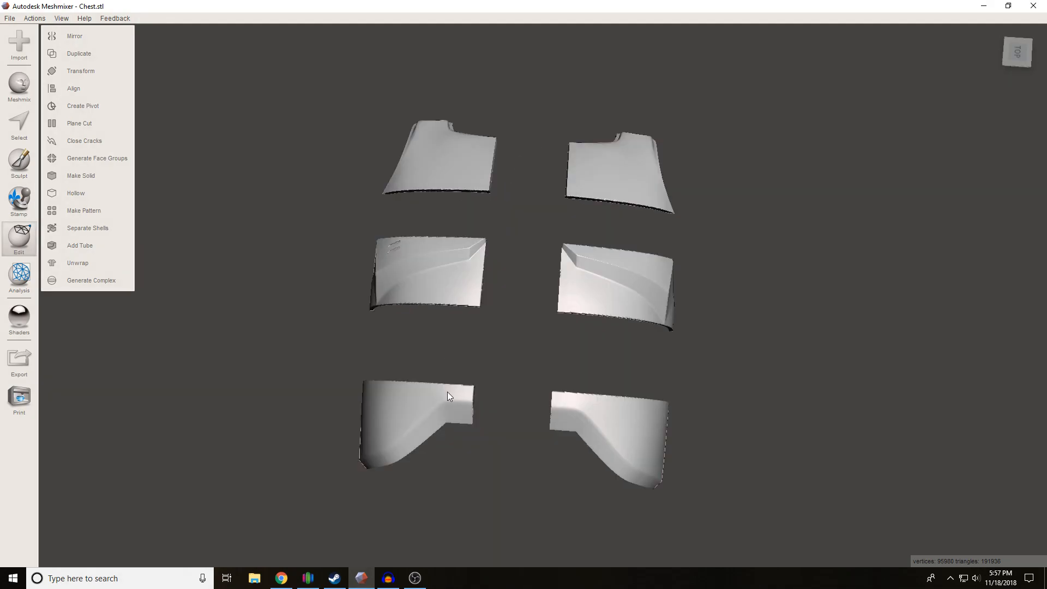
Step: Orbit around the armor pieces and the empty build volume, ending at the usual angle
{"action": "left_click_drag", "start_coordinate": [447, 394], "coordinate": [340, 371]}
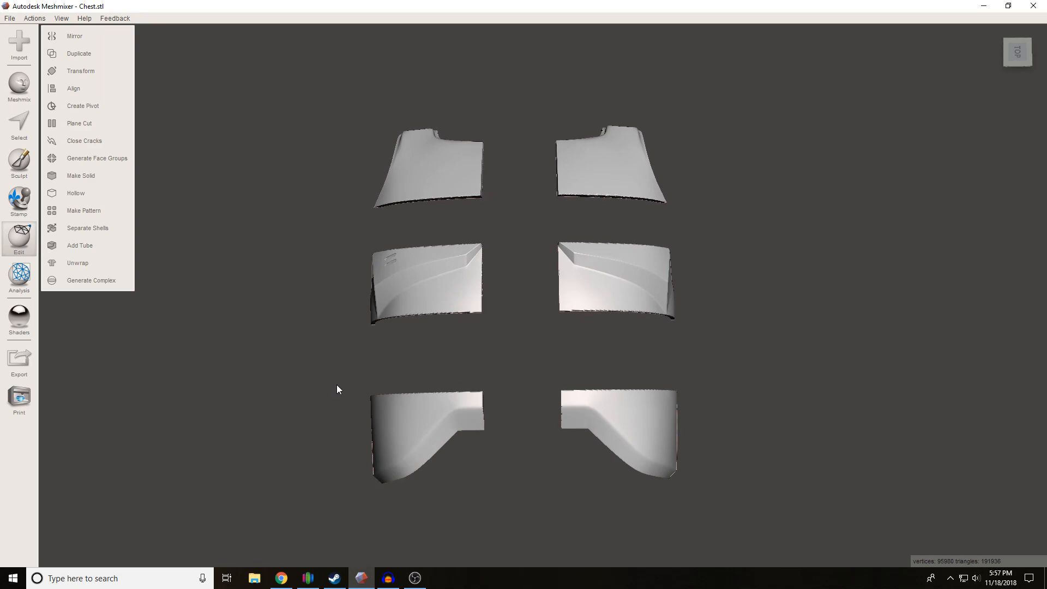
{"action": "mouse_move", "coordinate": [464, 288]}
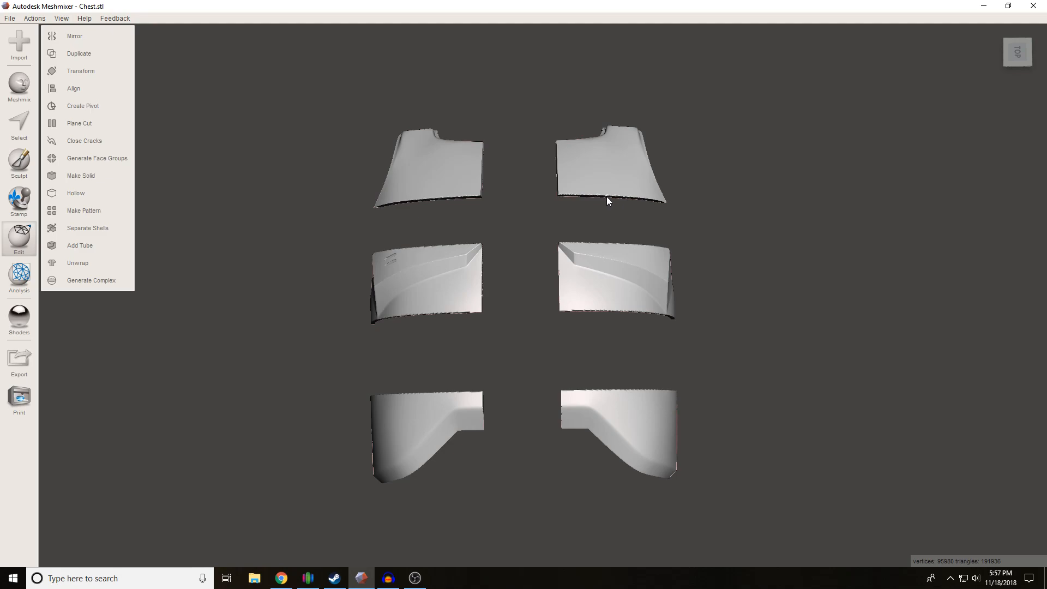
{"action": "mouse_move", "coordinate": [468, 269]}
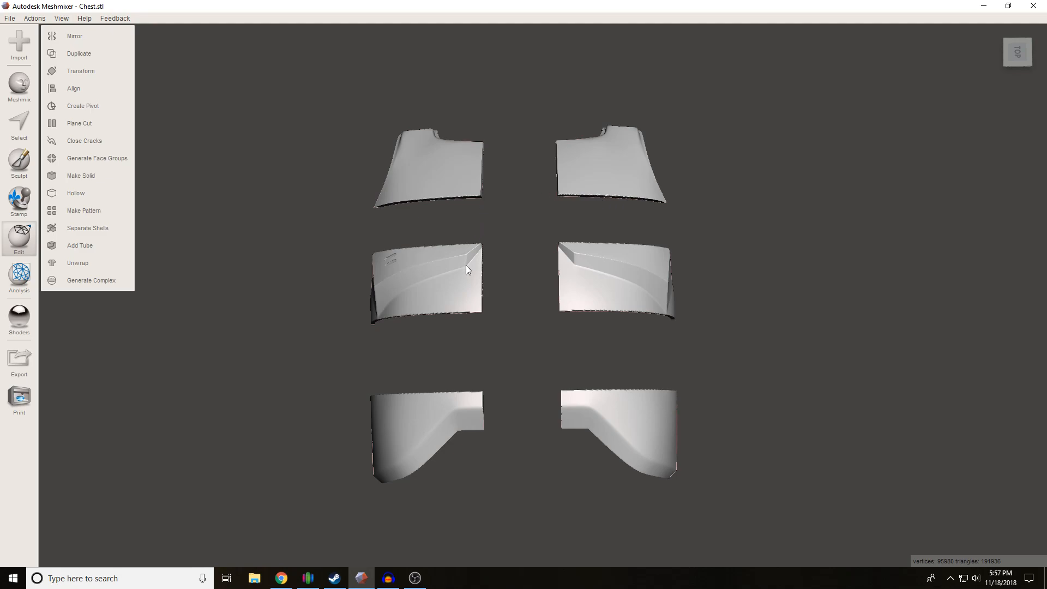
{"action": "mouse_move", "coordinate": [465, 177]}
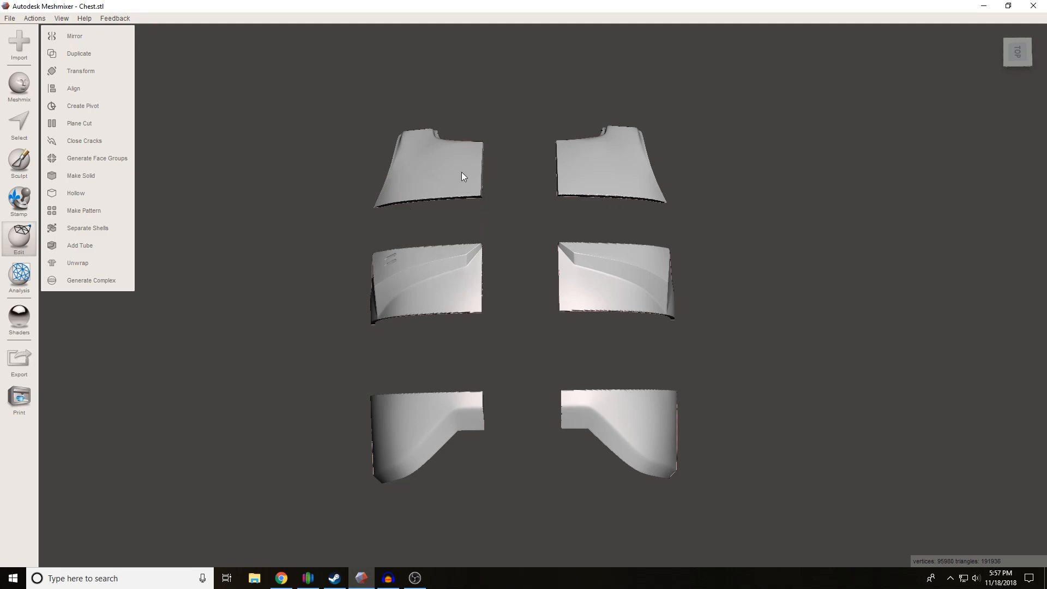
{"action": "mouse_move", "coordinate": [661, 177]}
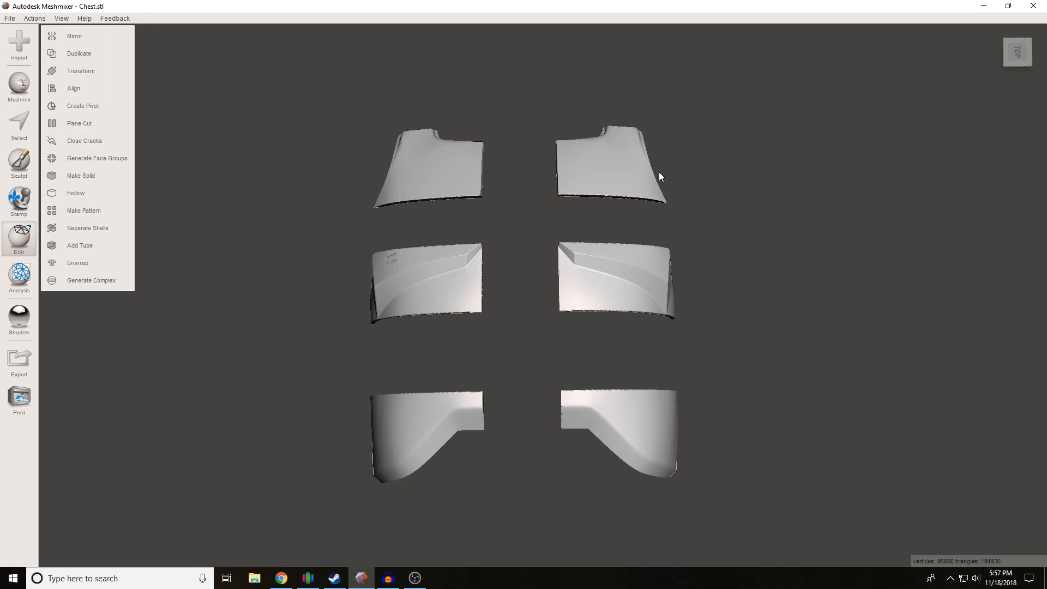
{"action": "mouse_move", "coordinate": [358, 190]}
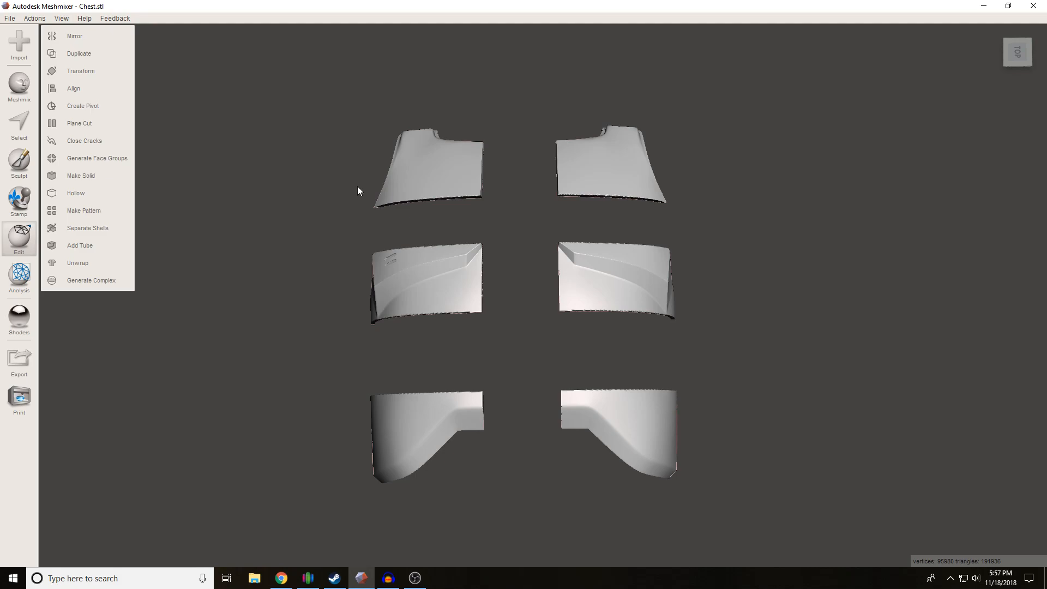
{"action": "mouse_move", "coordinate": [484, 232]}
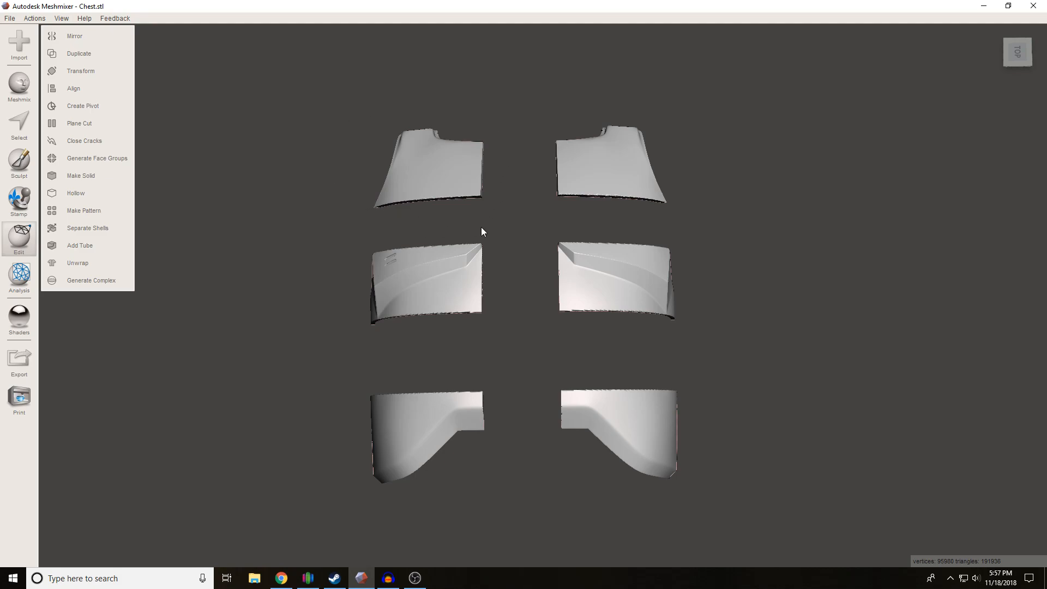
{"action": "mouse_move", "coordinate": [514, 141]}
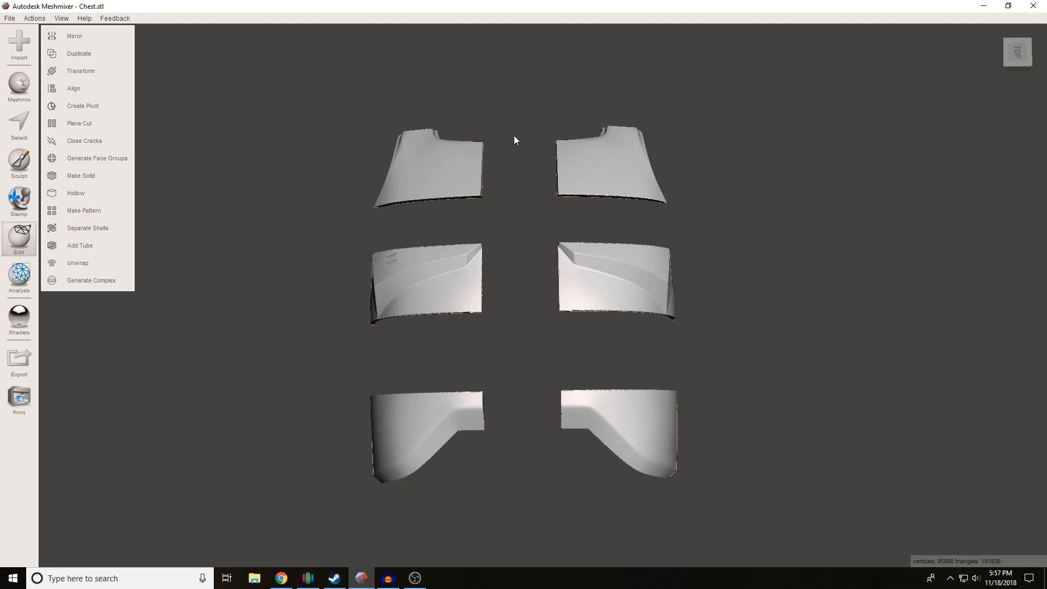
{"action": "mouse_move", "coordinate": [521, 147]}
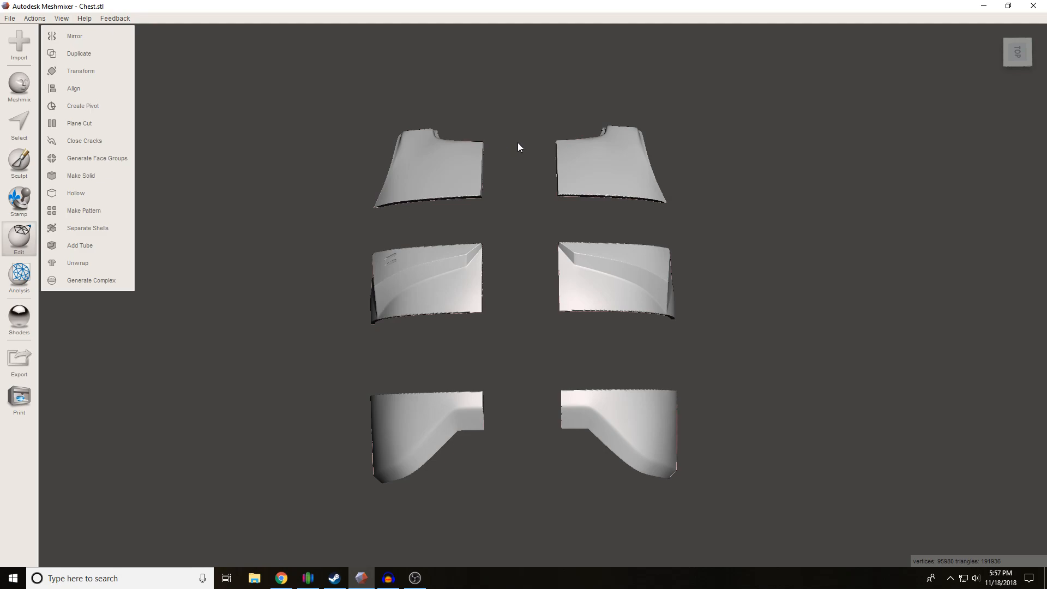
{"action": "mouse_move", "coordinate": [88, 193]}
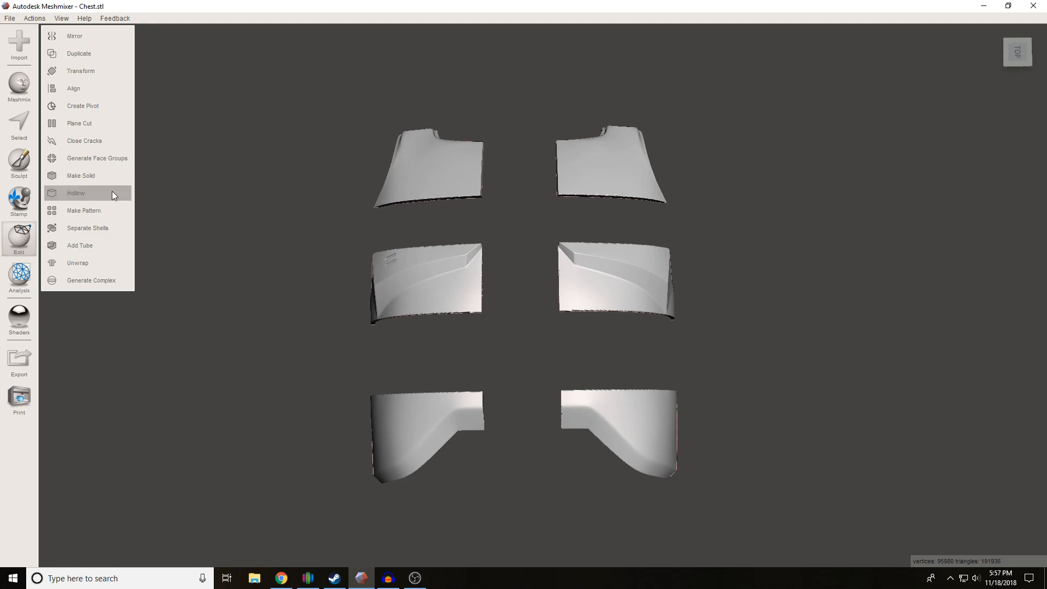
{"action": "mouse_move", "coordinate": [87, 141]}
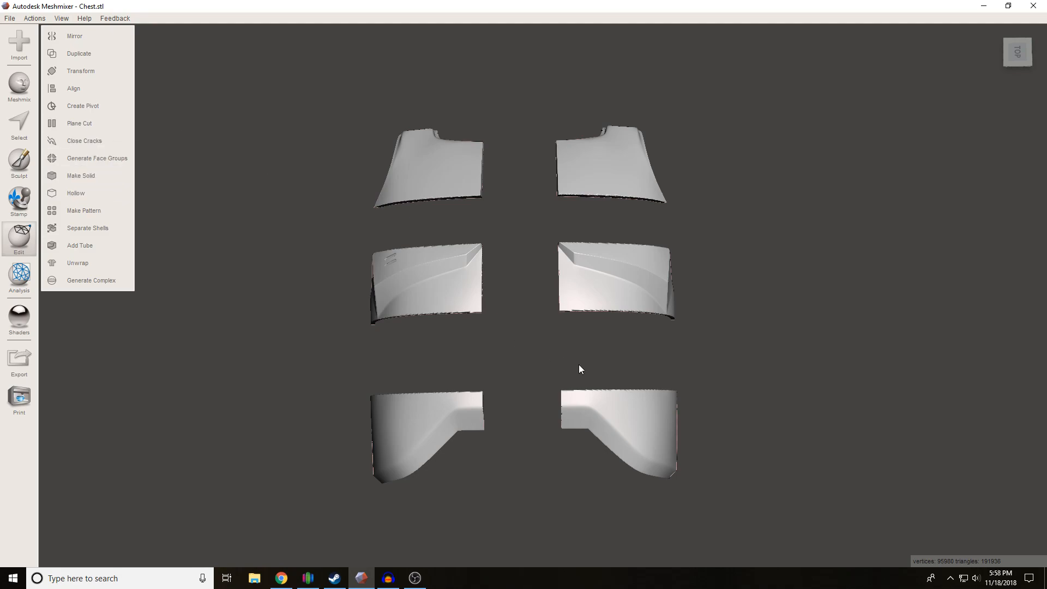
{"action": "mouse_move", "coordinate": [530, 271]}
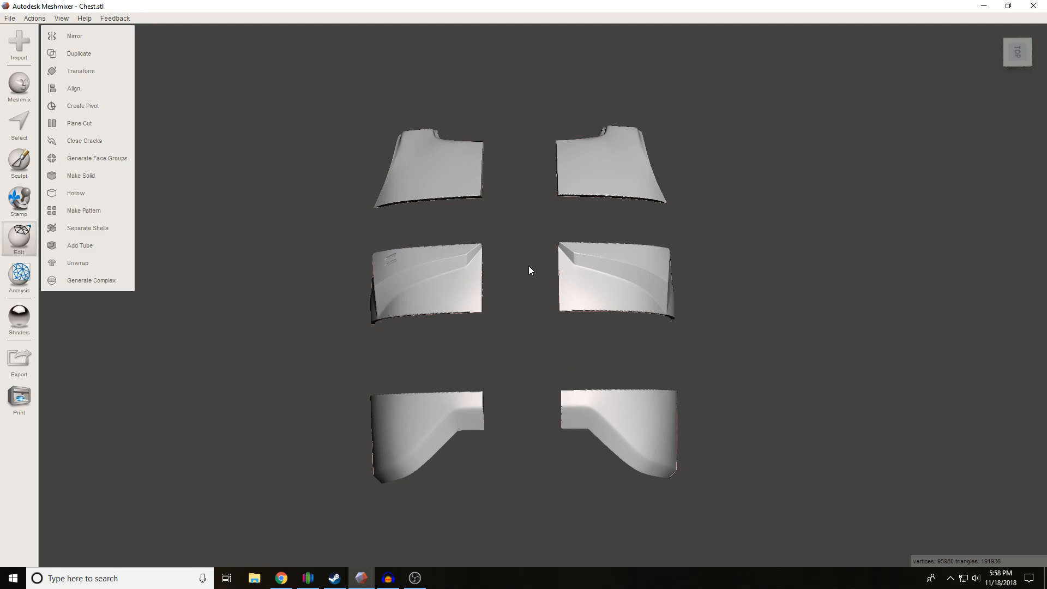
{"action": "mouse_move", "coordinate": [540, 340]}
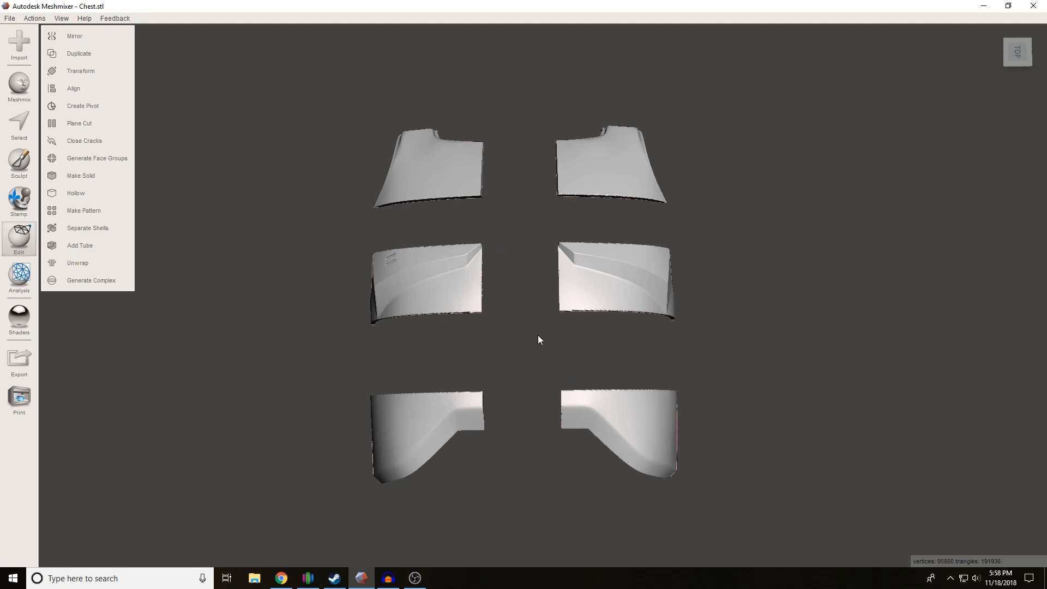
{"action": "mouse_move", "coordinate": [563, 328]}
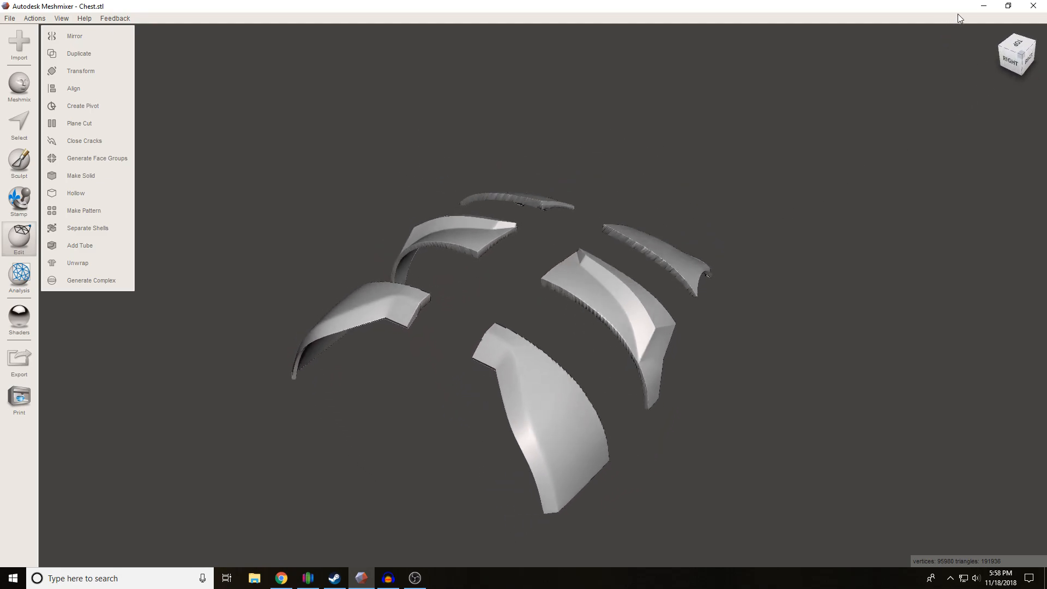
{"action": "left_click", "coordinate": [1018, 54]}
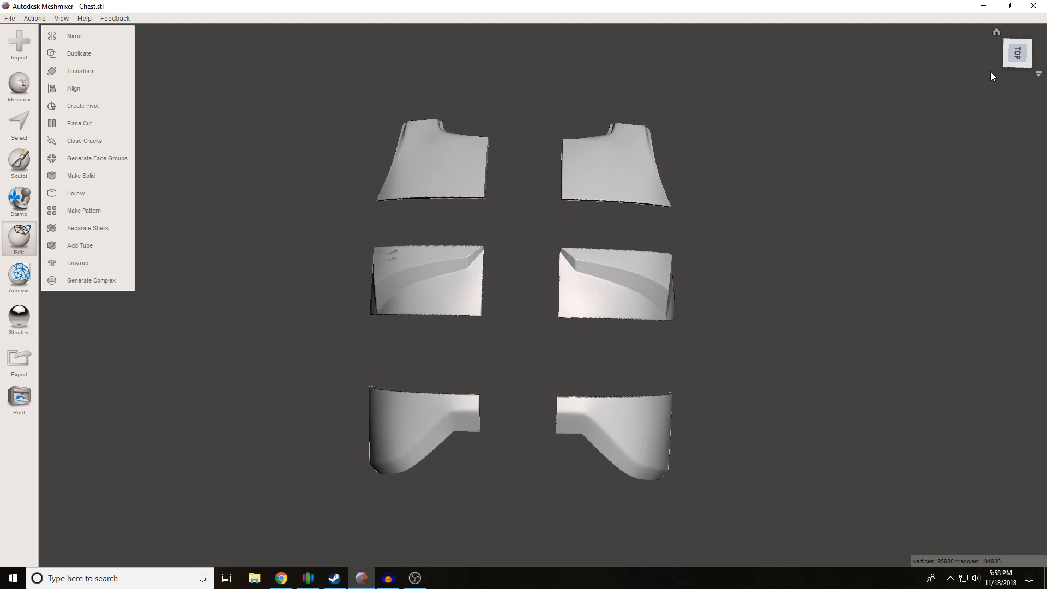
{"action": "mouse_move", "coordinate": [543, 349]}
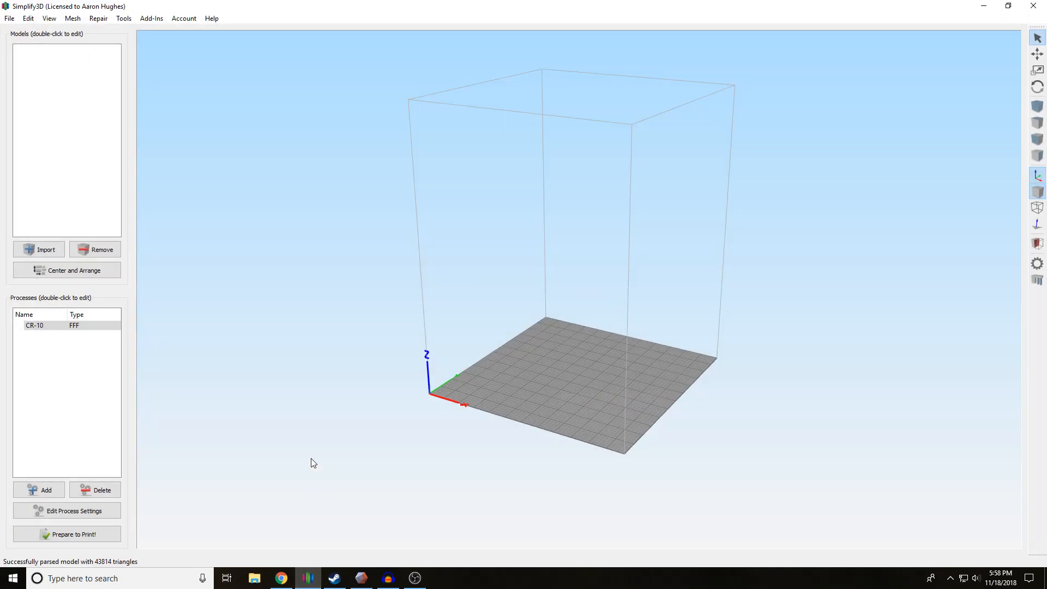
{"action": "mouse_move", "coordinate": [660, 378]}
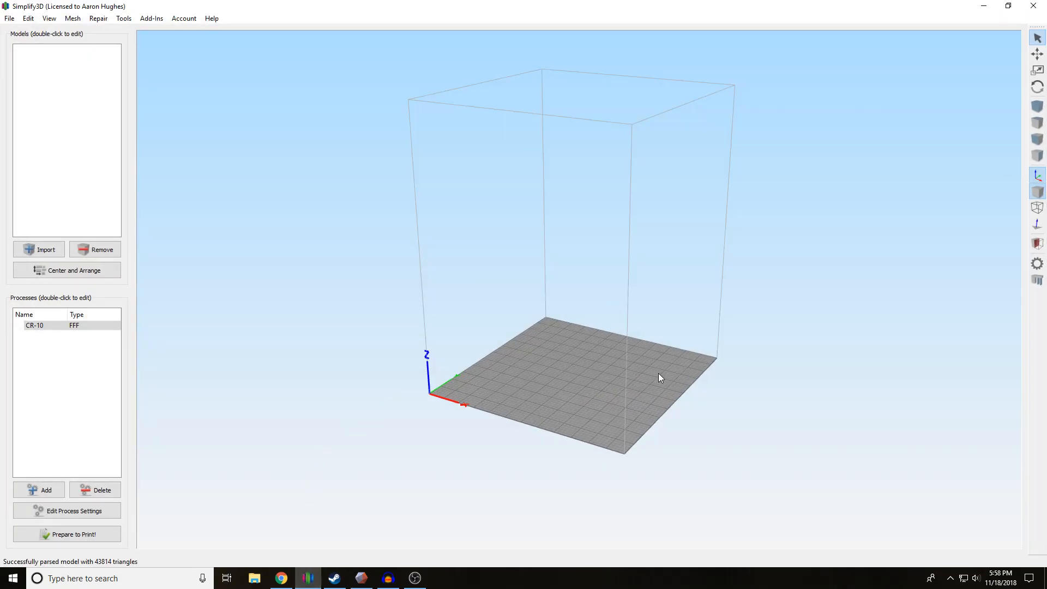
{"action": "mouse_move", "coordinate": [615, 376]}
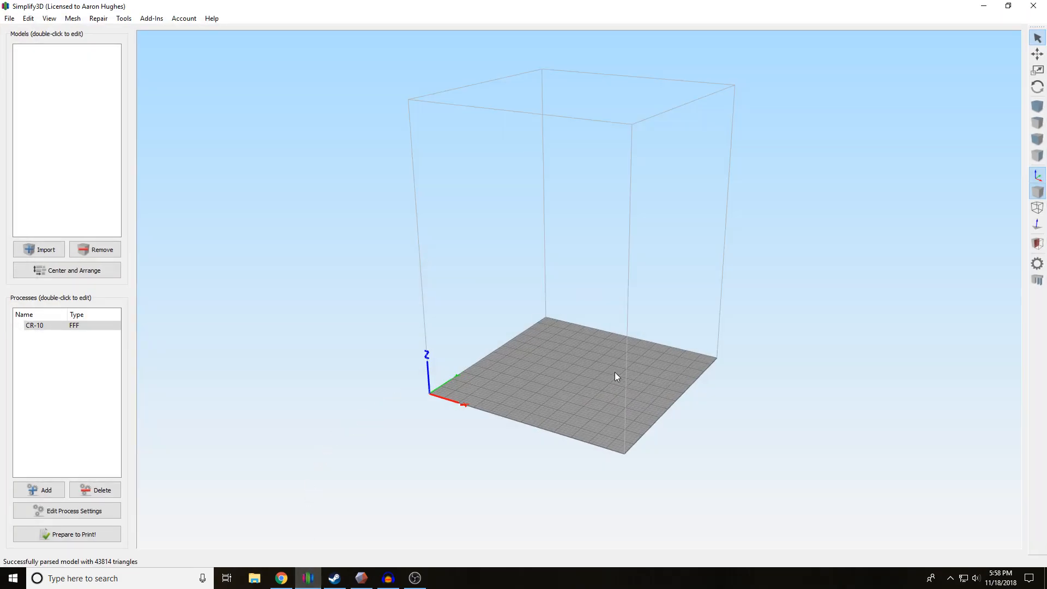
{"action": "left_click_drag", "start_coordinate": [614, 377], "coordinate": [566, 371]}
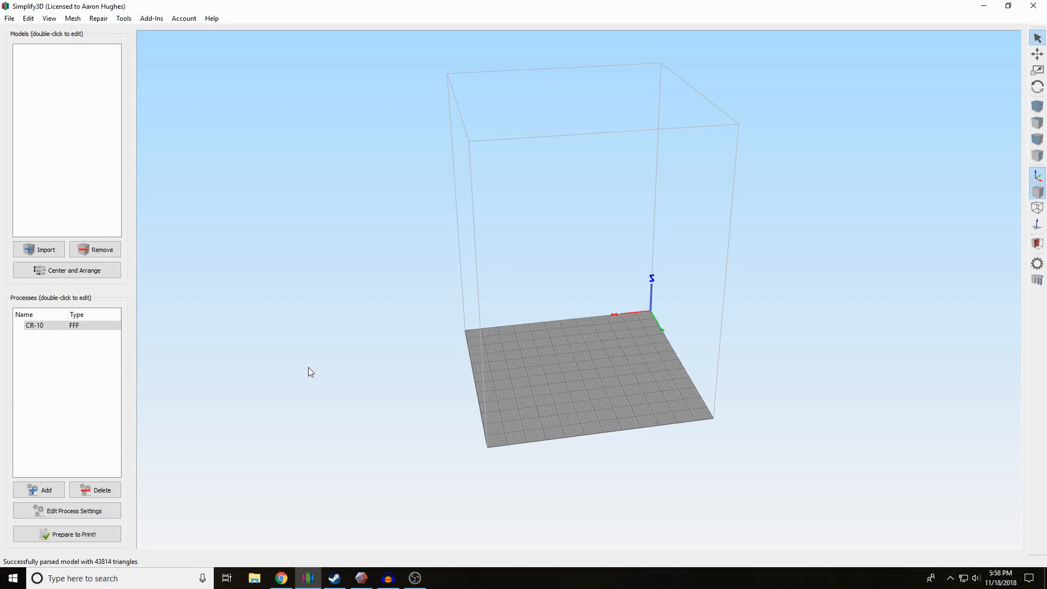
{"action": "mouse_move", "coordinate": [102, 249]}
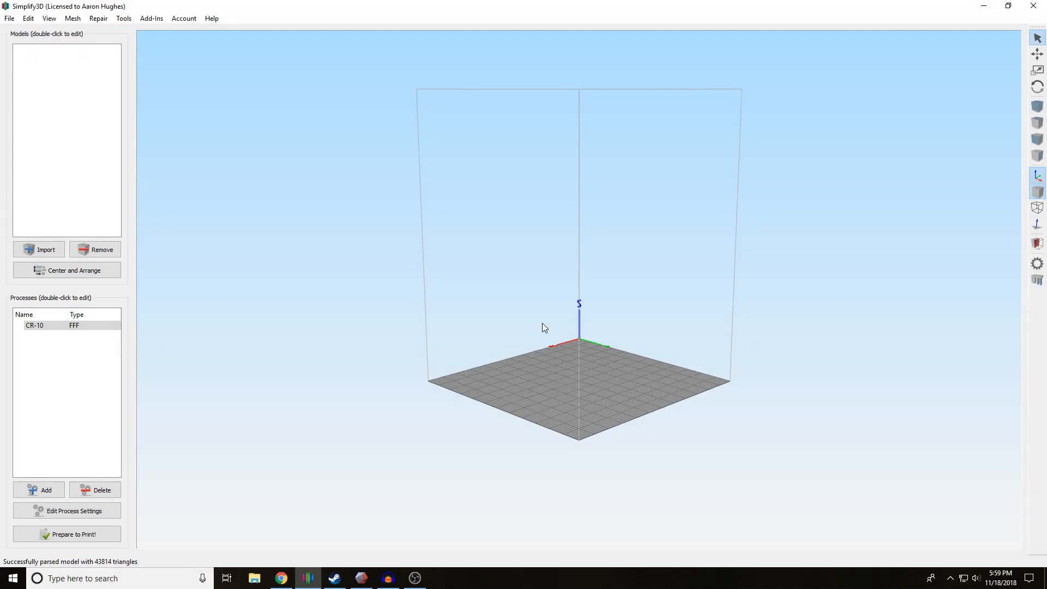
{"action": "mouse_move", "coordinate": [549, 307]}
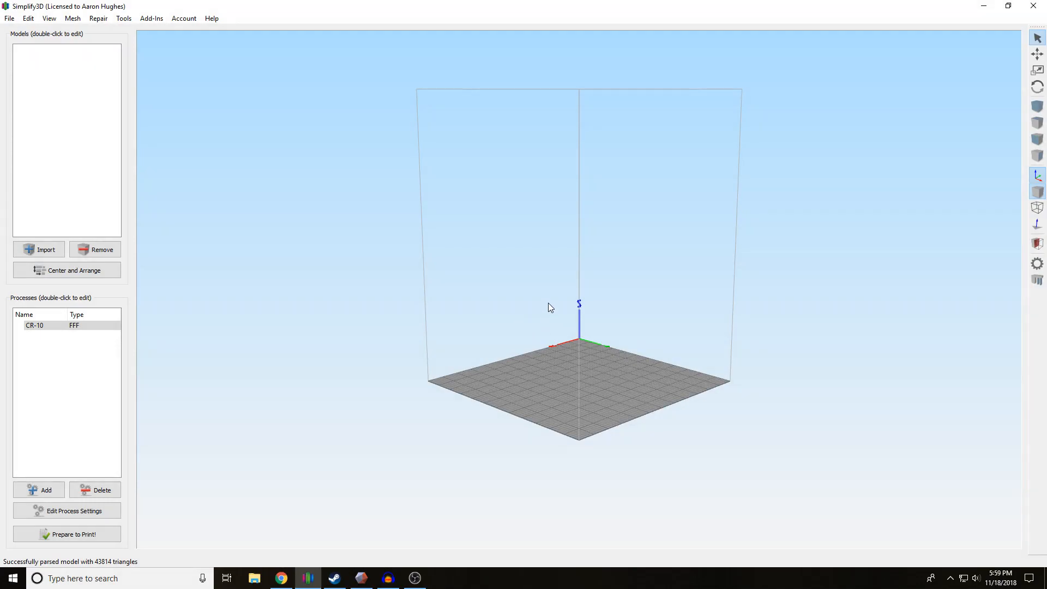
{"action": "left_click_drag", "start_coordinate": [547, 308], "coordinate": [347, 366]}
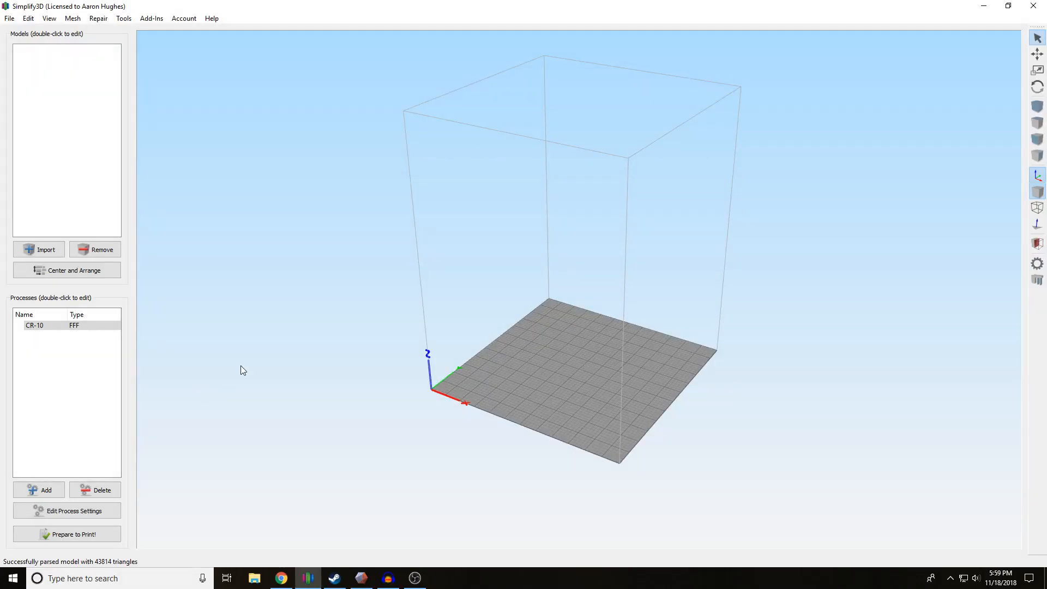
{"action": "mouse_move", "coordinate": [49, 246]}
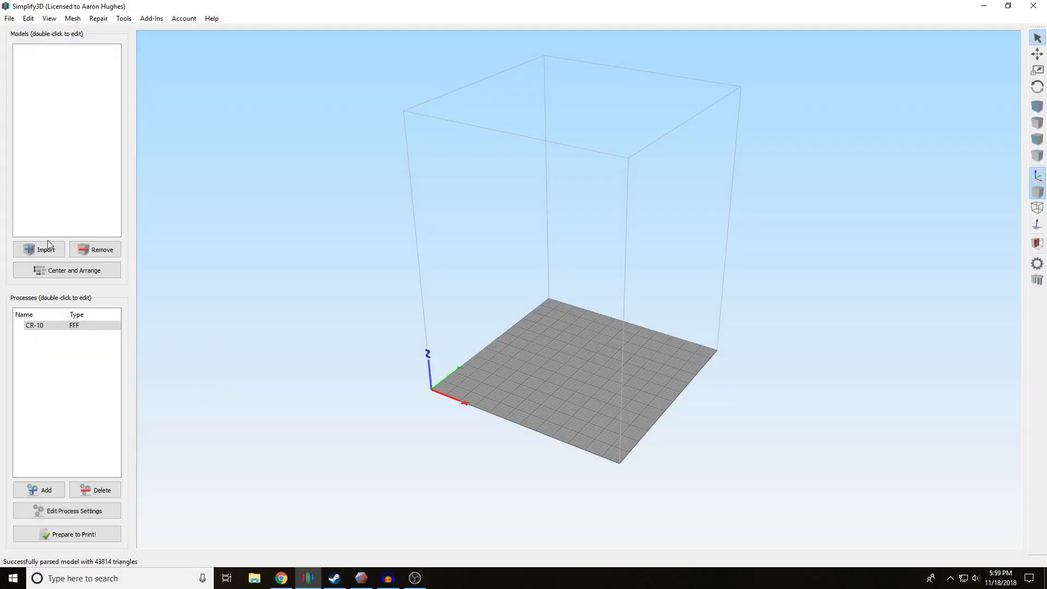
Step: Import the Upper Left model file from the Chest folder
{"action": "left_click", "coordinate": [39, 249]}
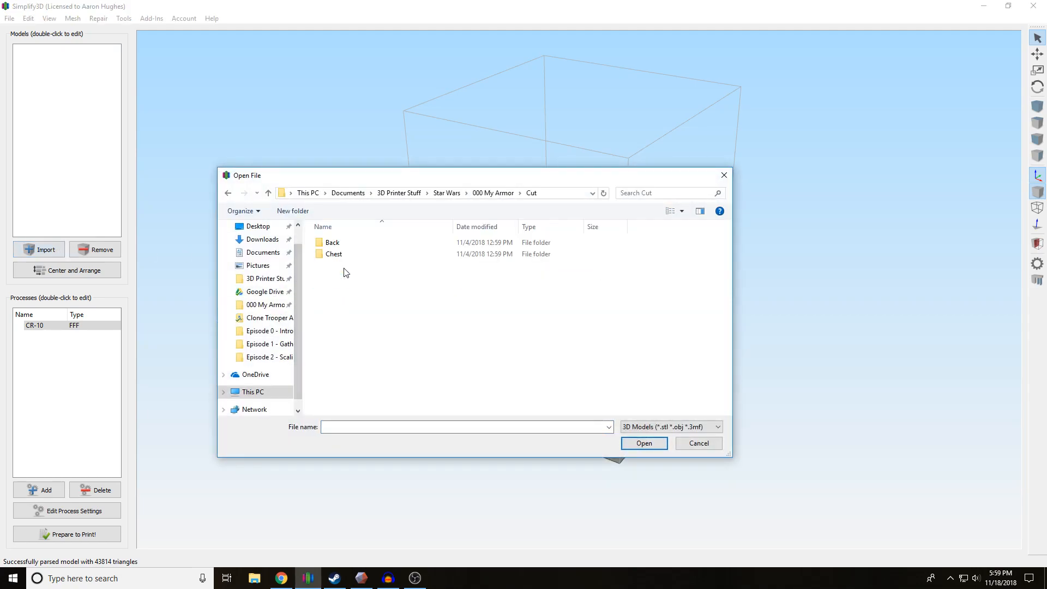
{"action": "double_click", "coordinate": [334, 254]}
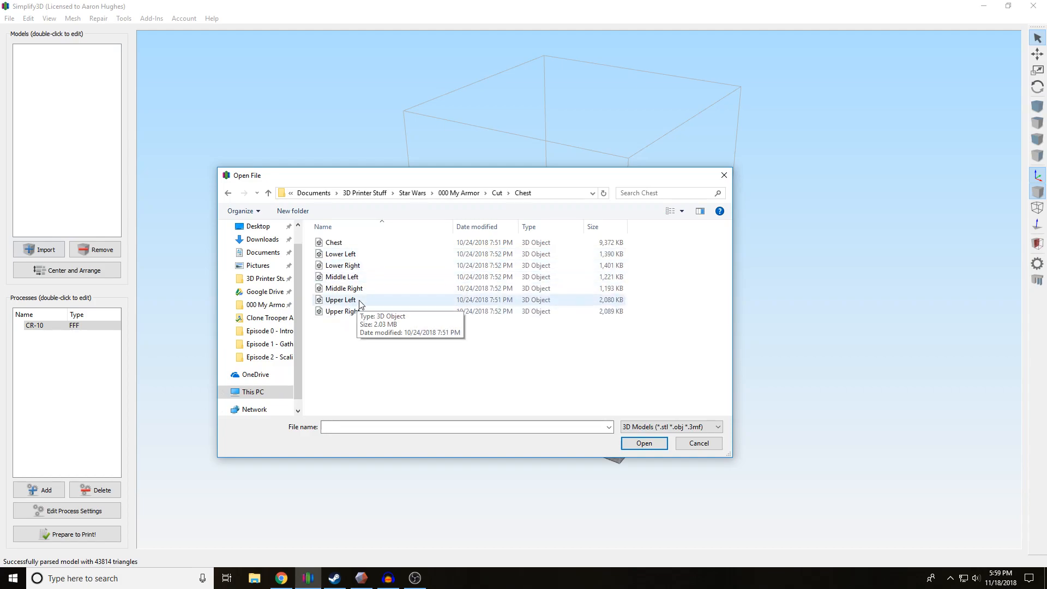
{"action": "left_click", "coordinate": [643, 443]}
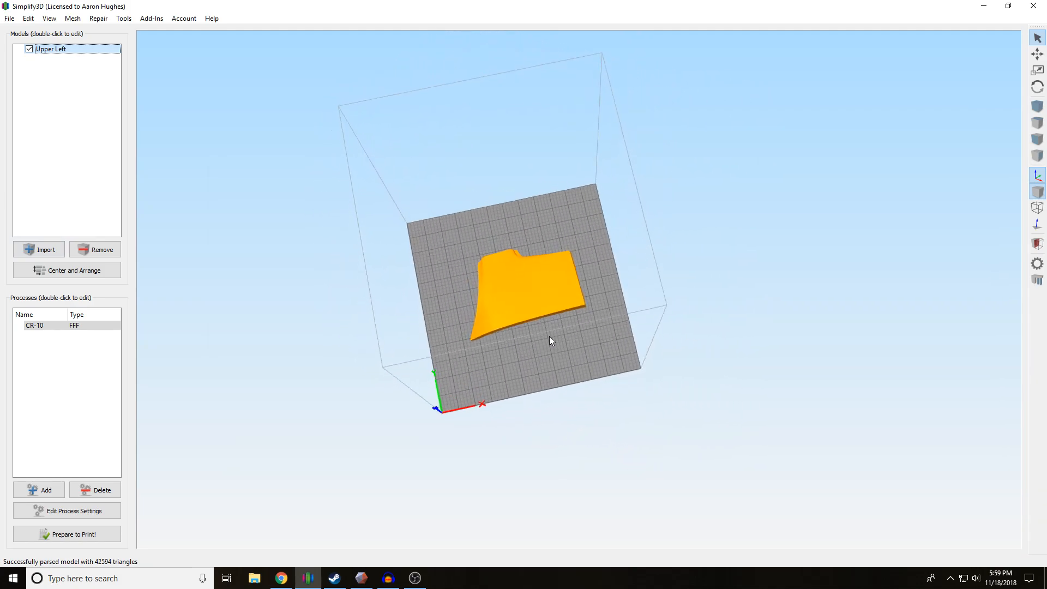
{"action": "left_click_drag", "start_coordinate": [551, 341], "coordinate": [711, 197]}
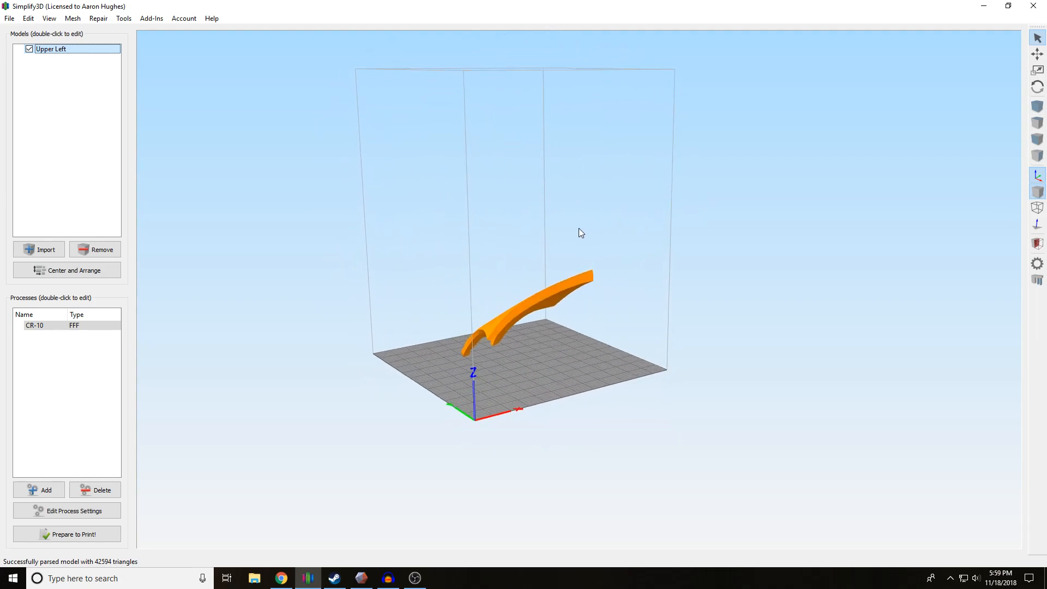
{"action": "left_click_drag", "start_coordinate": [581, 234], "coordinate": [460, 336]}
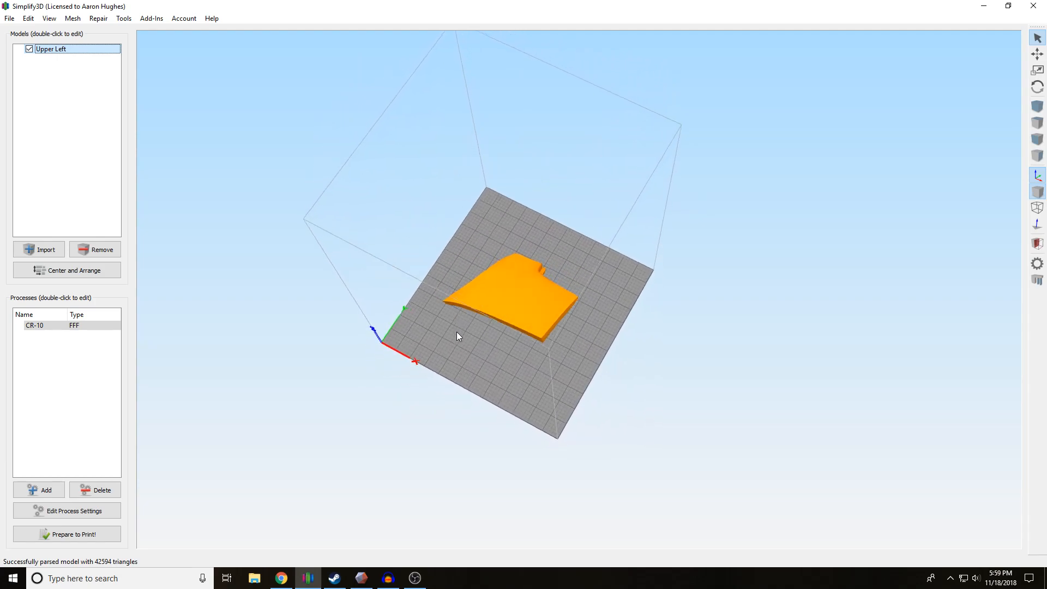
{"action": "left_click_drag", "start_coordinate": [457, 336], "coordinate": [504, 374]}
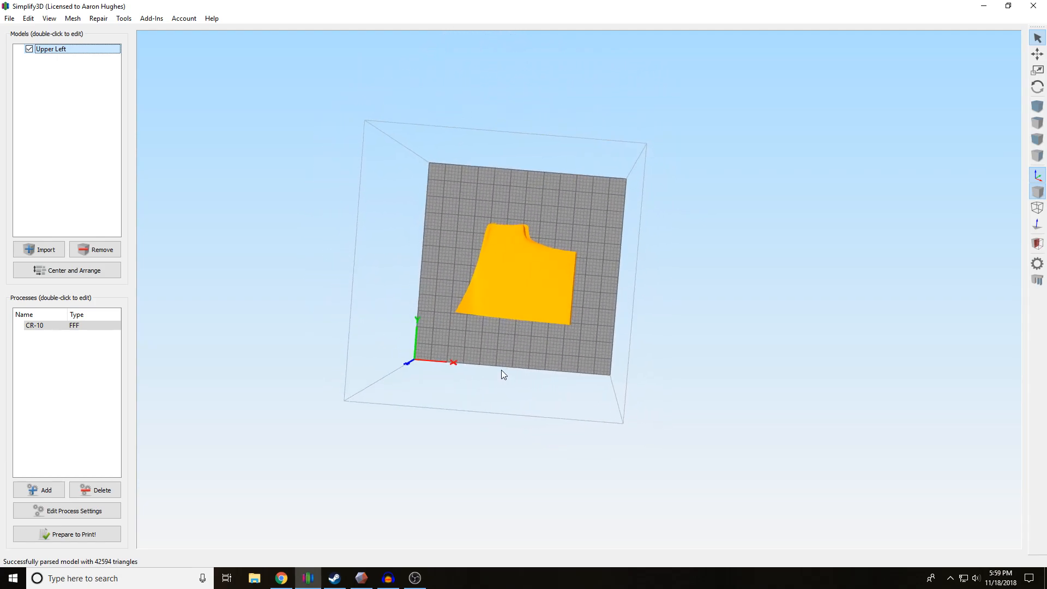
{"action": "mouse_move", "coordinate": [512, 331]}
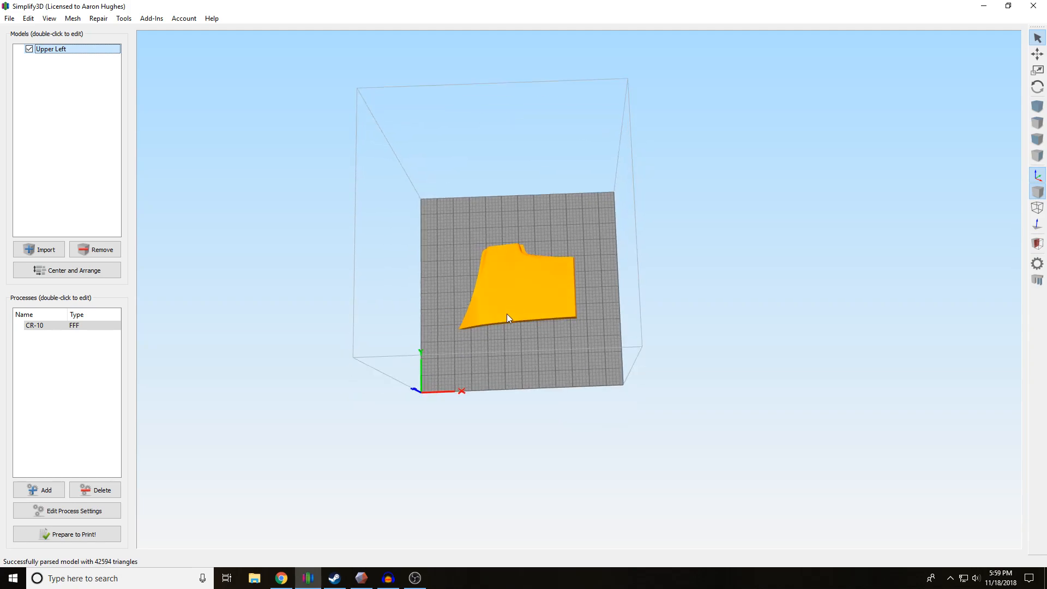
{"action": "mouse_move", "coordinate": [572, 321]}
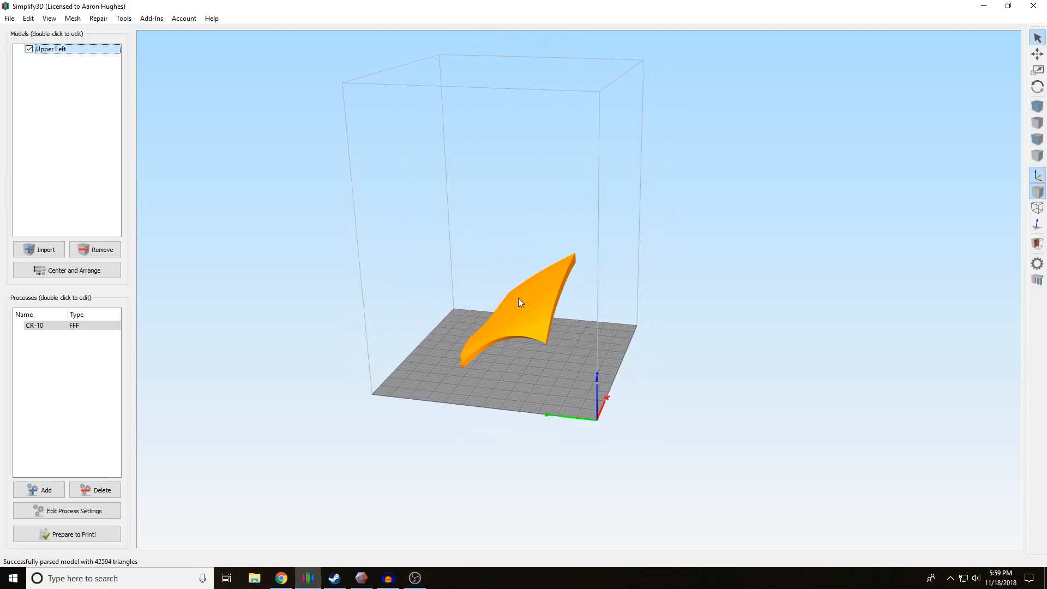
Step: Rotate the model 90 degrees about the X axis in Model Settings so it stands upright
{"action": "double_click", "coordinate": [51, 49]}
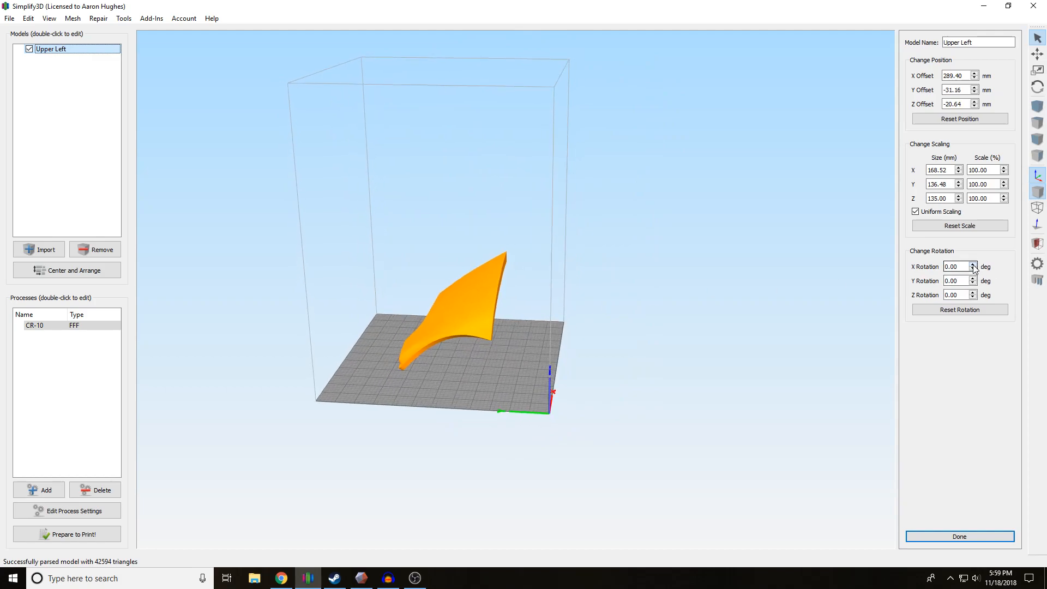
{"action": "left_click", "coordinate": [974, 269]}
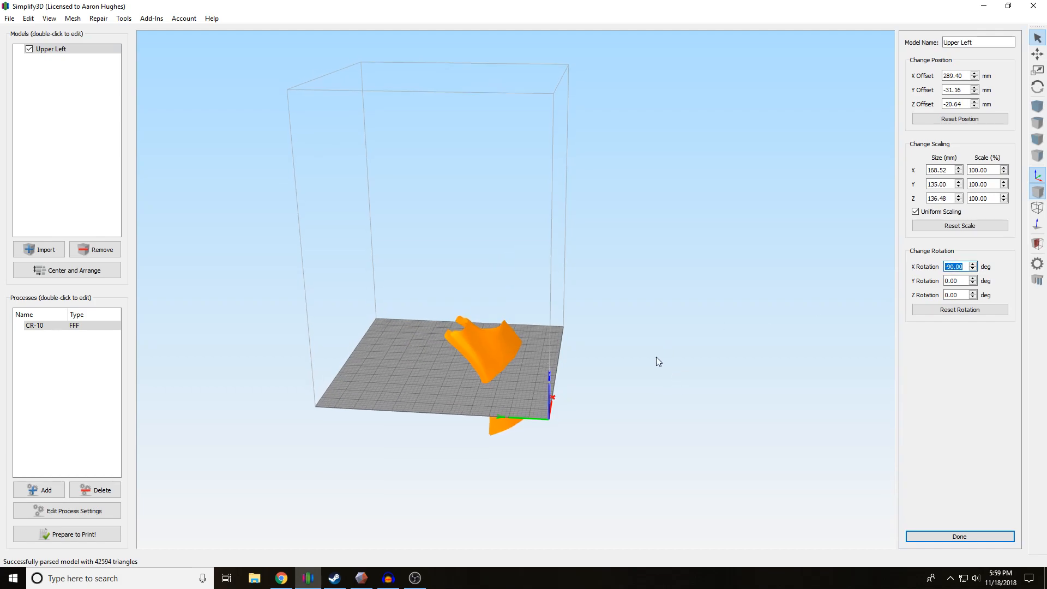
{"action": "left_click", "coordinate": [66, 271]}
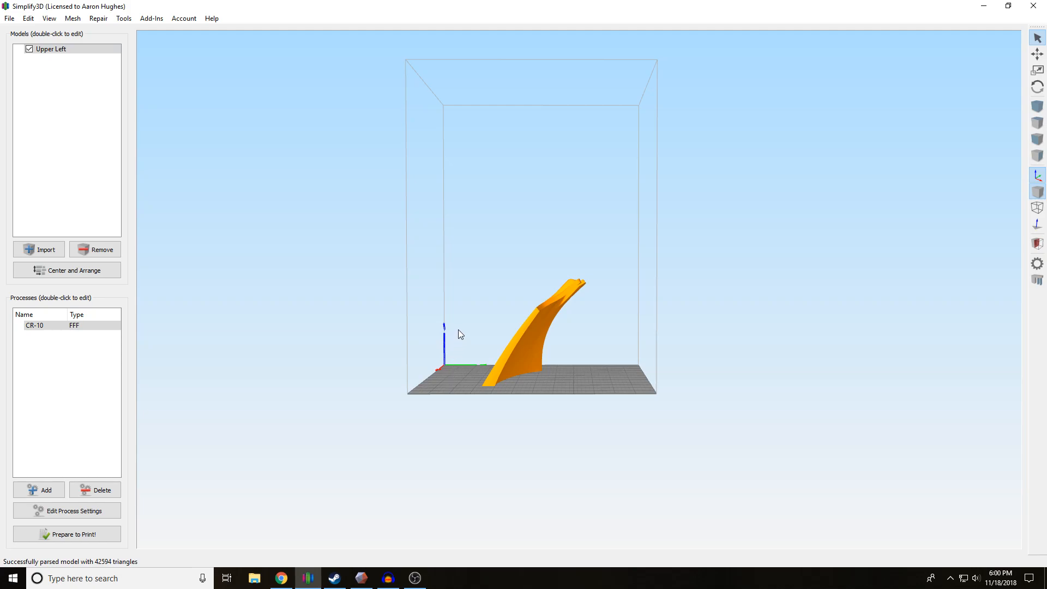
{"action": "mouse_move", "coordinate": [646, 373]}
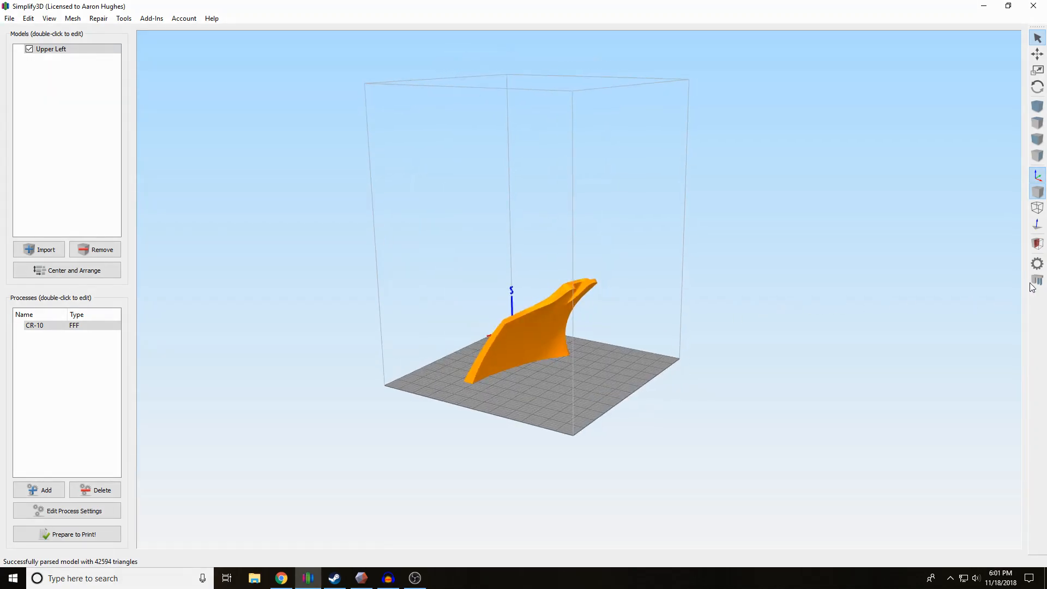
Step: Set the support Max Overhang Angle to 60 degrees in the support generation settings
{"action": "left_click", "coordinate": [1037, 281]}
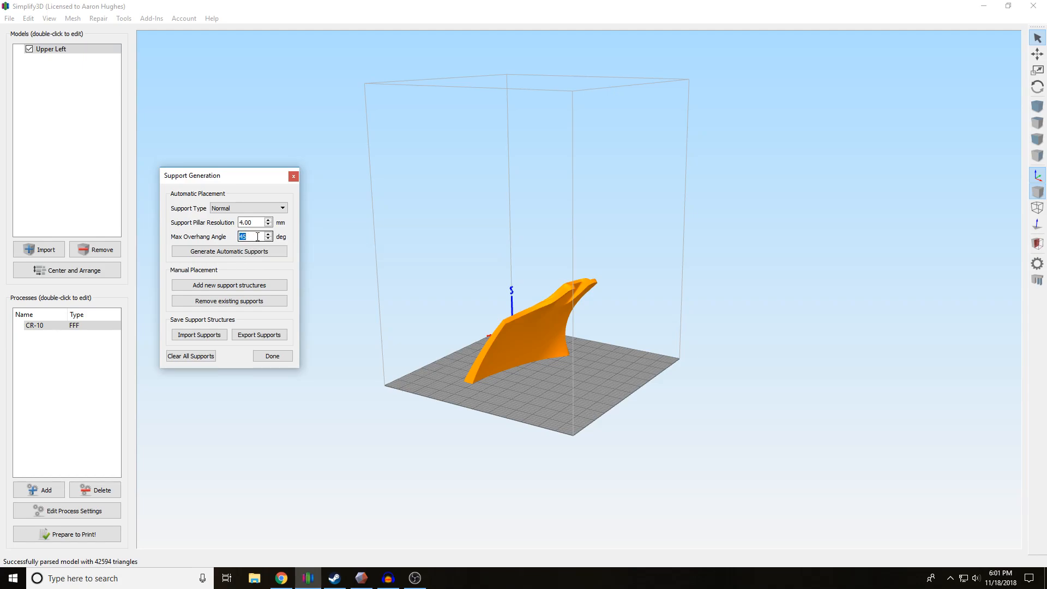
{"action": "mouse_move", "coordinate": [254, 236]}
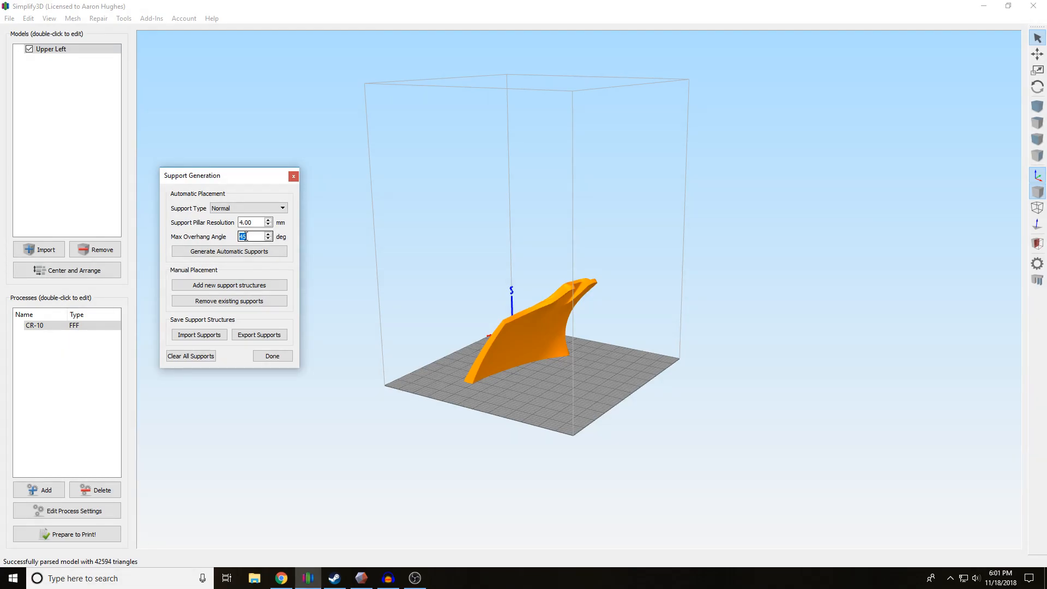
{"action": "type", "text": "6"}
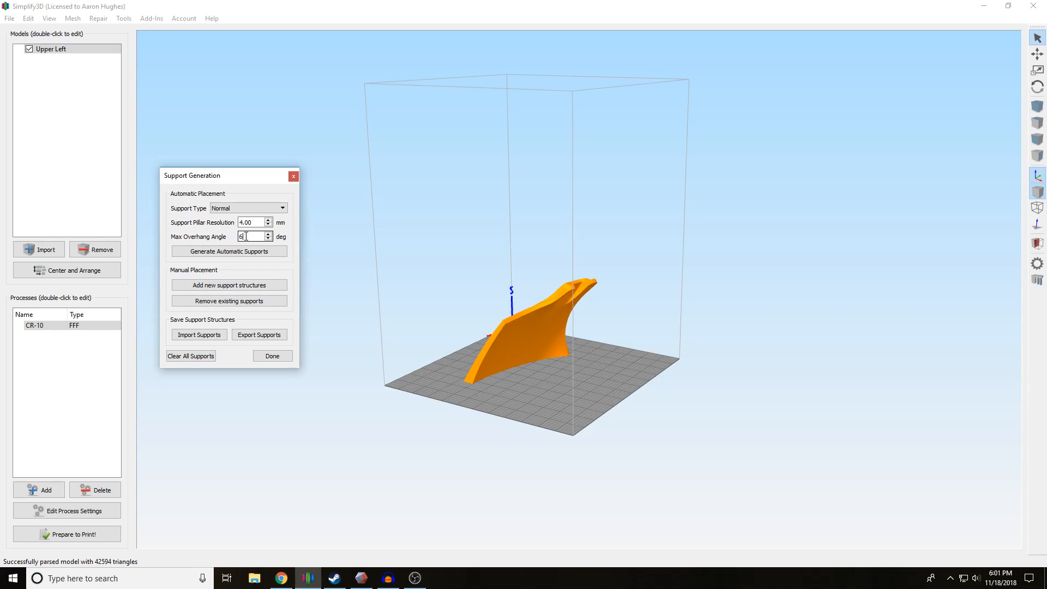
{"action": "type", "text": "0"}
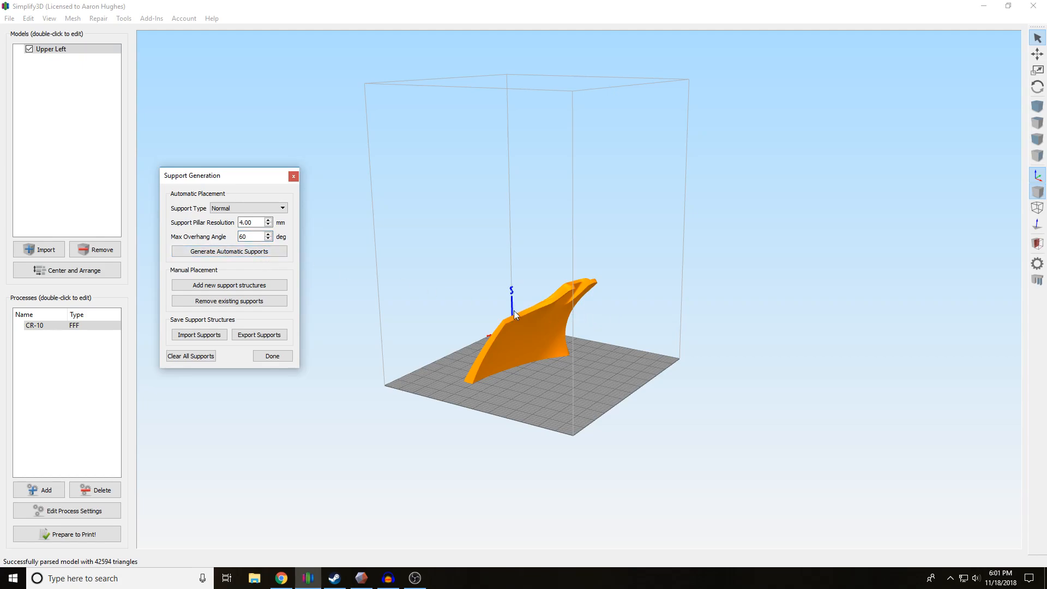
{"action": "mouse_move", "coordinate": [459, 336]}
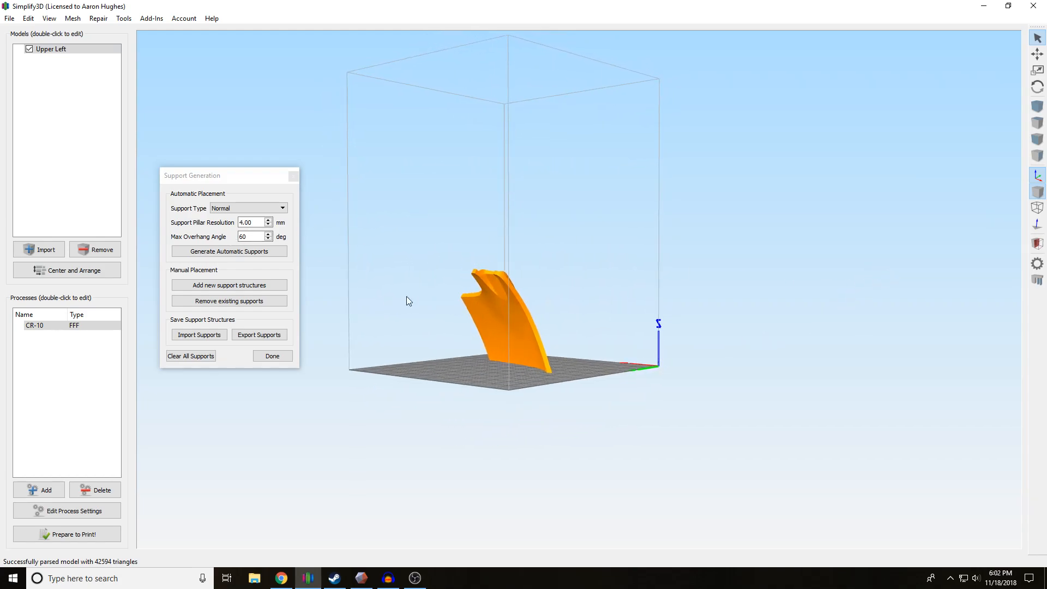
Step: Generate automatic supports at a 40-degree overhang angle and remove the unwanted pillars
{"action": "type", "text": "40"}
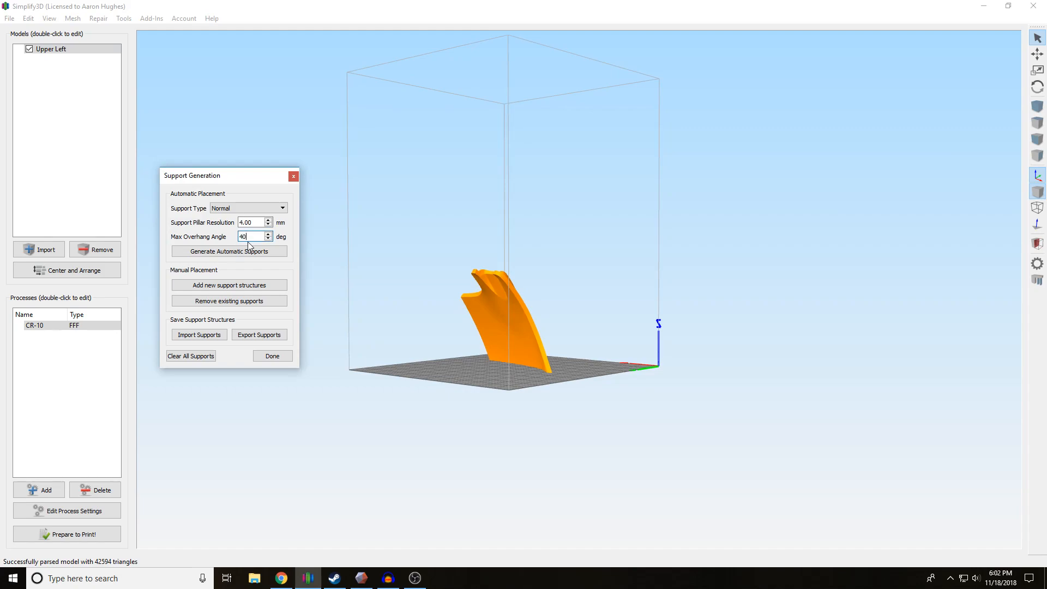
{"action": "left_click", "coordinate": [228, 251]}
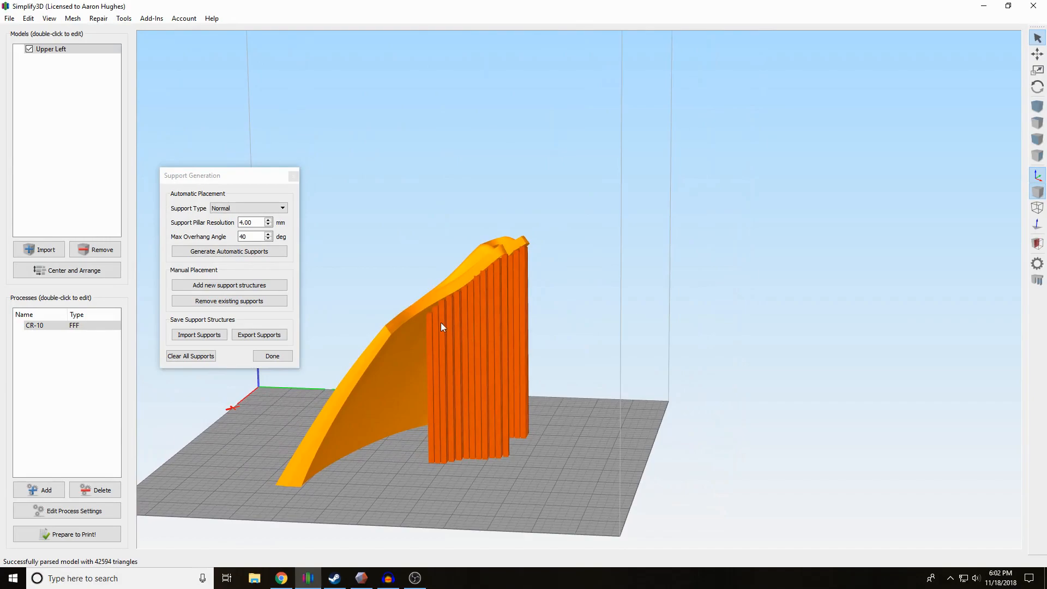
{"action": "mouse_move", "coordinate": [447, 304]}
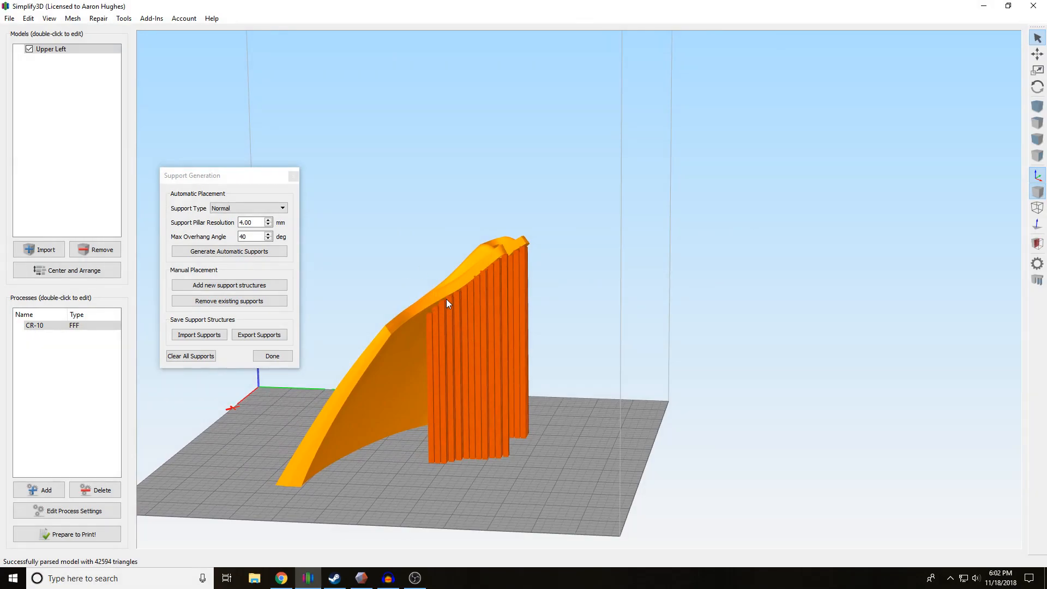
{"action": "mouse_move", "coordinate": [525, 249]}
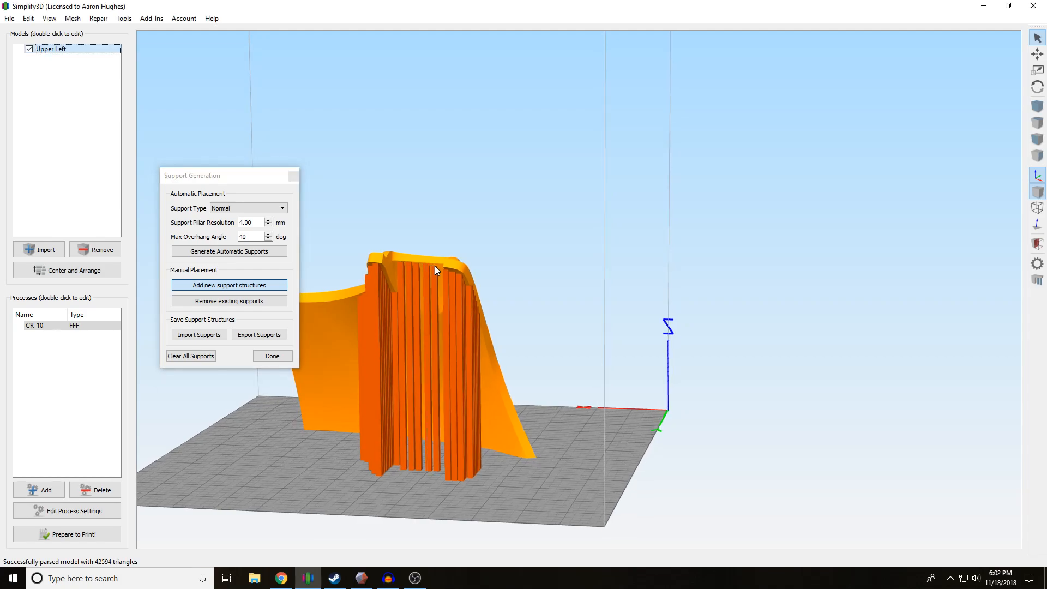
{"action": "left_click", "coordinate": [437, 271]}
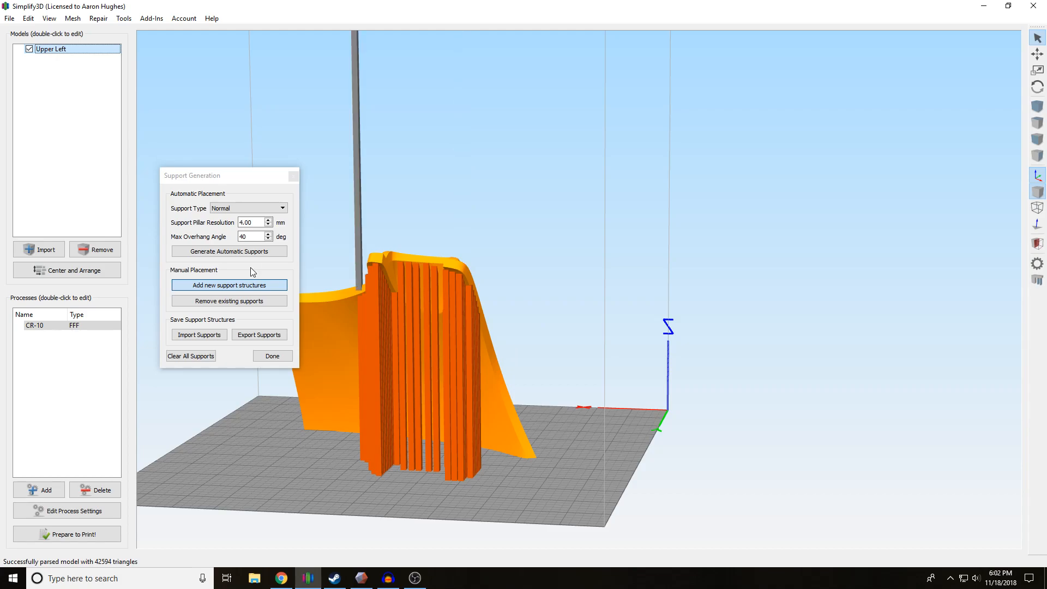
{"action": "mouse_move", "coordinate": [243, 315]}
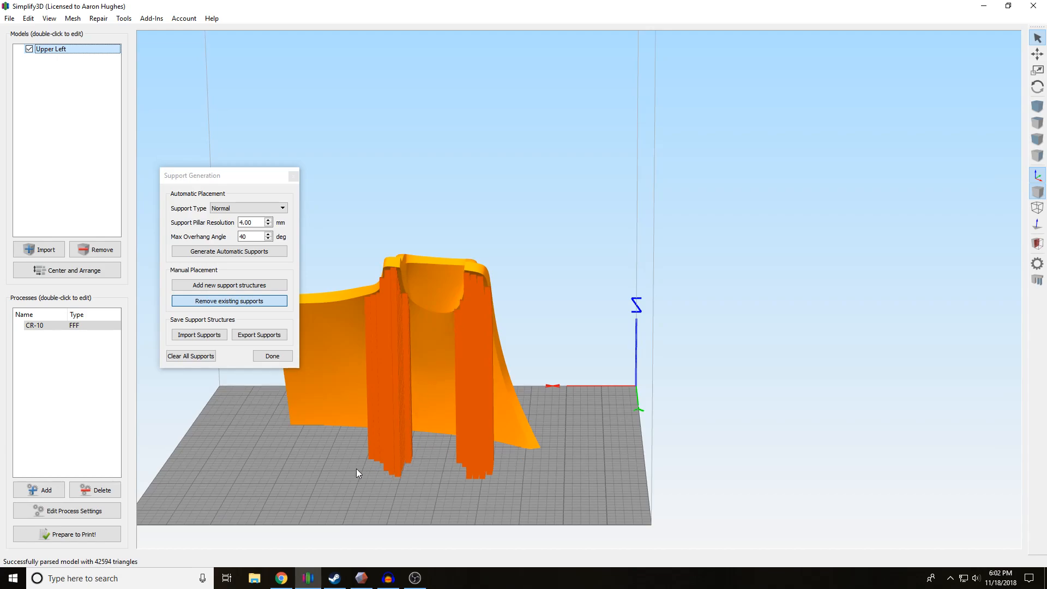
{"action": "mouse_move", "coordinate": [431, 494]}
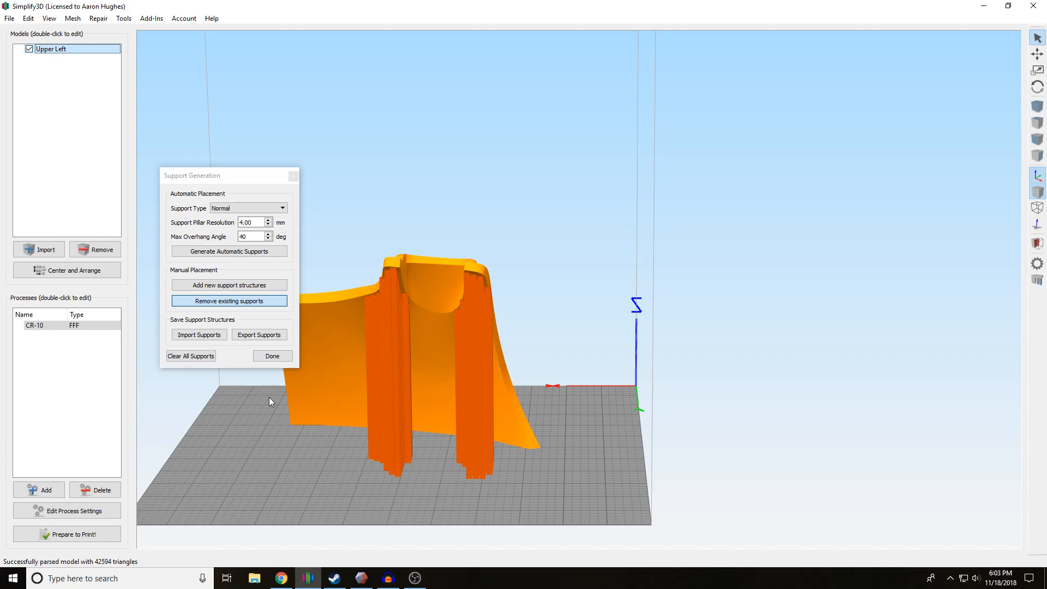
{"action": "left_click", "coordinate": [228, 301]}
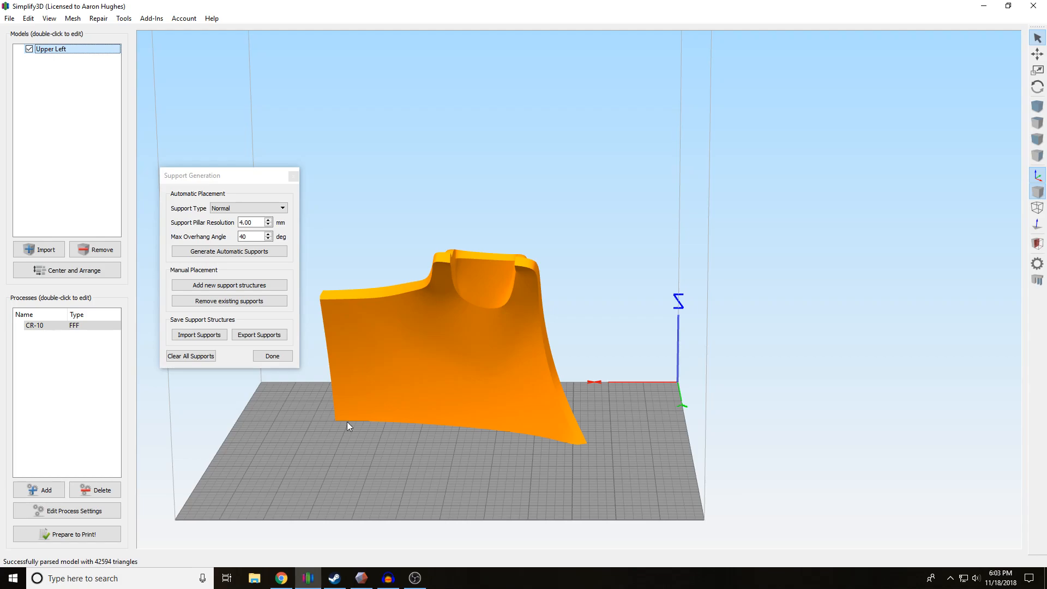
{"action": "mouse_move", "coordinate": [272, 356]}
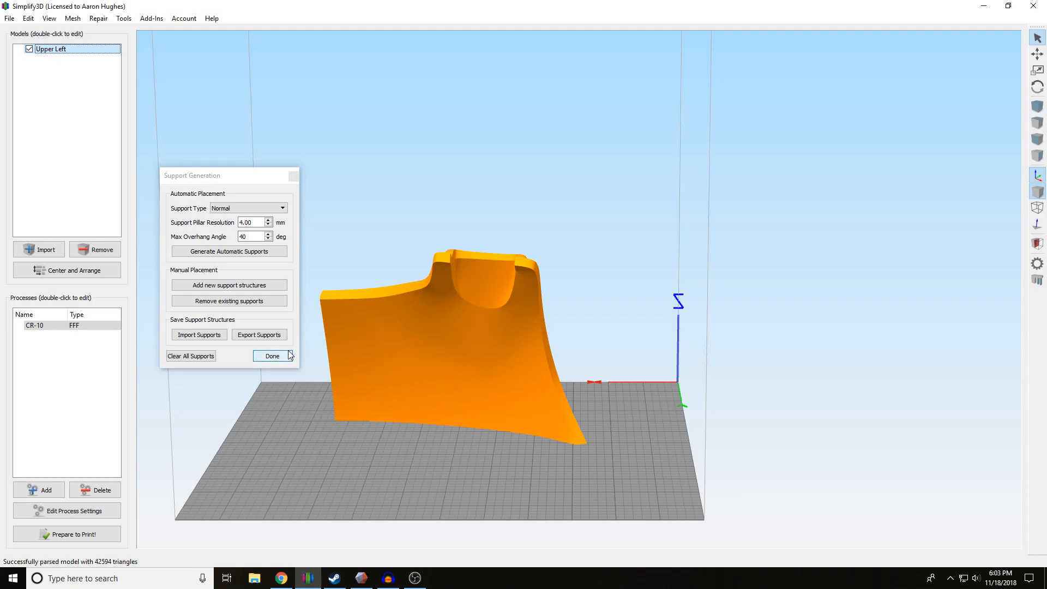
Step: Finish support editing, slice the piece (about 9.5-hour build) and leave the preview
{"action": "left_click", "coordinate": [229, 251]}
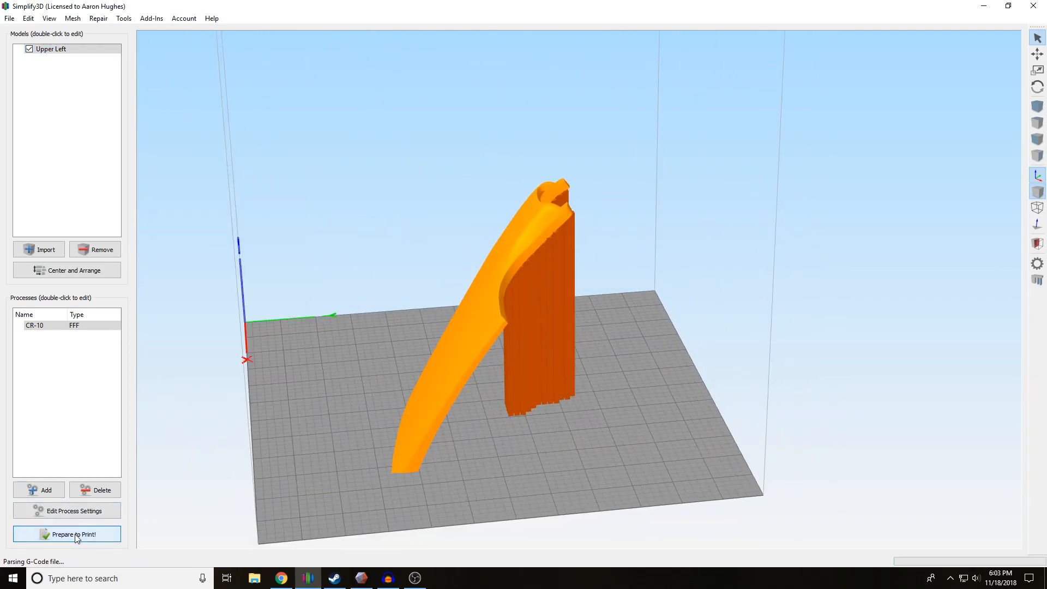
{"action": "left_click", "coordinate": [66, 534]}
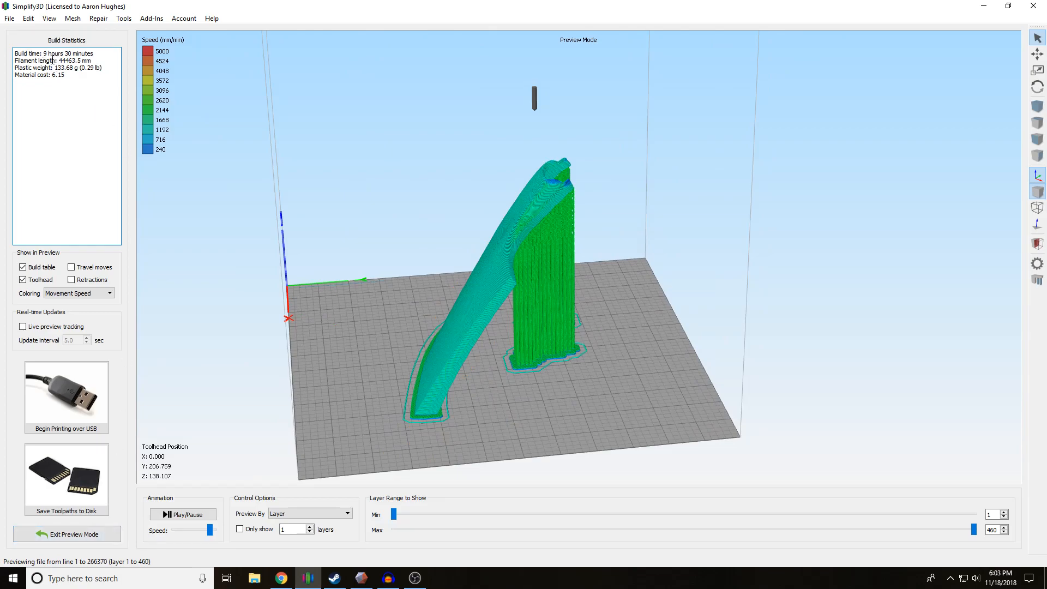
{"action": "mouse_move", "coordinate": [160, 293]}
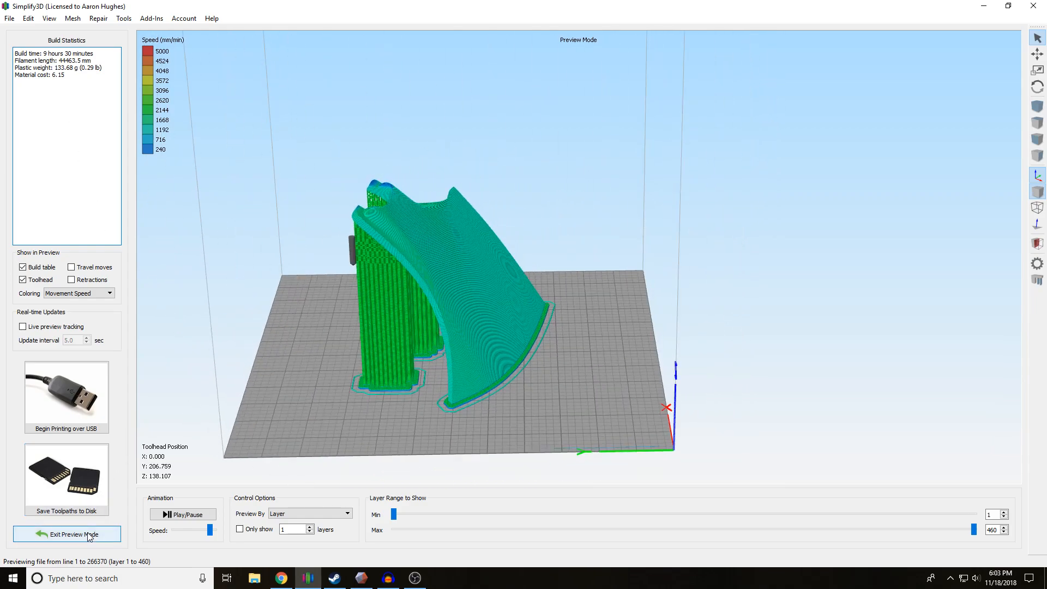
{"action": "left_click", "coordinate": [67, 535]}
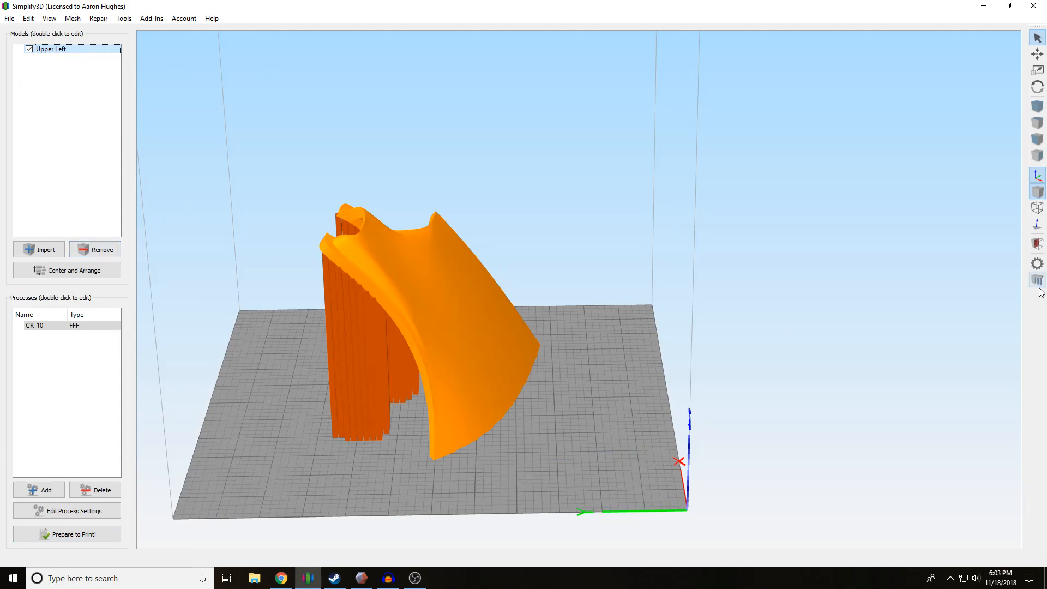
Step: Re-slice the unsupported piece (about 6-hour build), inspect it and return to the model
{"action": "left_click", "coordinate": [72, 533]}
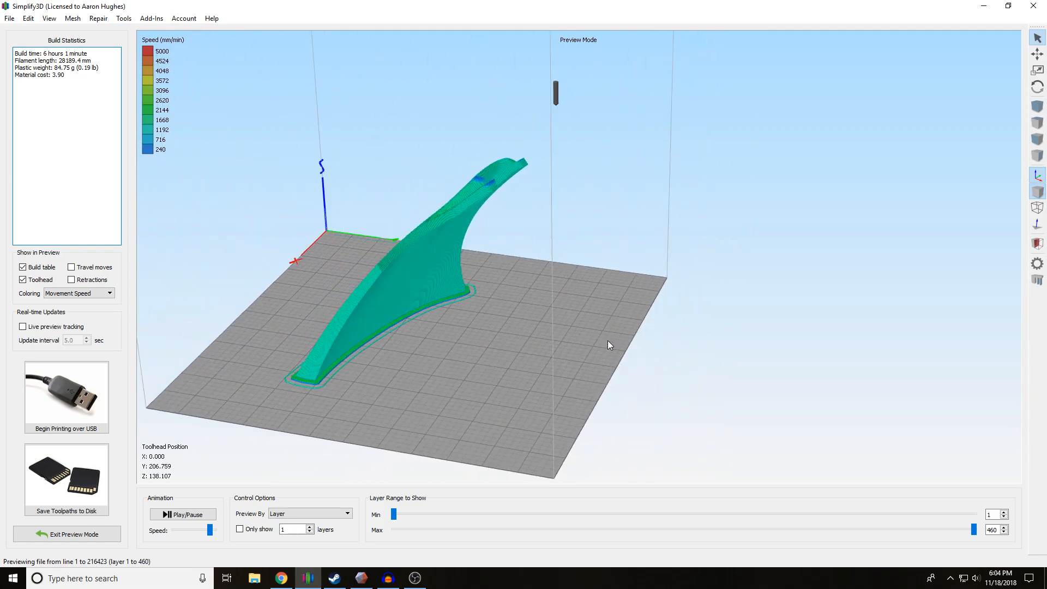
{"action": "mouse_move", "coordinate": [314, 391]}
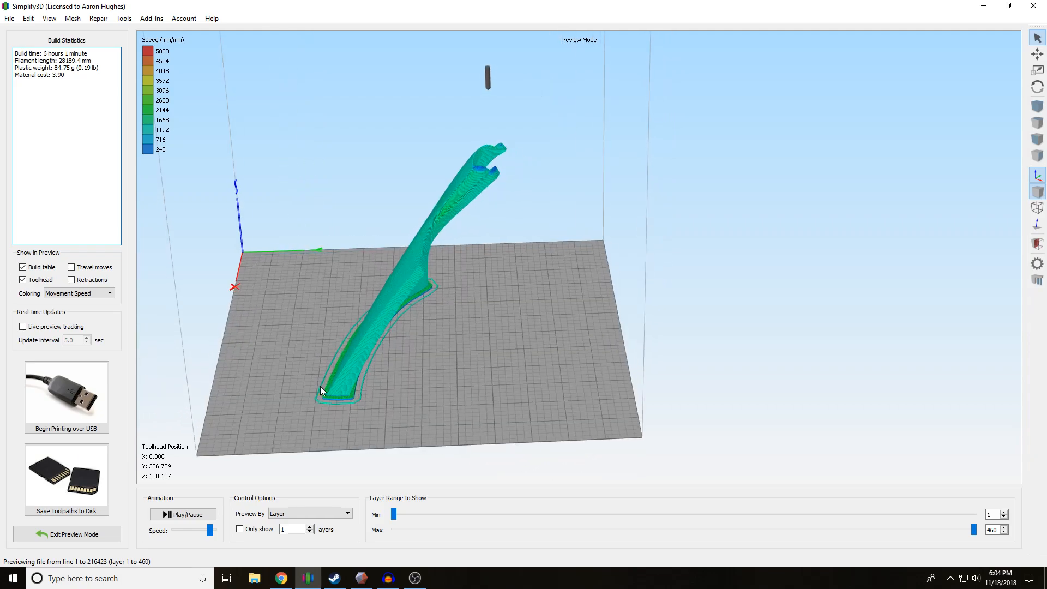
{"action": "left_click_drag", "start_coordinate": [321, 390], "coordinate": [607, 352]}
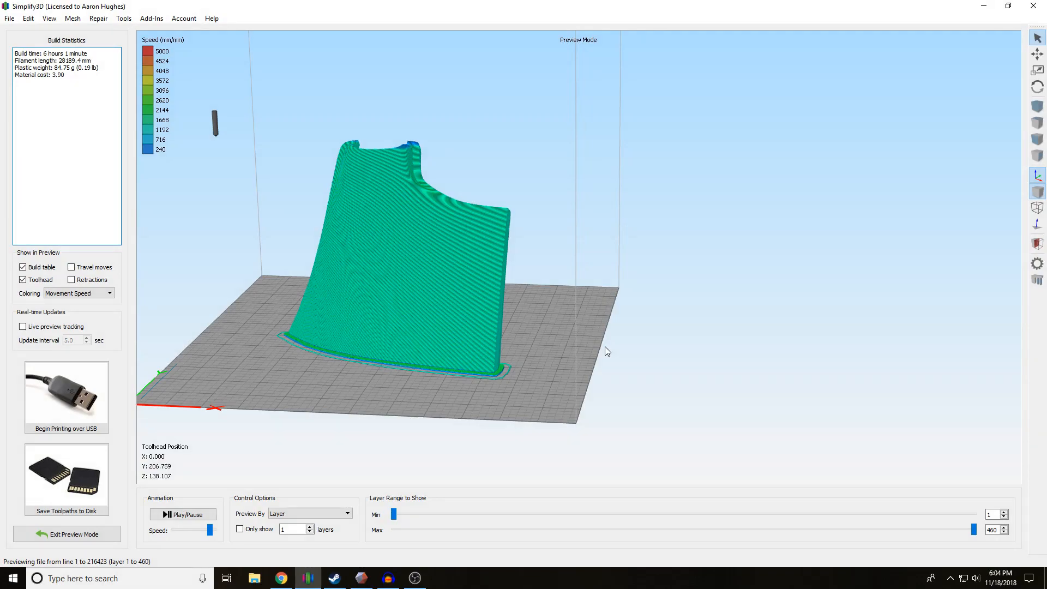
{"action": "mouse_move", "coordinate": [603, 351]}
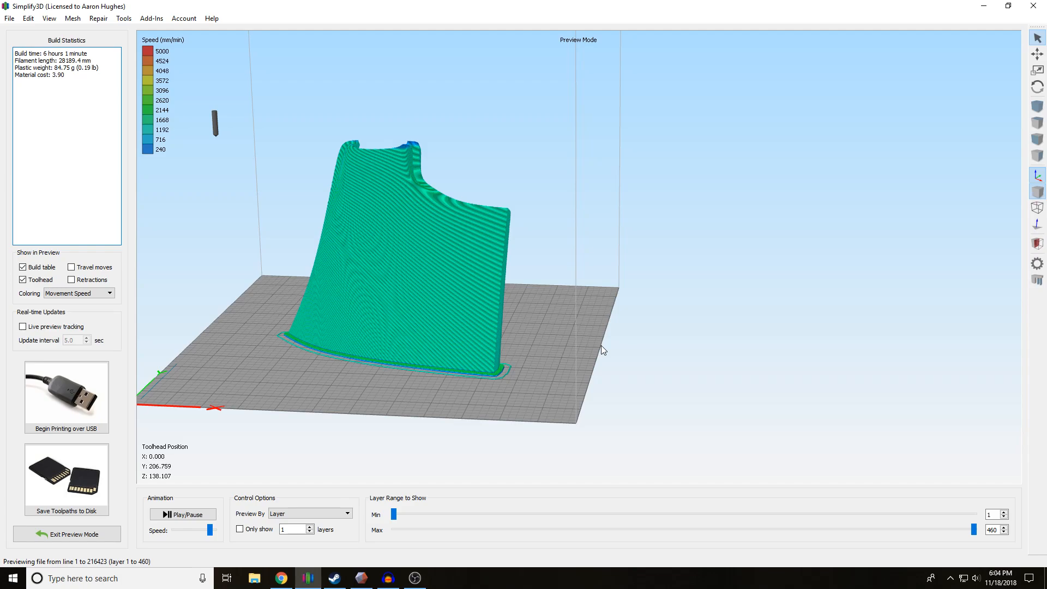
{"action": "left_click", "coordinate": [66, 534]}
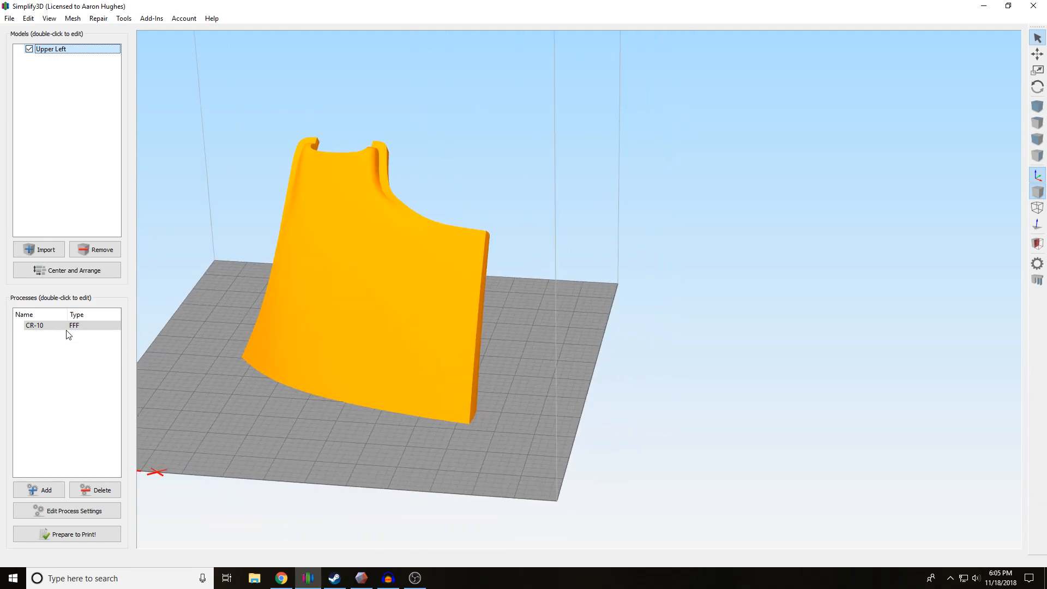
Step: Review the CR-10 process settings (PLA, Fast, 20% infill, raft on), keep the profile and accept
{"action": "left_click", "coordinate": [35, 325]}
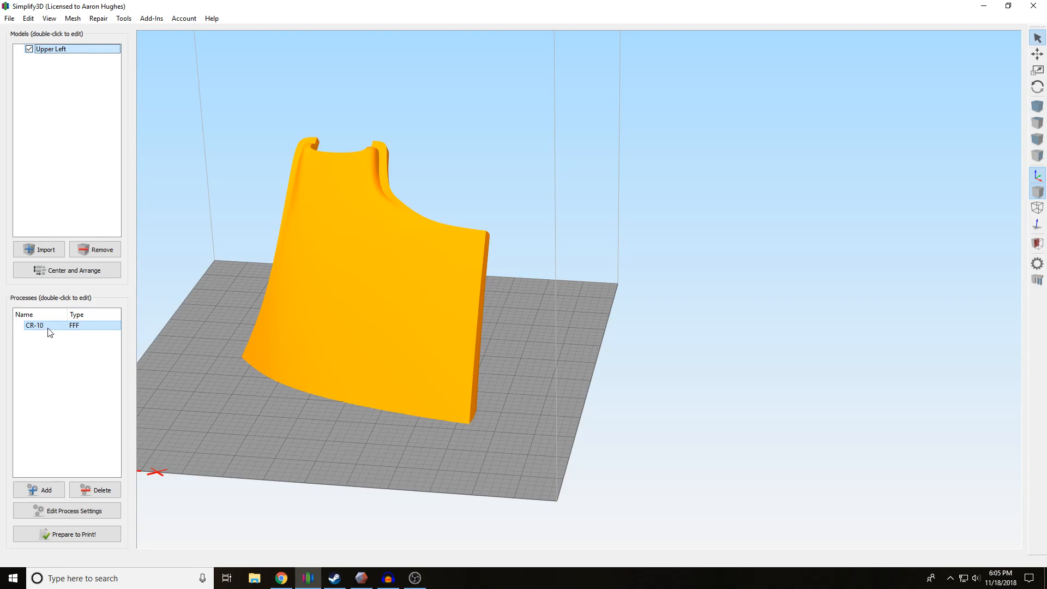
{"action": "double_click", "coordinate": [34, 325]}
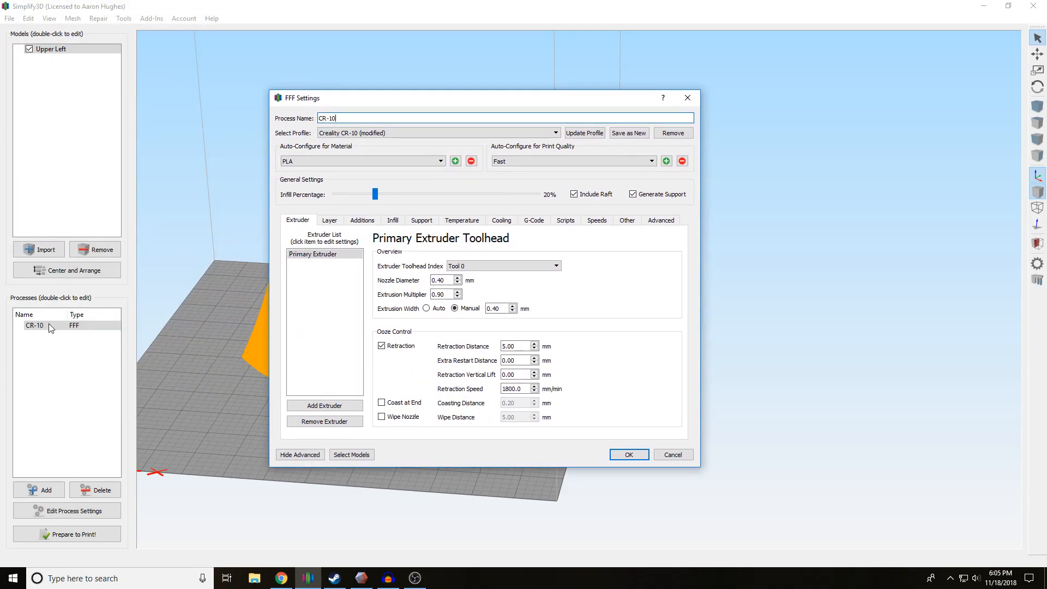
{"action": "mouse_move", "coordinate": [39, 333]}
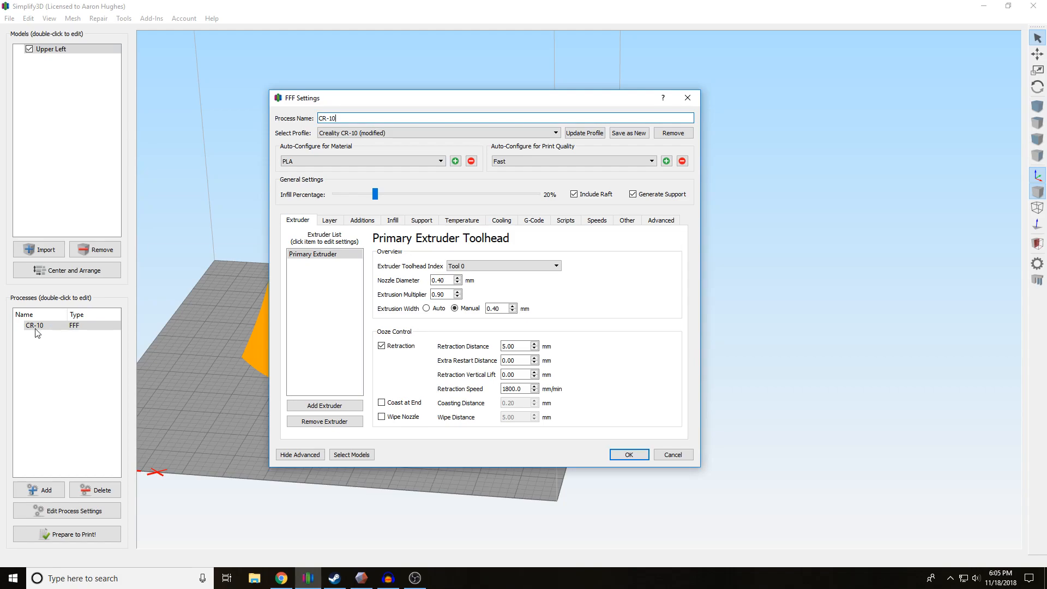
{"action": "left_click", "coordinate": [501, 265]}
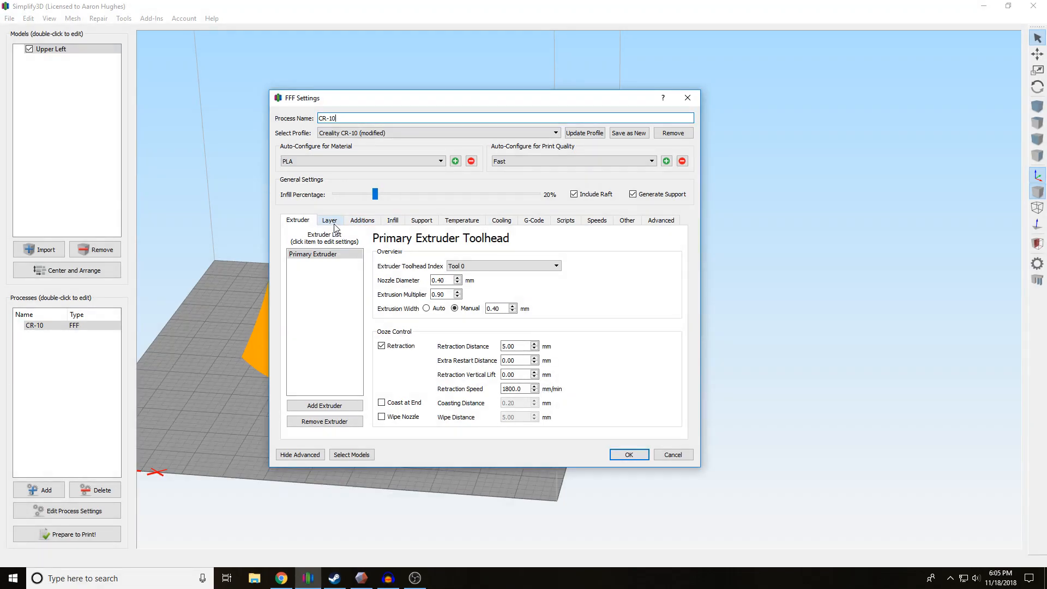
{"action": "left_click", "coordinate": [438, 132]}
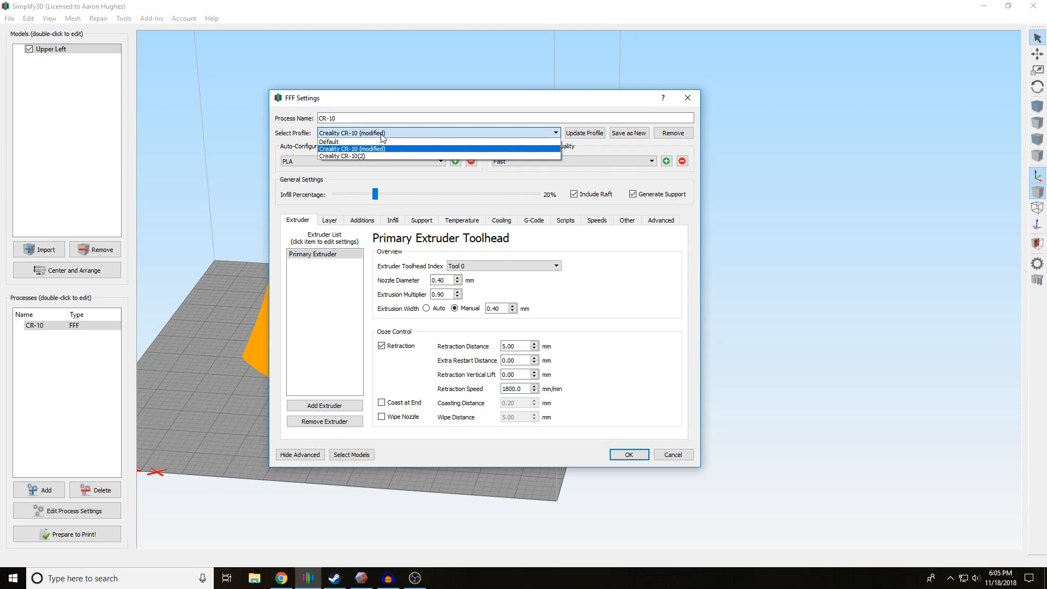
{"action": "left_click", "coordinate": [352, 149]}
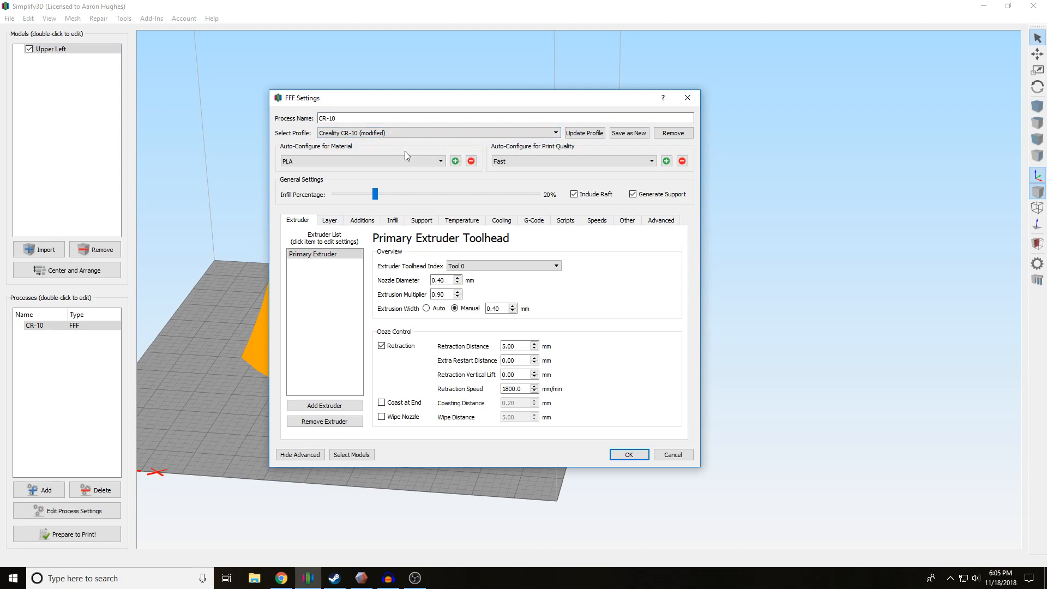
{"action": "mouse_move", "coordinate": [285, 169]}
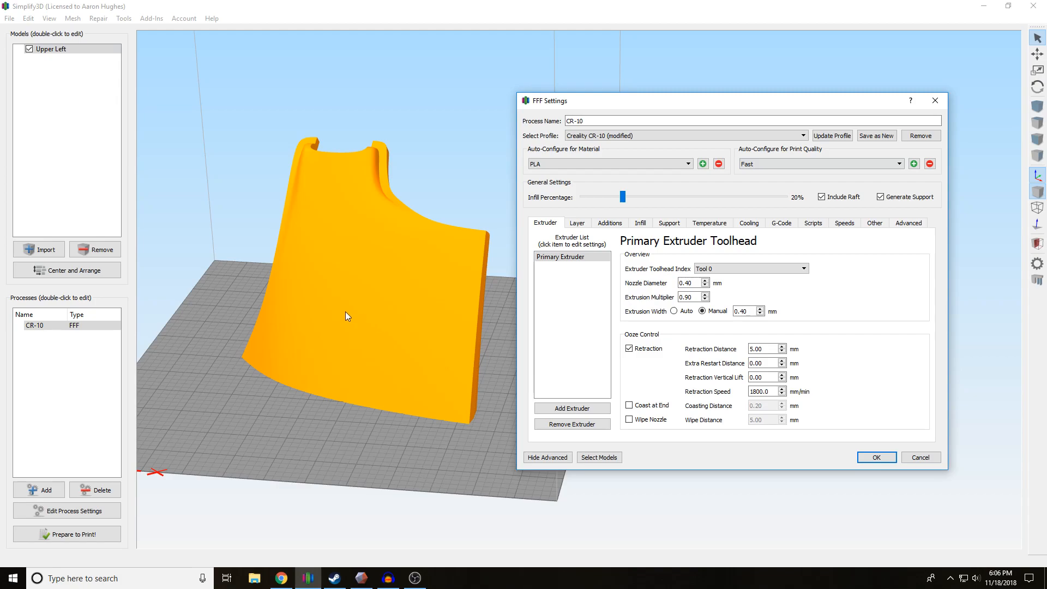
{"action": "mouse_move", "coordinate": [442, 404]}
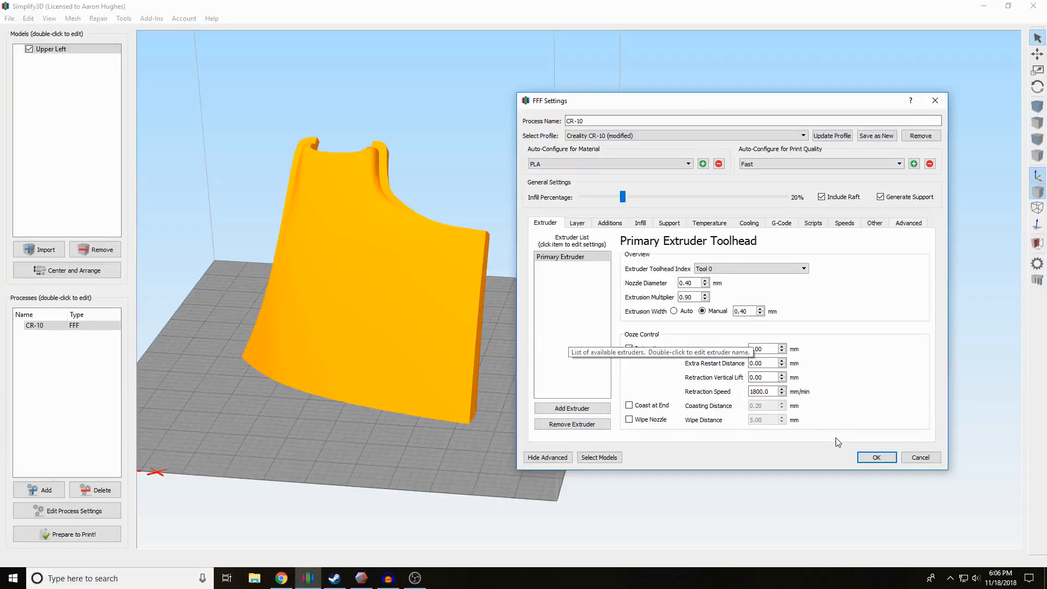
{"action": "left_click", "coordinate": [876, 457]}
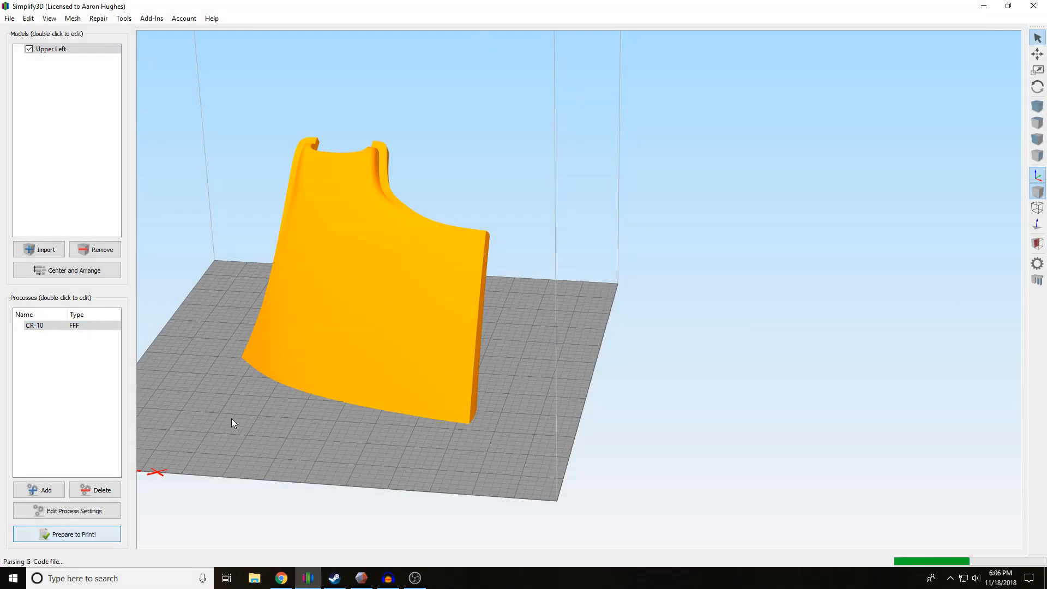
Step: Limit the toolpath preview to layers 1-265 and inspect the cut walls and infill
{"action": "left_click", "coordinate": [67, 533]}
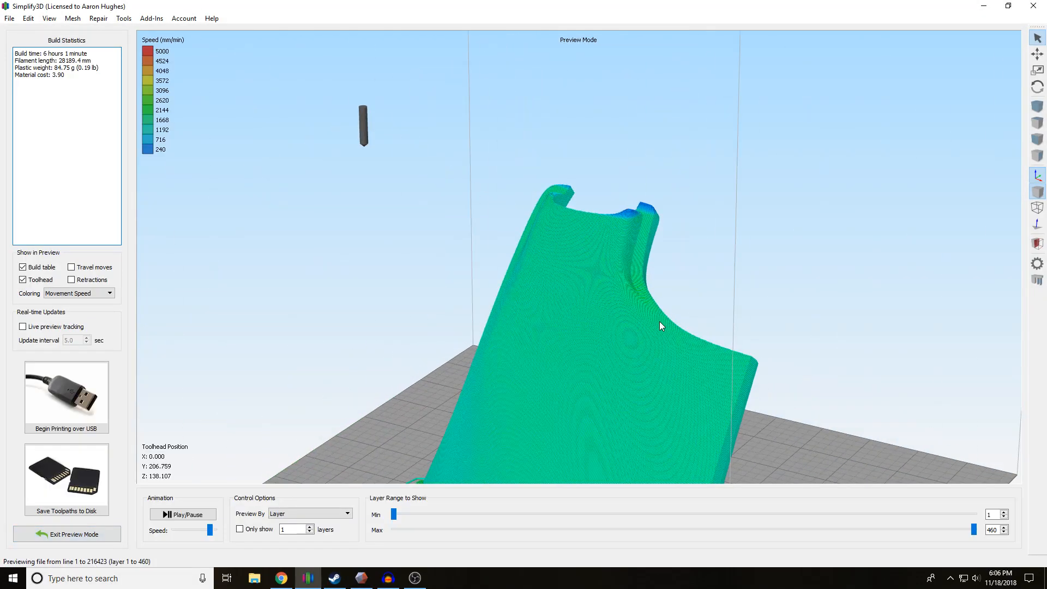
{"action": "left_click_drag", "start_coordinate": [976, 529], "coordinate": [972, 529]}
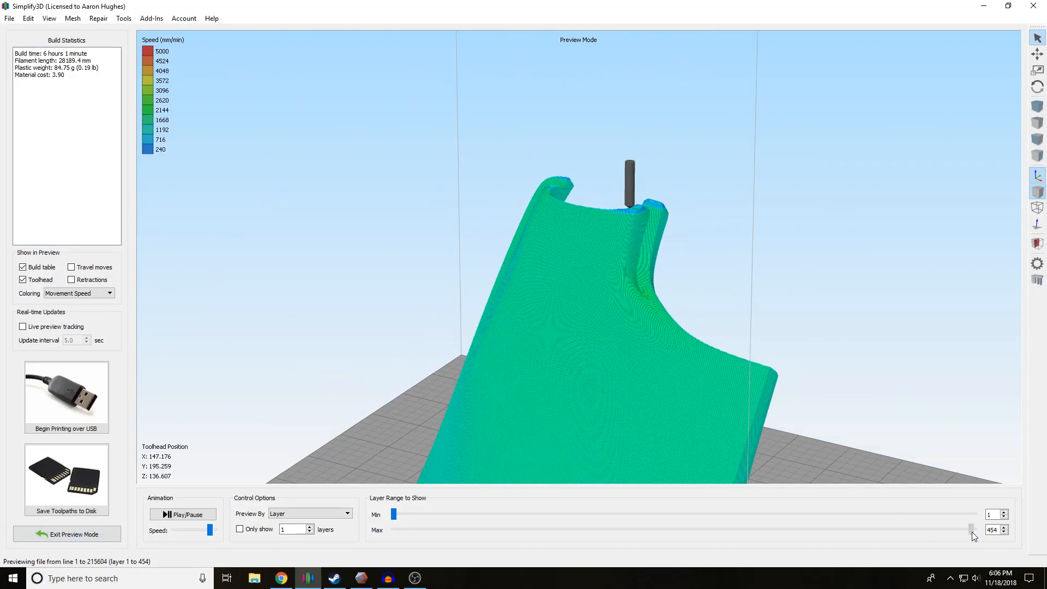
{"action": "left_click_drag", "start_coordinate": [972, 530], "coordinate": [771, 531]}
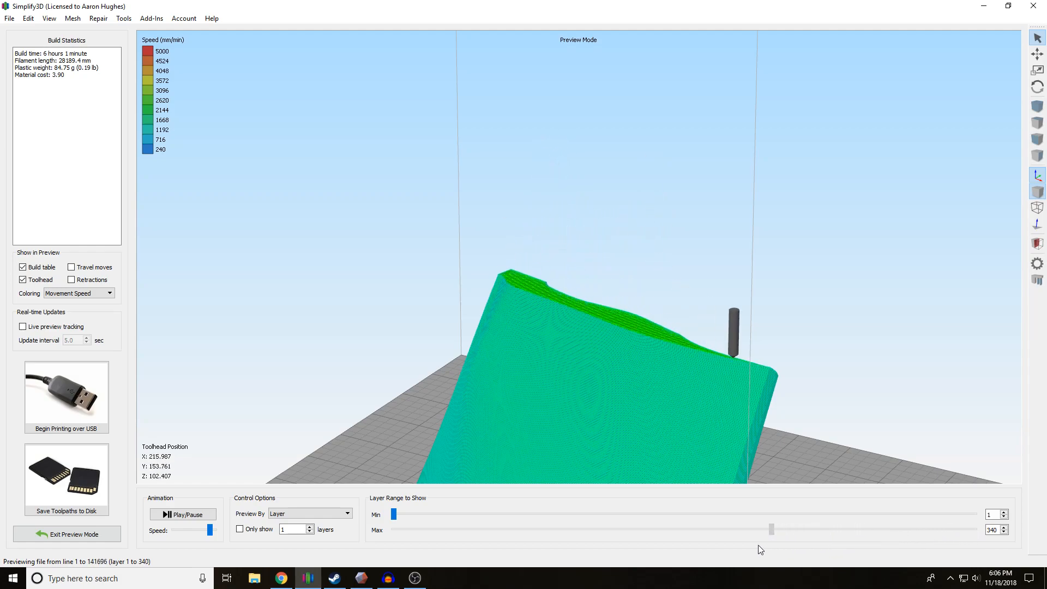
{"action": "left_click_drag", "start_coordinate": [771, 530], "coordinate": [671, 530]}
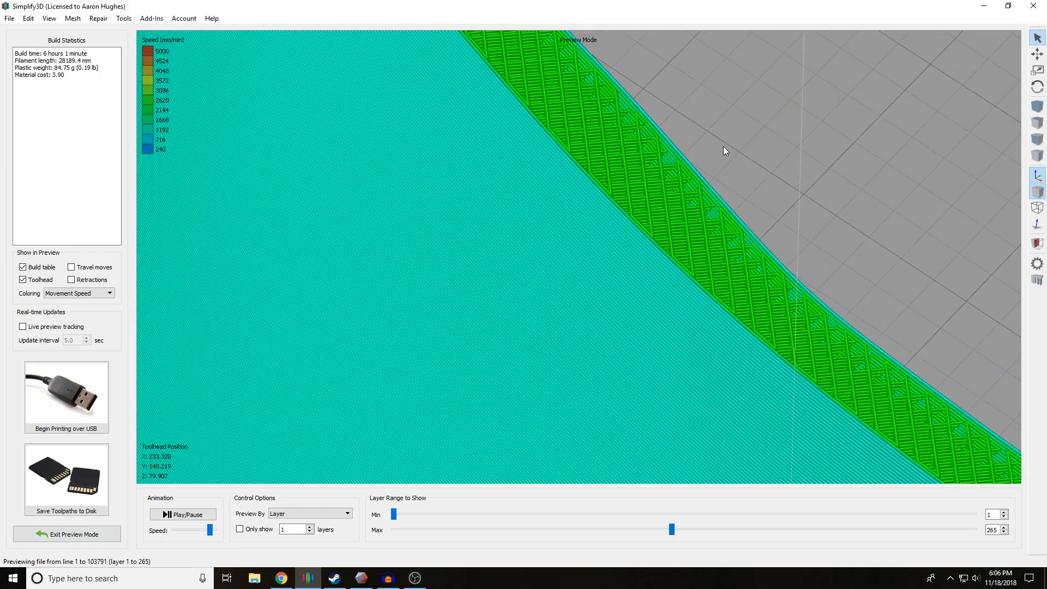
{"action": "left_click_drag", "start_coordinate": [724, 150], "coordinate": [570, 267]}
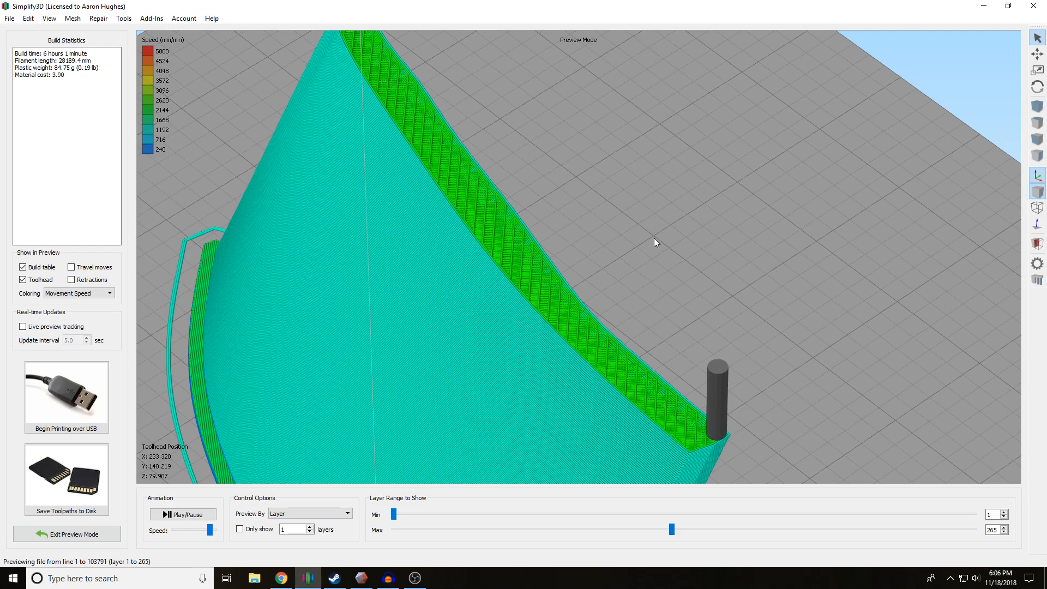
{"action": "mouse_move", "coordinate": [463, 297]}
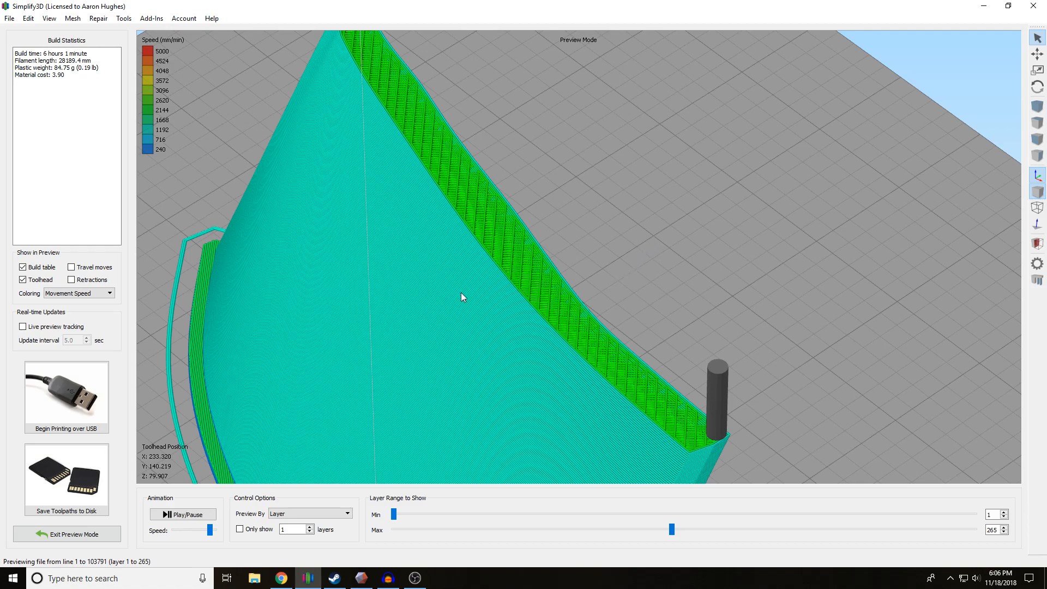
{"action": "mouse_move", "coordinate": [470, 342]}
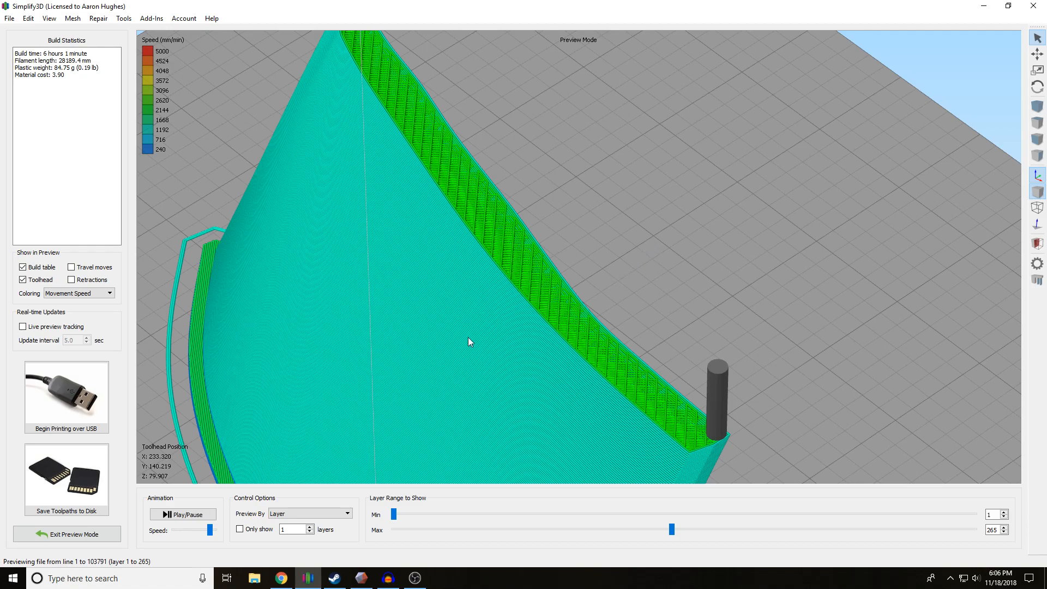
{"action": "mouse_move", "coordinate": [393, 263]}
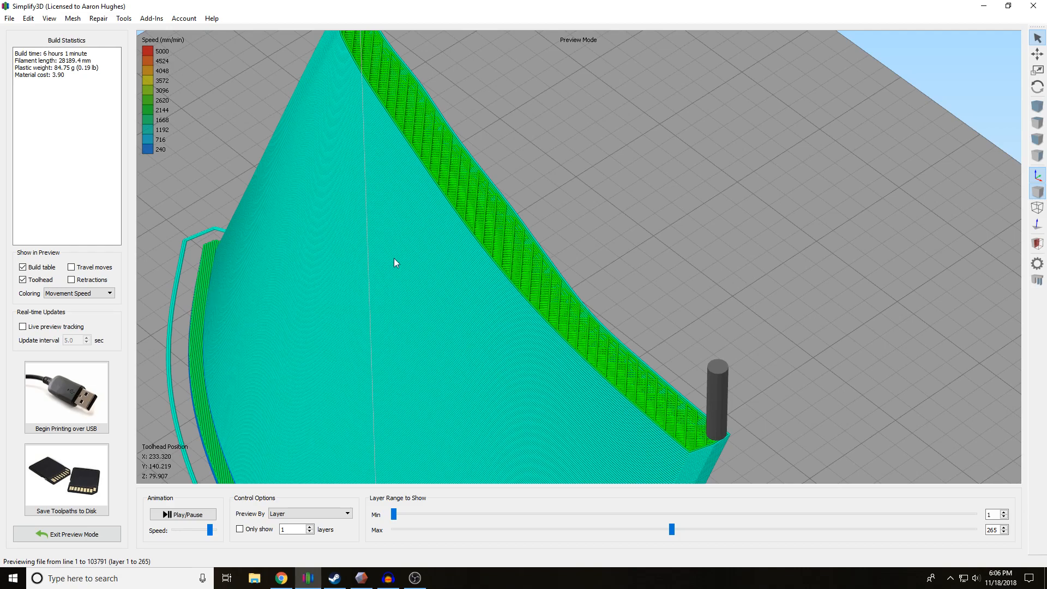
{"action": "mouse_move", "coordinate": [474, 247]}
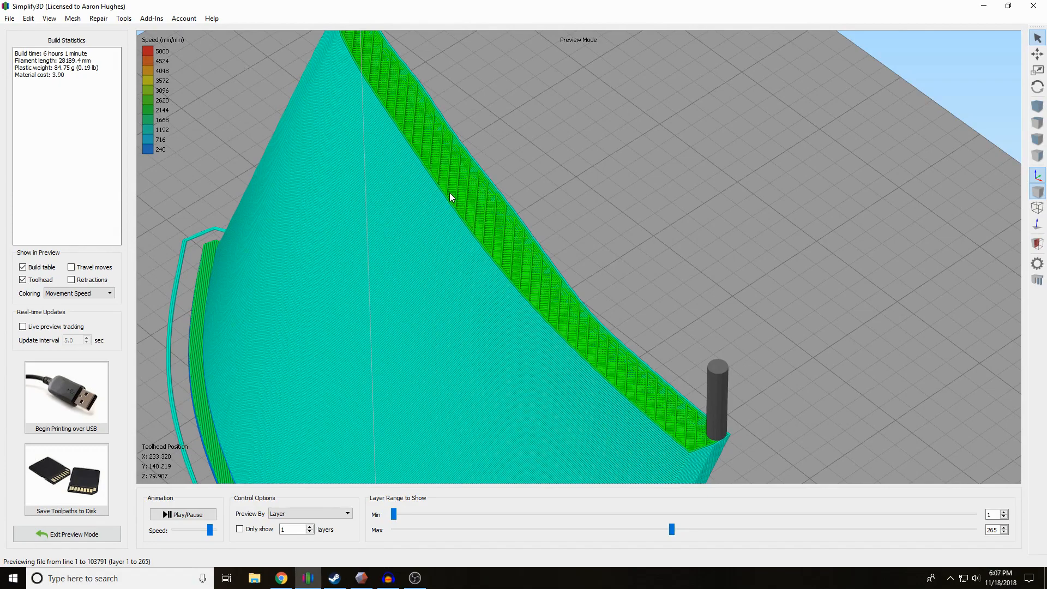
{"action": "mouse_move", "coordinate": [525, 267]}
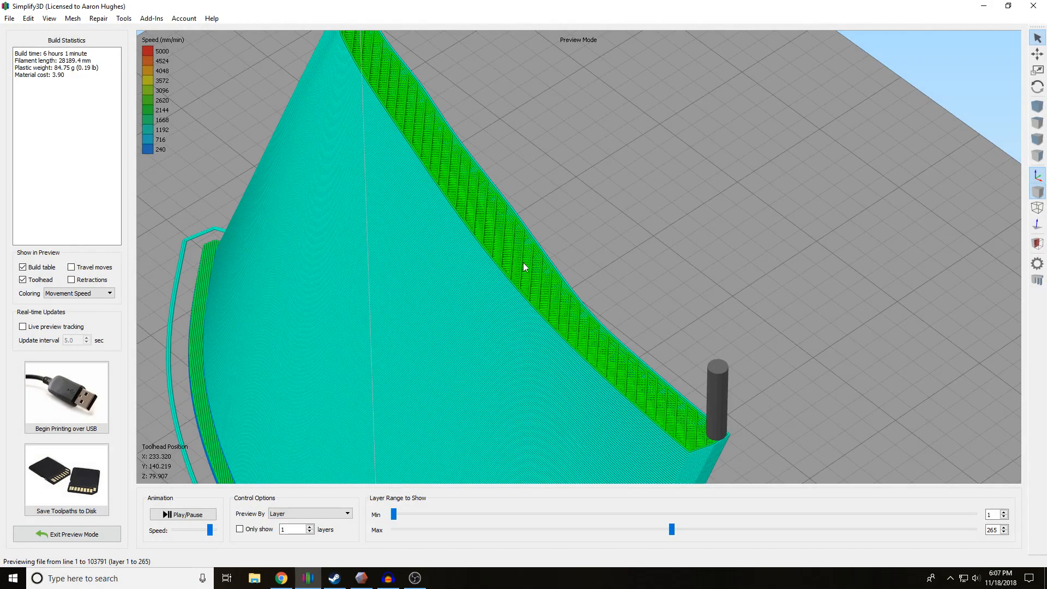
{"action": "mouse_move", "coordinate": [614, 242]}
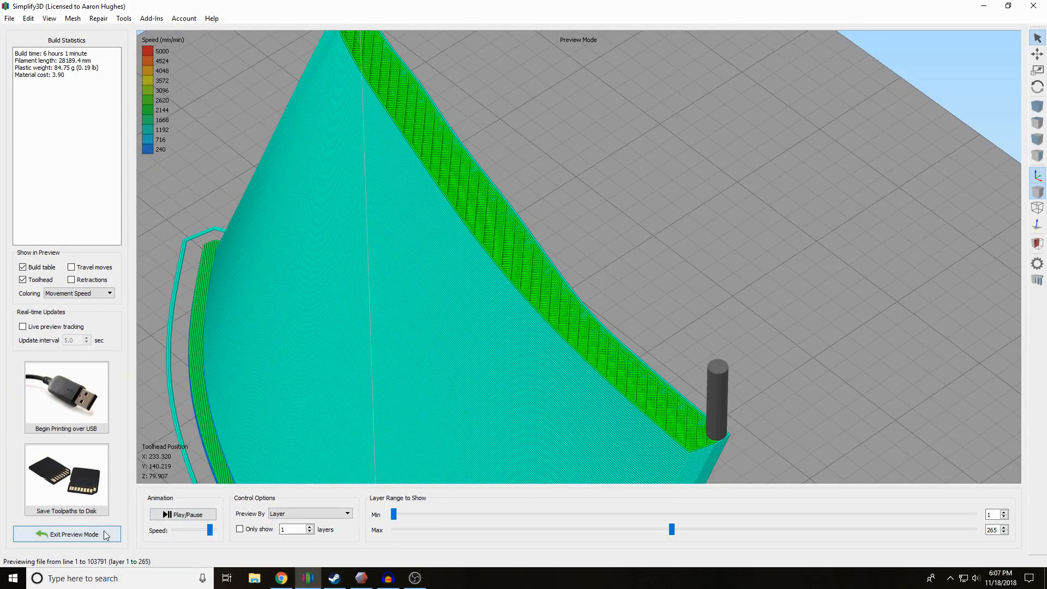
Step: Leave the toolpath preview to reopen the CR-10 process settings
{"action": "left_click", "coordinate": [66, 534]}
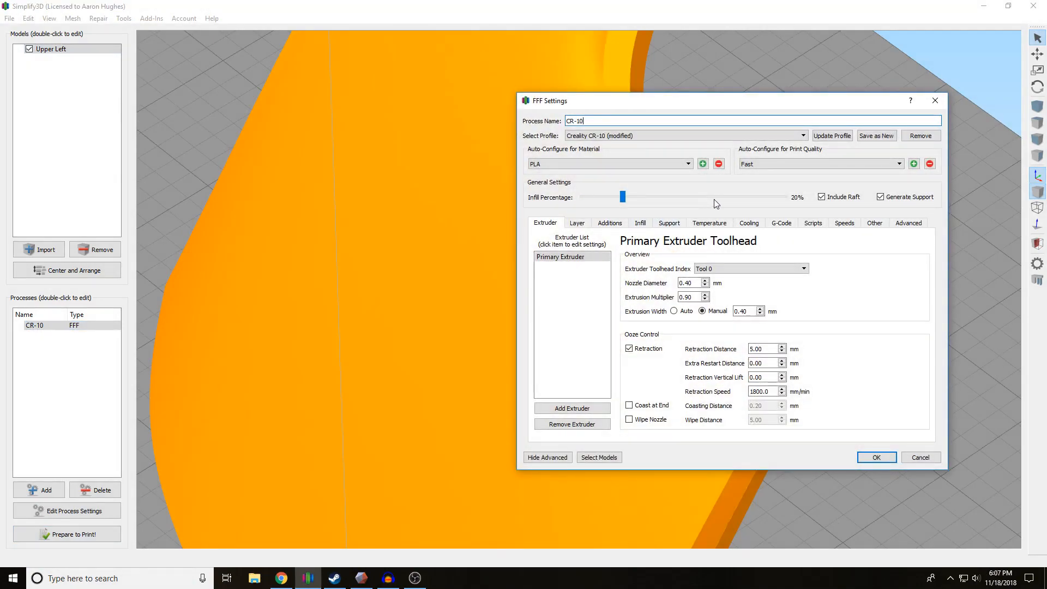
Step: Raise infill to 70%, re-slice (10 h 11 min, 165.88 g) and inspect the preview up to layer 283
{"action": "left_click_drag", "start_coordinate": [624, 197], "coordinate": [724, 196]}
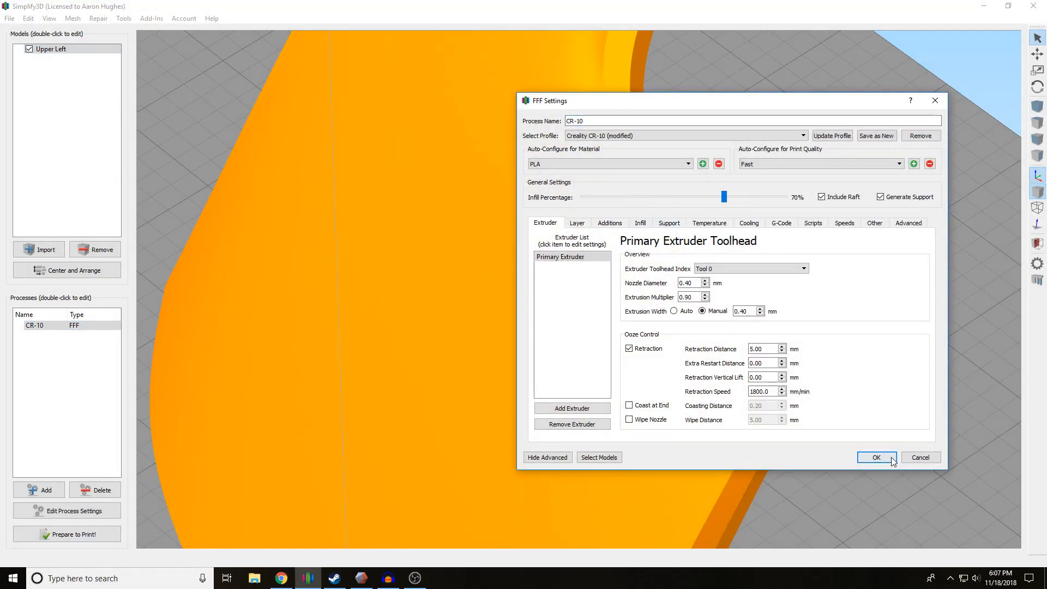
{"action": "left_click", "coordinate": [877, 457]}
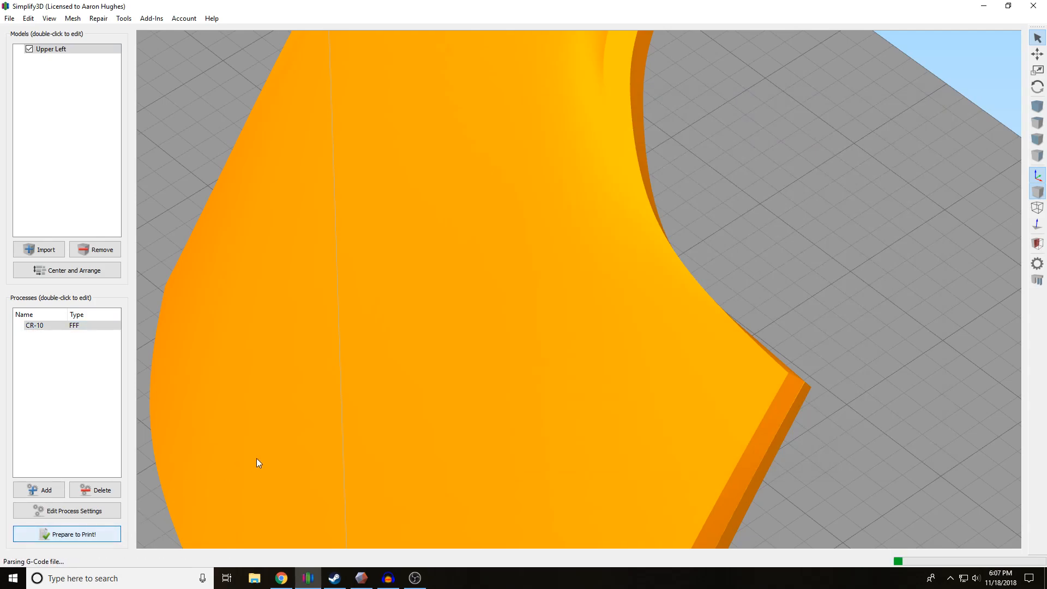
{"action": "left_click", "coordinate": [66, 533]}
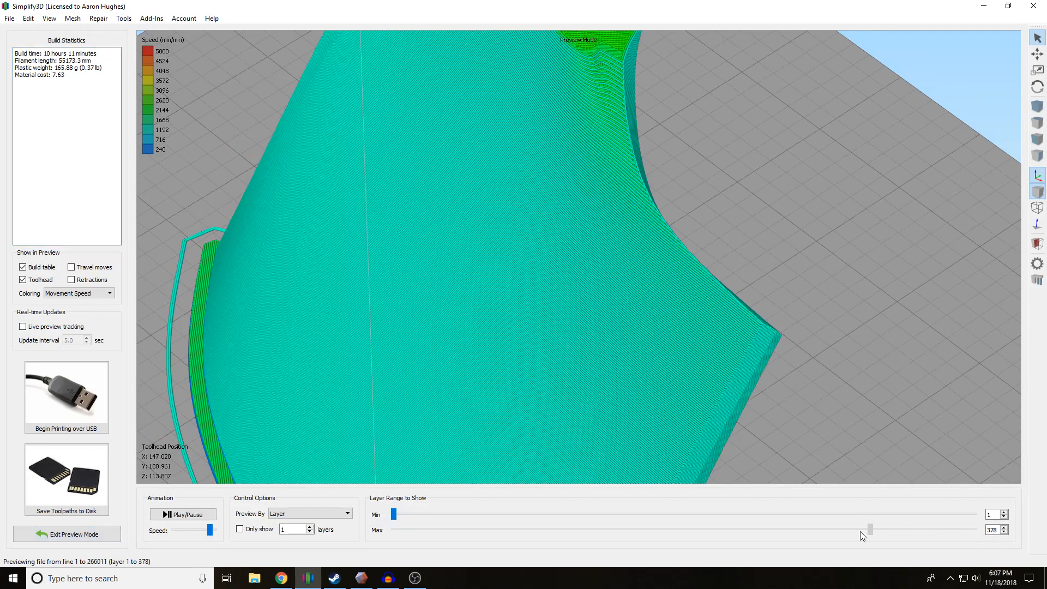
{"action": "left_click_drag", "start_coordinate": [871, 530], "coordinate": [726, 530]}
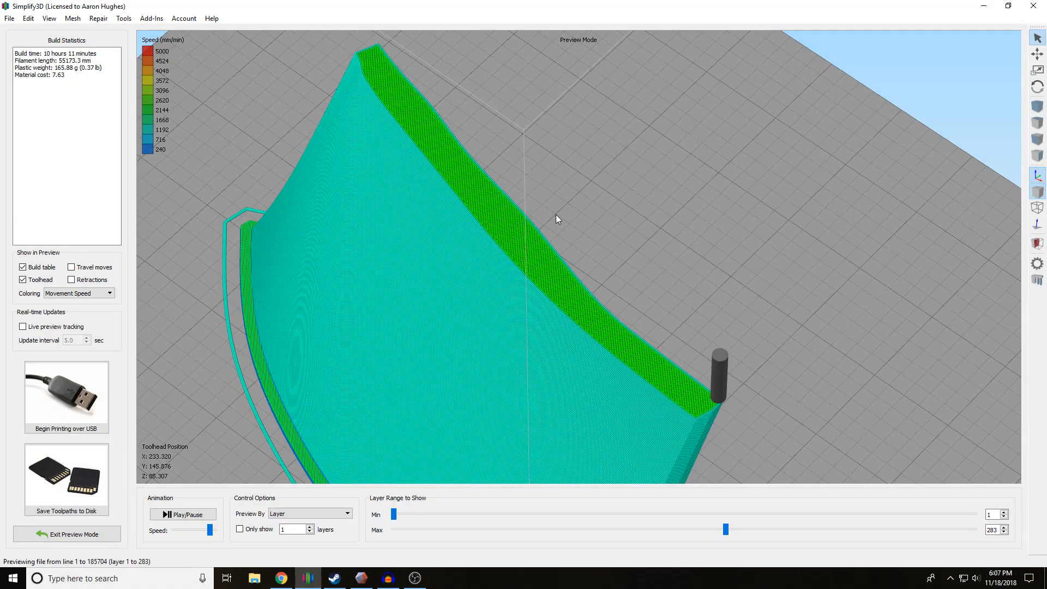
{"action": "mouse_move", "coordinate": [699, 304]}
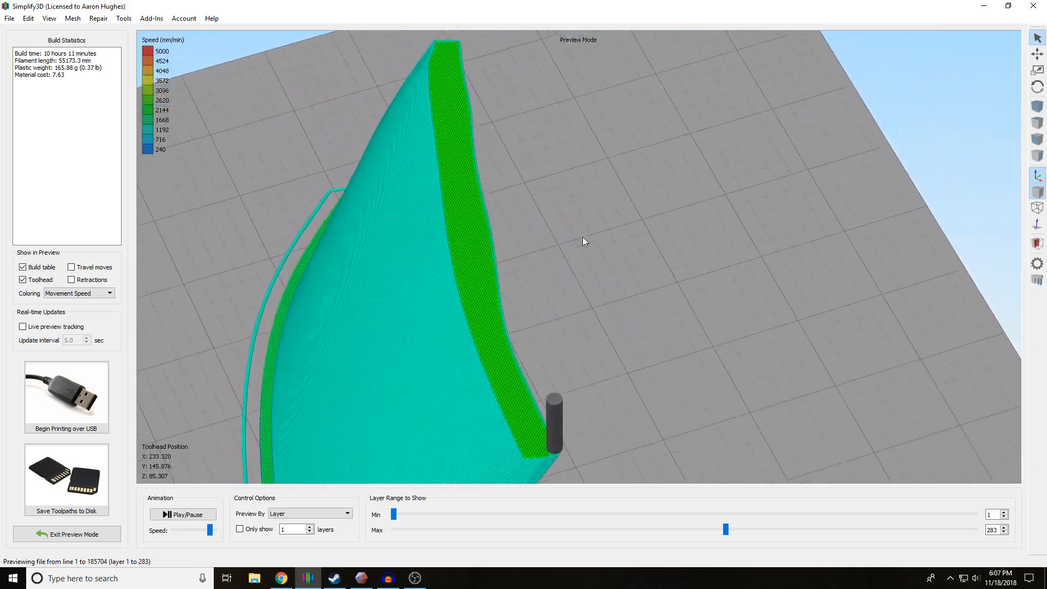
{"action": "left_click_drag", "start_coordinate": [585, 241], "coordinate": [834, 332]}
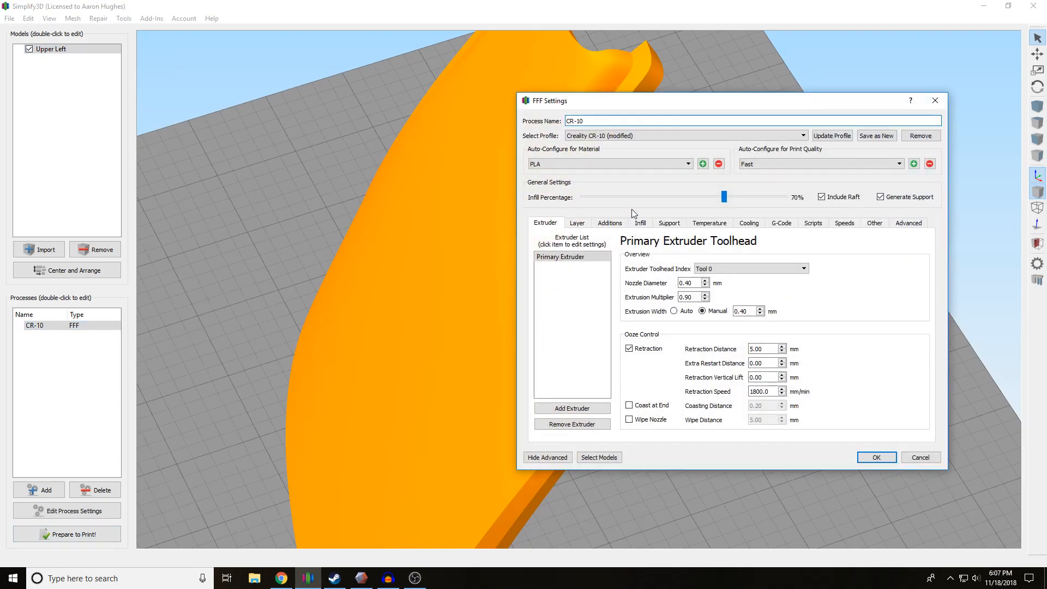
Step: Lower the infill to 20%, accept the settings and re-slice the chest piece
{"action": "left_click_drag", "start_coordinate": [723, 196], "coordinate": [623, 196]}
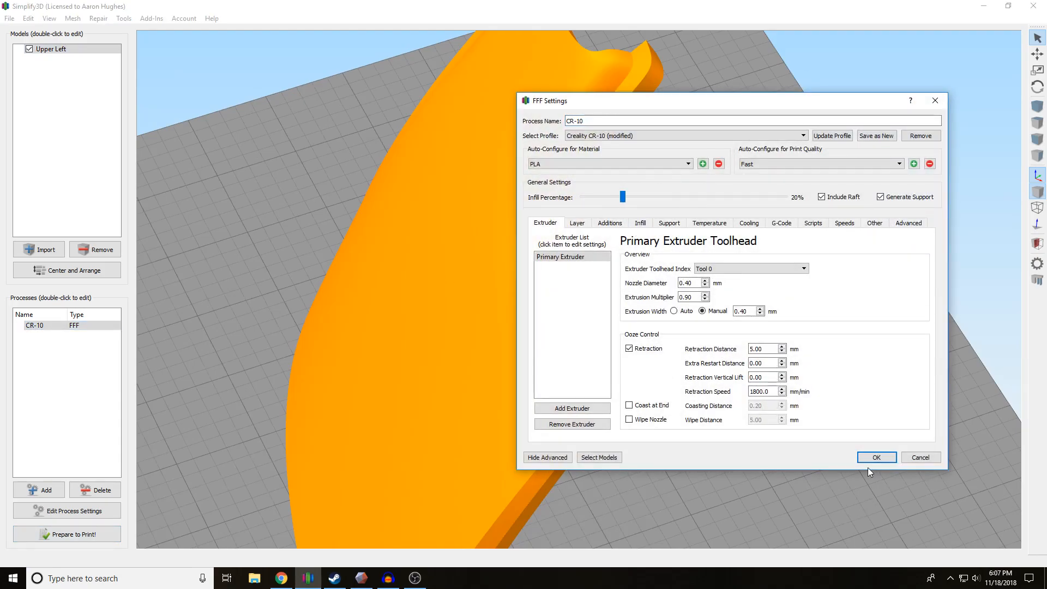
{"action": "left_click", "coordinate": [876, 457]}
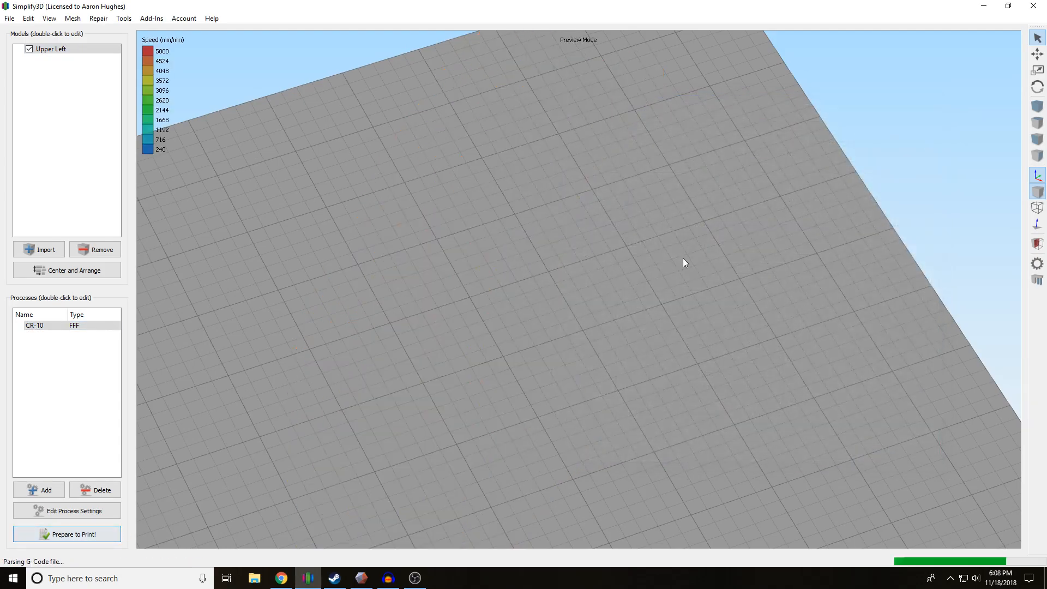
{"action": "left_click", "coordinate": [67, 533]}
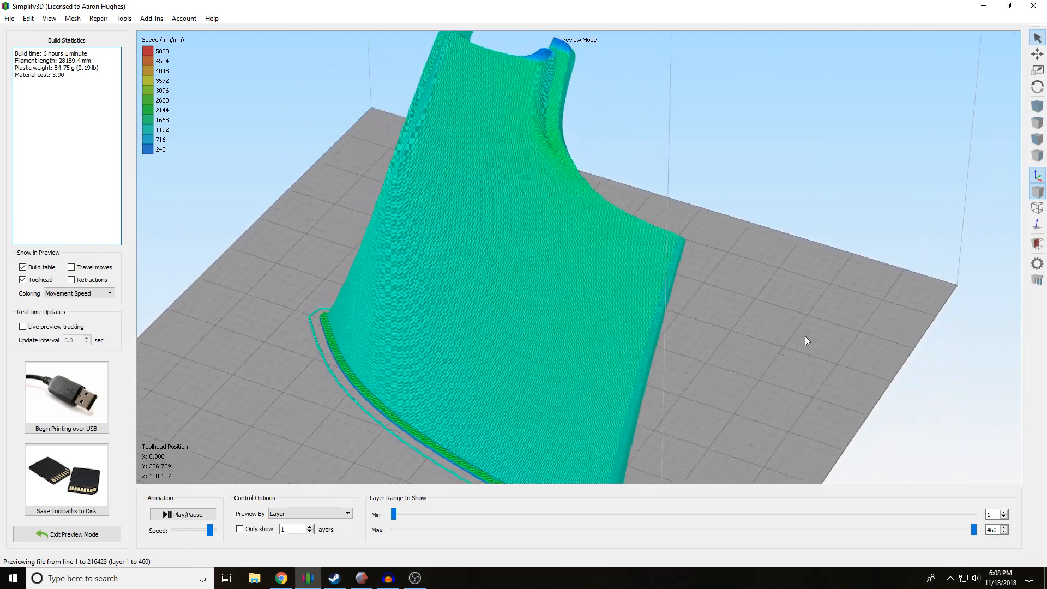
Step: Exit the preview, set the CR-10 infill to 5% and re-slice the part
{"action": "left_click", "coordinate": [67, 534]}
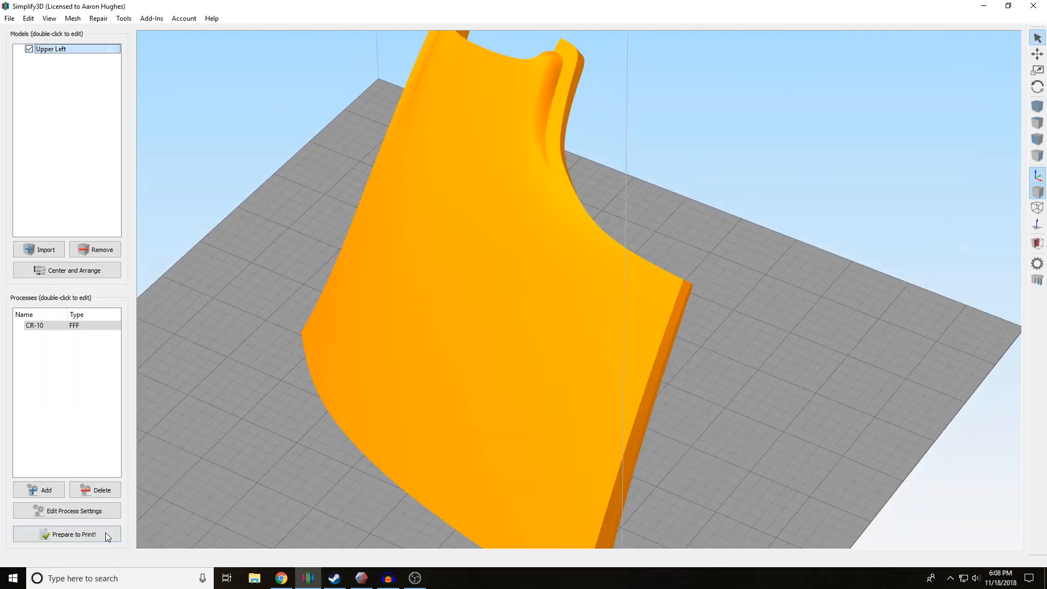
{"action": "left_click", "coordinate": [35, 325]}
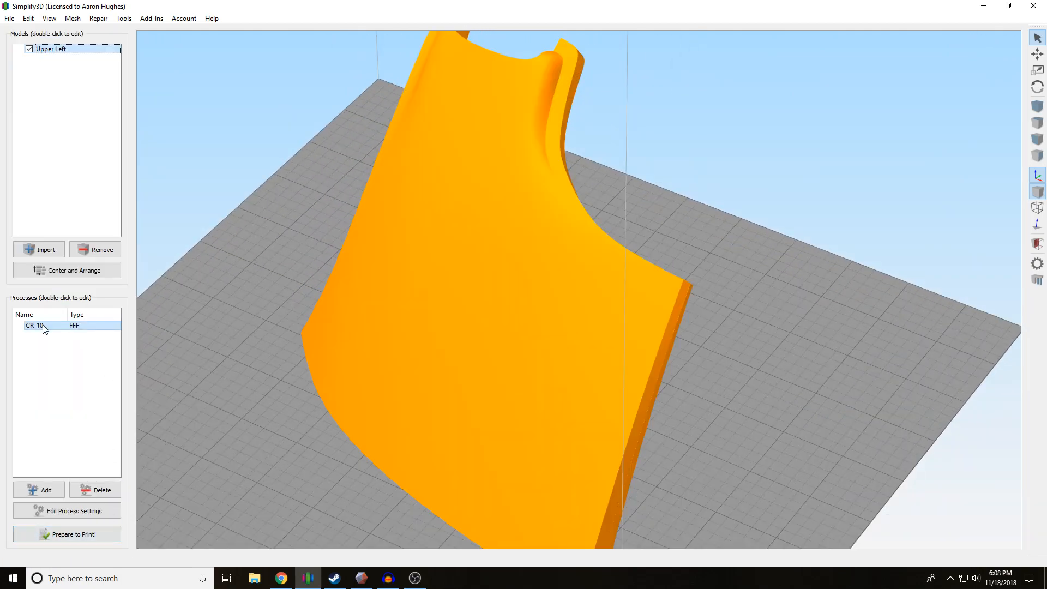
{"action": "double_click", "coordinate": [35, 325]}
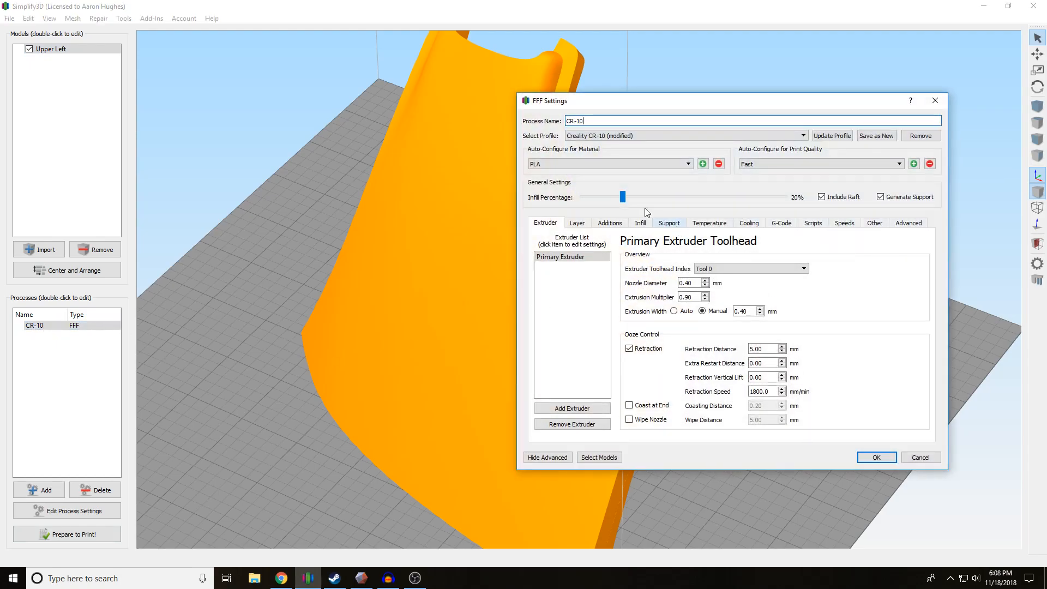
{"action": "left_click_drag", "start_coordinate": [623, 197], "coordinate": [602, 197]}
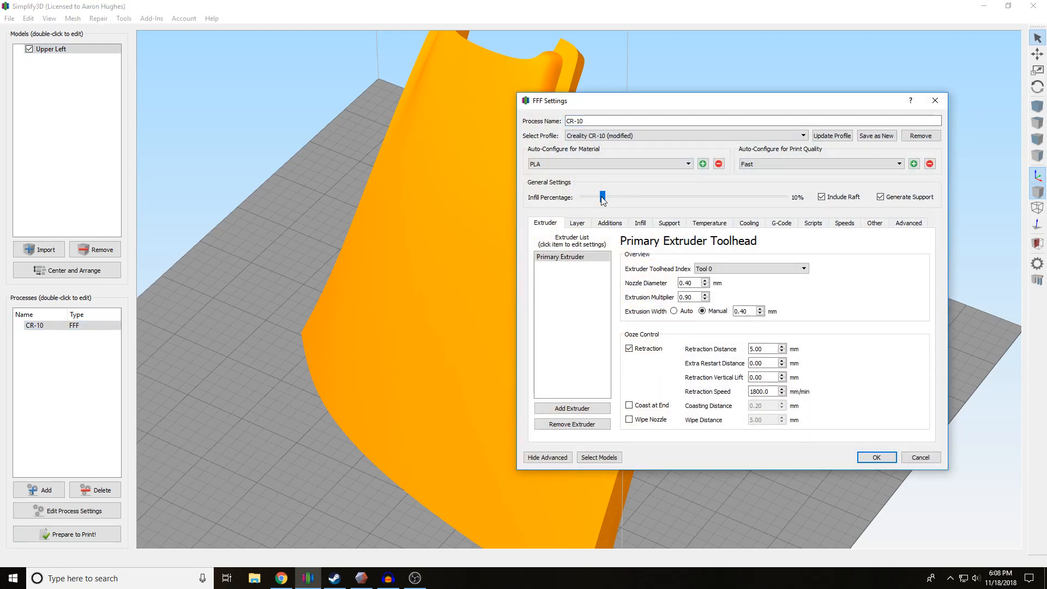
{"action": "left_click_drag", "start_coordinate": [602, 196], "coordinate": [591, 197]}
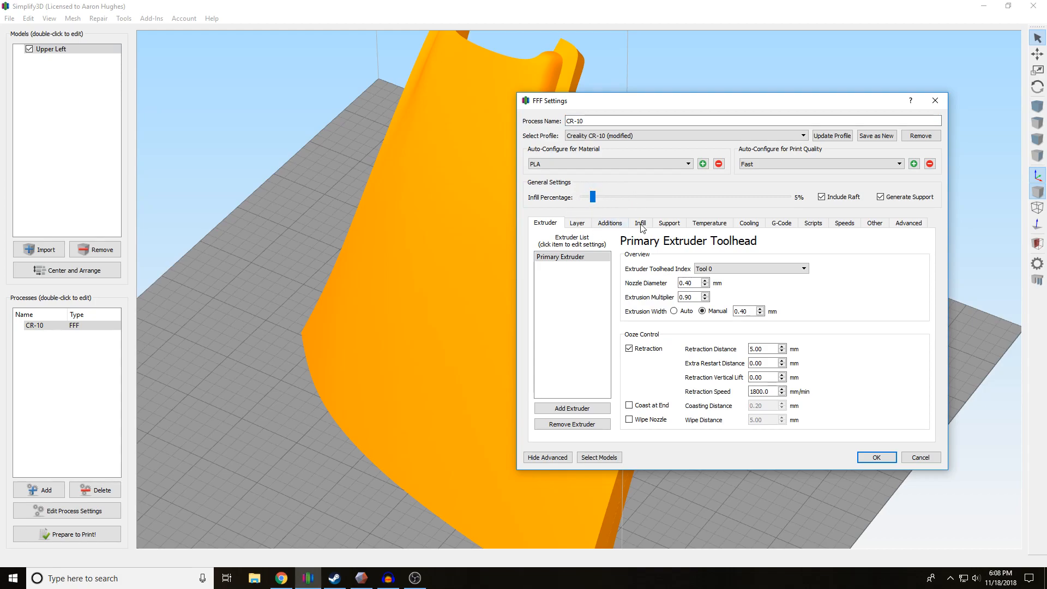
{"action": "left_click", "coordinate": [876, 457]}
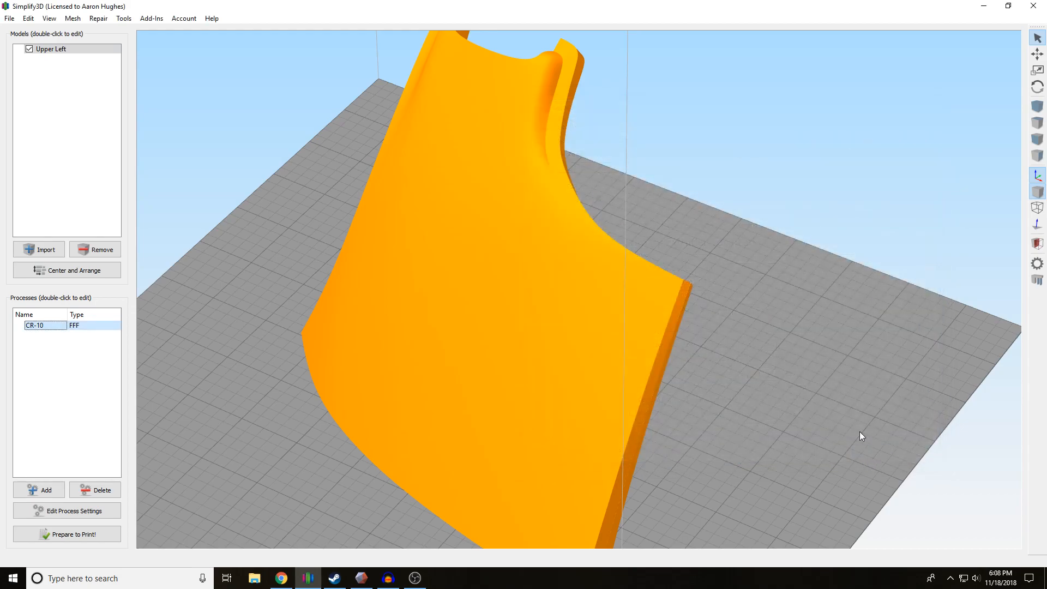
{"action": "left_click", "coordinate": [67, 534]}
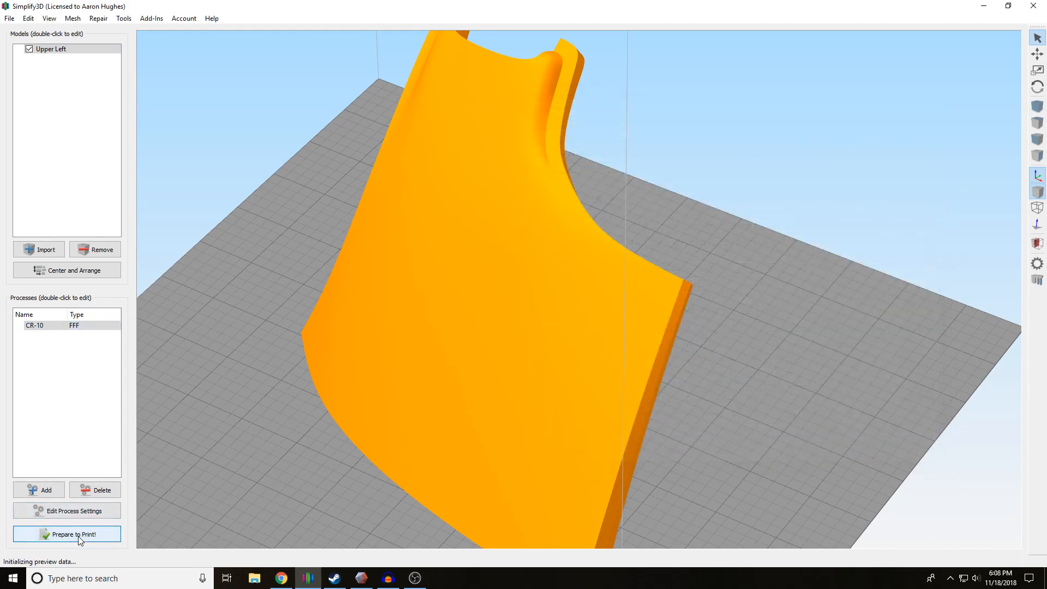
Step: Inspect the 5% infill slice by cutting the preview to layer 262 and orbiting around the partial print
{"action": "left_click", "coordinate": [66, 534]}
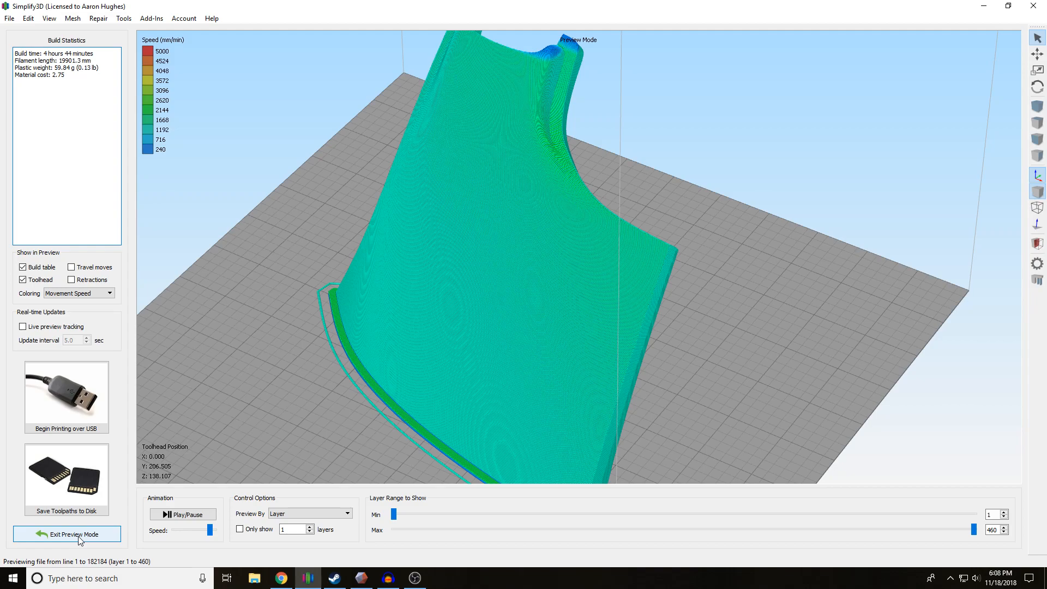
{"action": "mouse_move", "coordinate": [335, 332]}
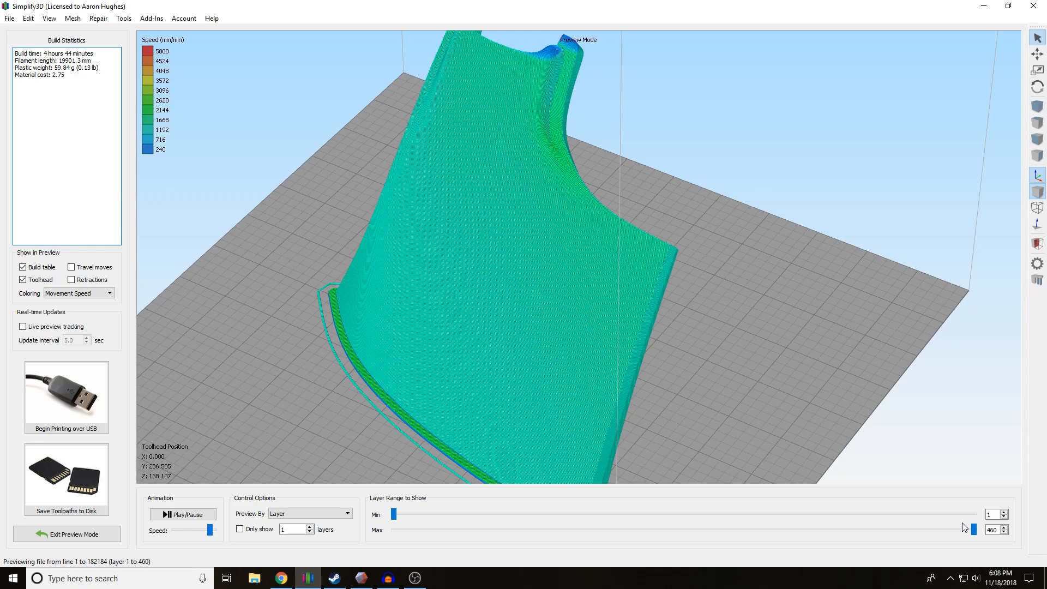
{"action": "left_click_drag", "start_coordinate": [972, 530], "coordinate": [647, 530]}
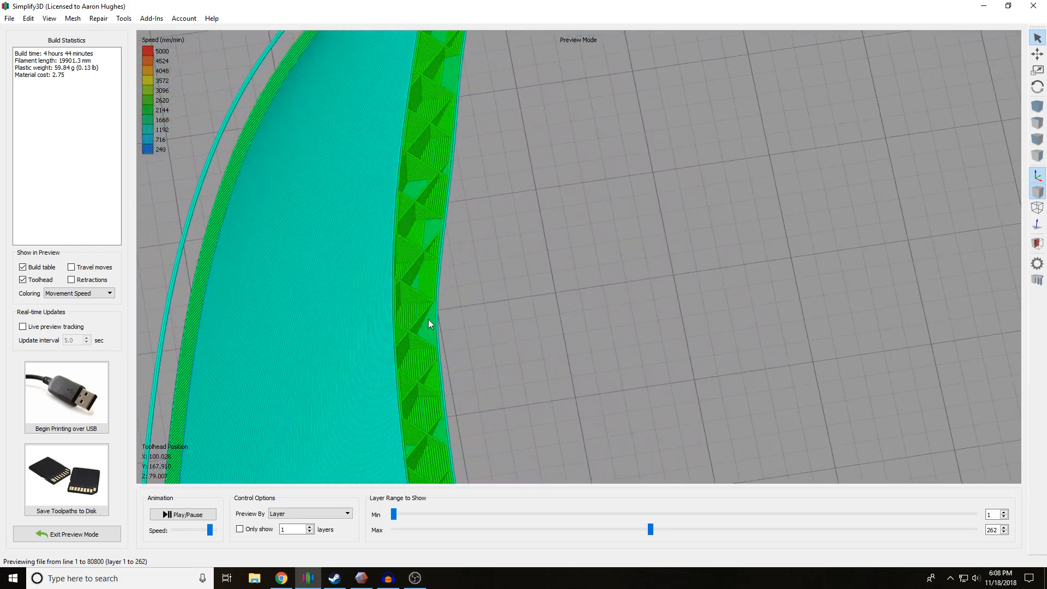
{"action": "left_click_drag", "start_coordinate": [430, 323], "coordinate": [552, 247]}
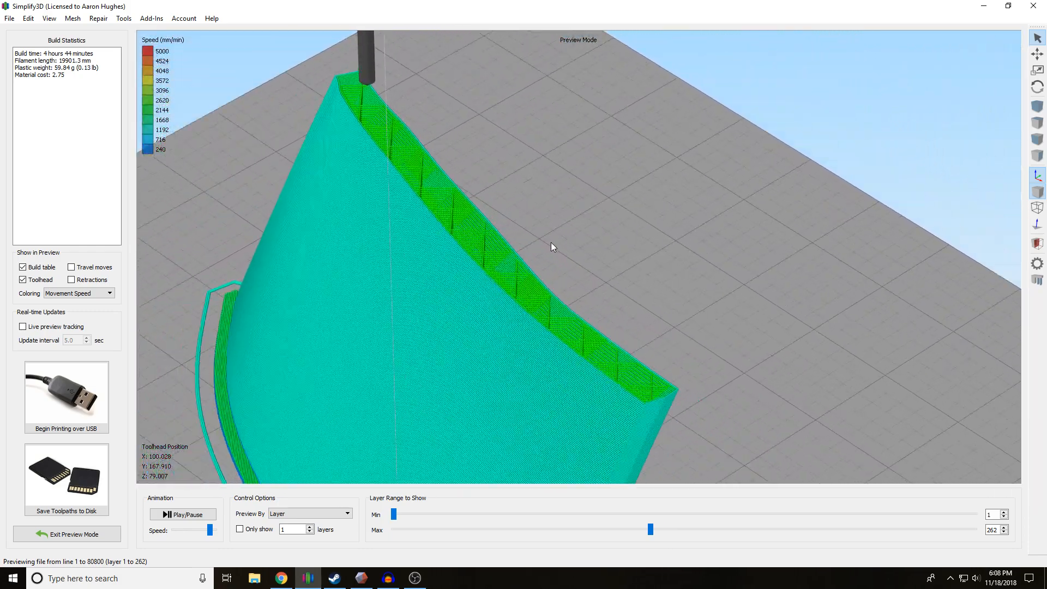
{"action": "left_click_drag", "start_coordinate": [651, 530], "coordinate": [669, 530]}
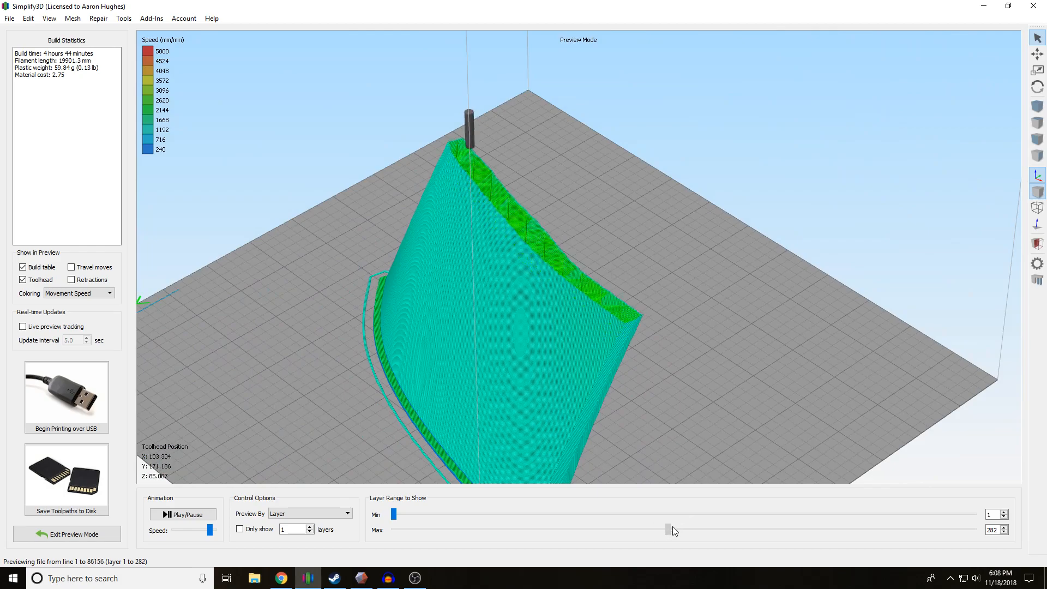
{"action": "left_click_drag", "start_coordinate": [671, 530], "coordinate": [865, 530]}
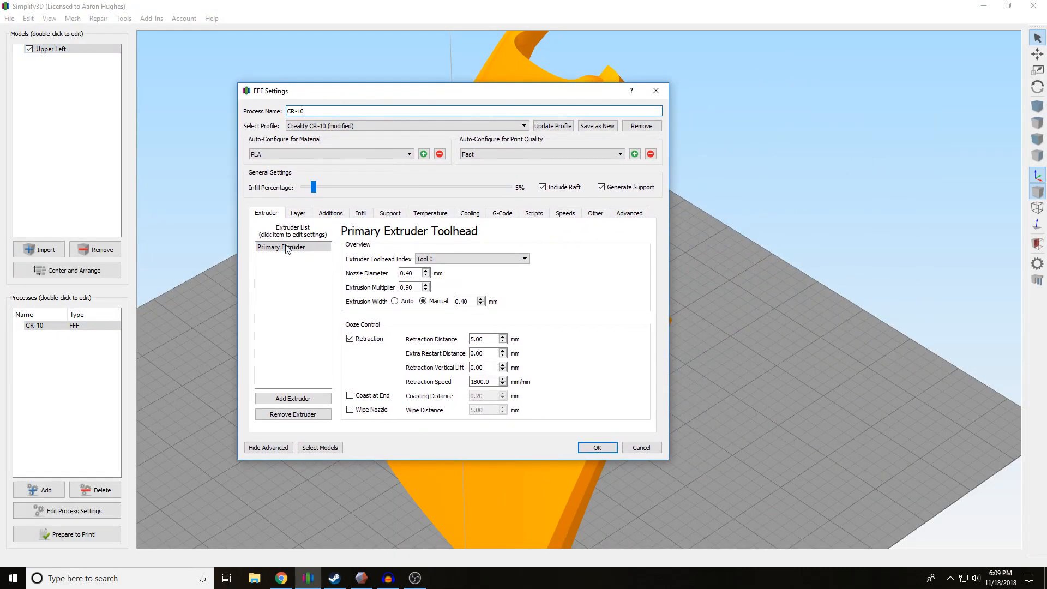
Step: Accept the CR-10 settings unchanged and re-slice for the full 460-layer preview
{"action": "left_click", "coordinate": [298, 213]}
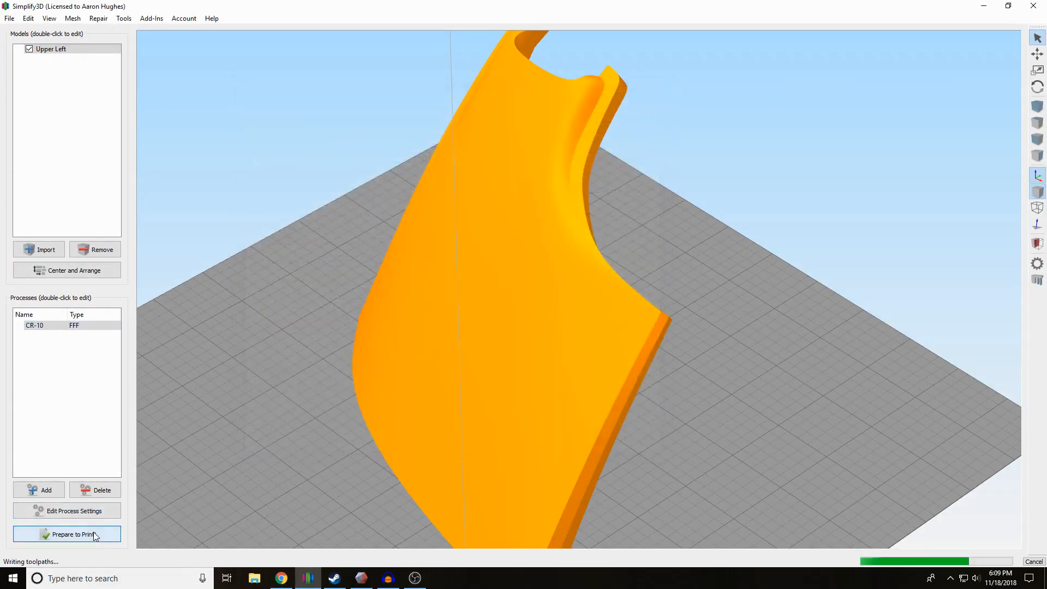
{"action": "left_click", "coordinate": [67, 535]}
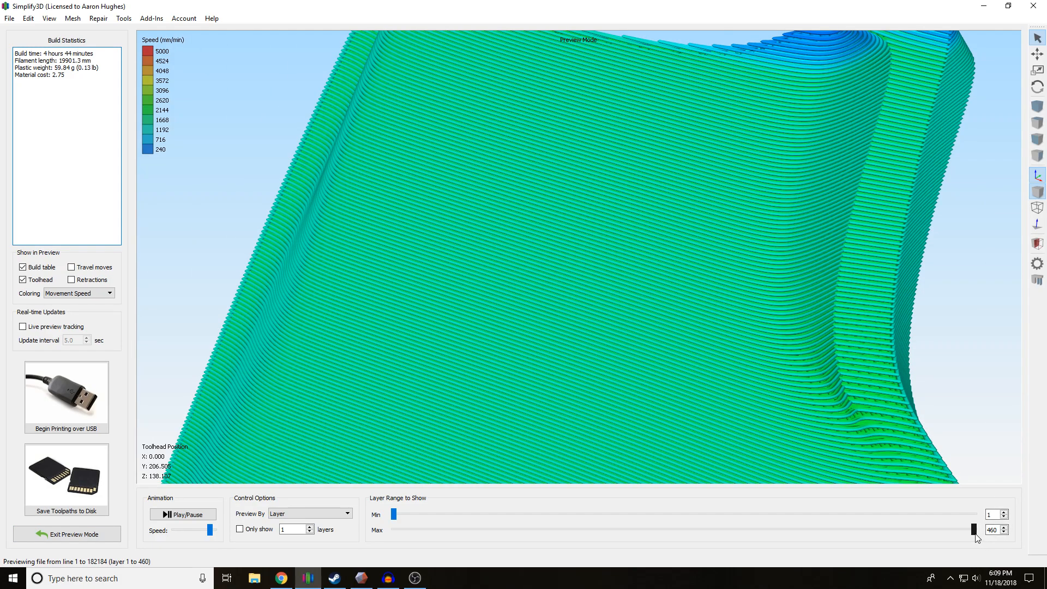
Step: Cut the preview down to layer 373 to expose the sparse 5% infill inside the walls
{"action": "left_click_drag", "start_coordinate": [972, 530], "coordinate": [861, 531]}
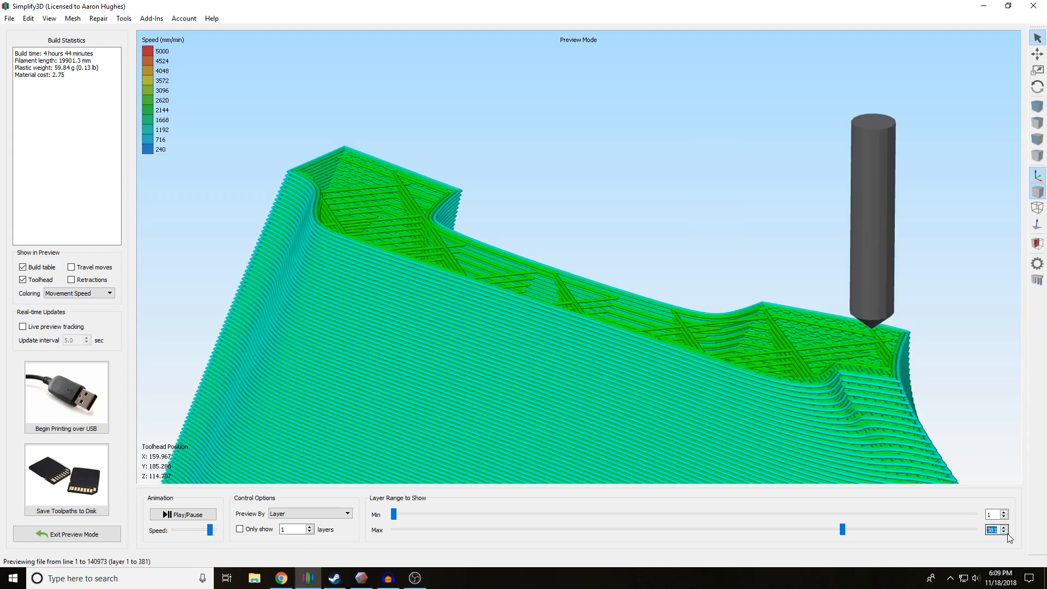
{"action": "left_click", "coordinate": [1003, 532]}
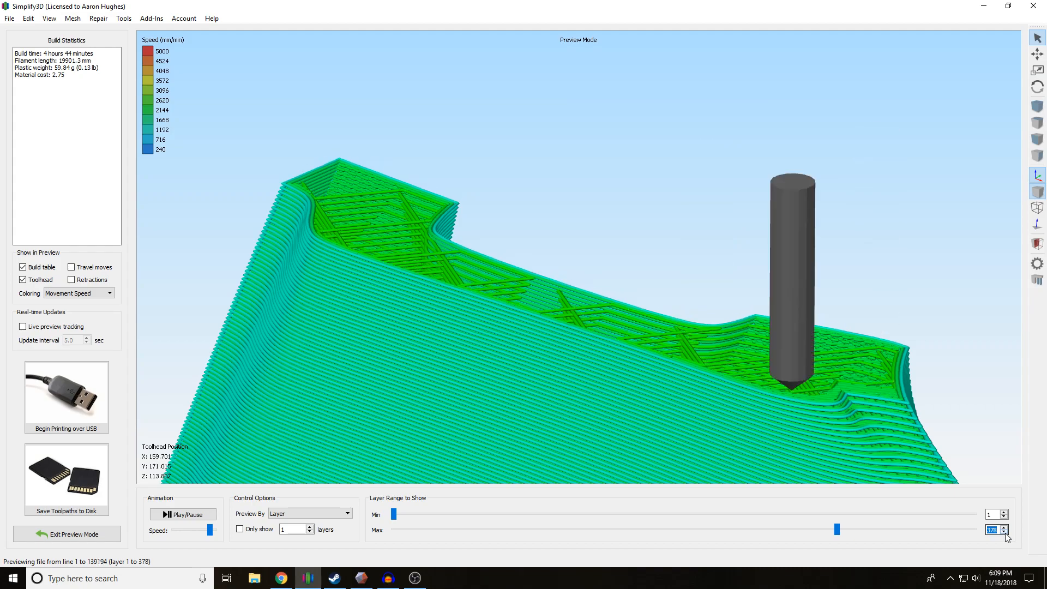
{"action": "left_click", "coordinate": [1003, 532]}
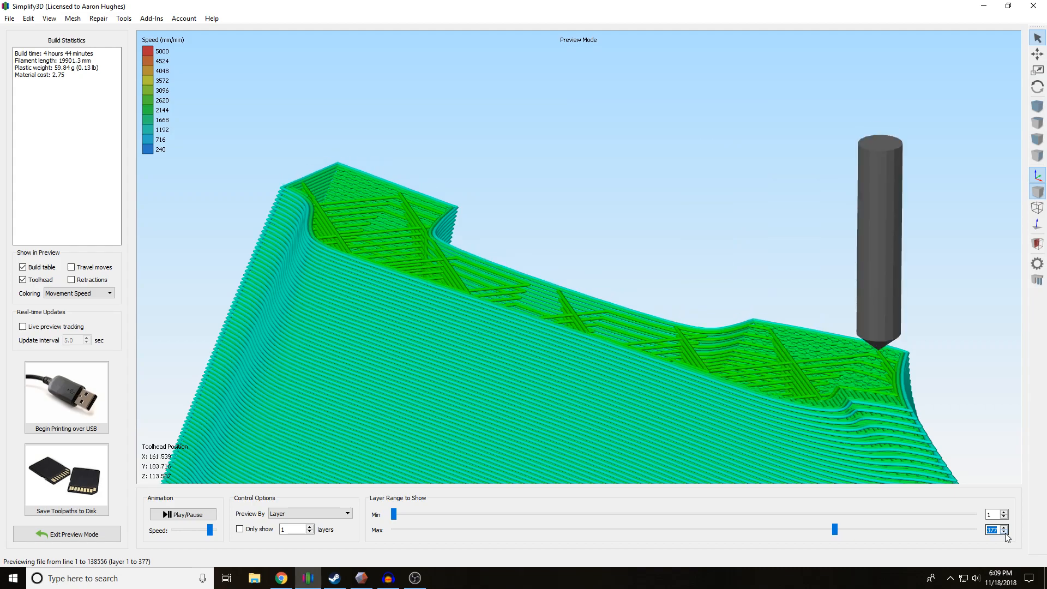
{"action": "mouse_move", "coordinate": [67, 479]}
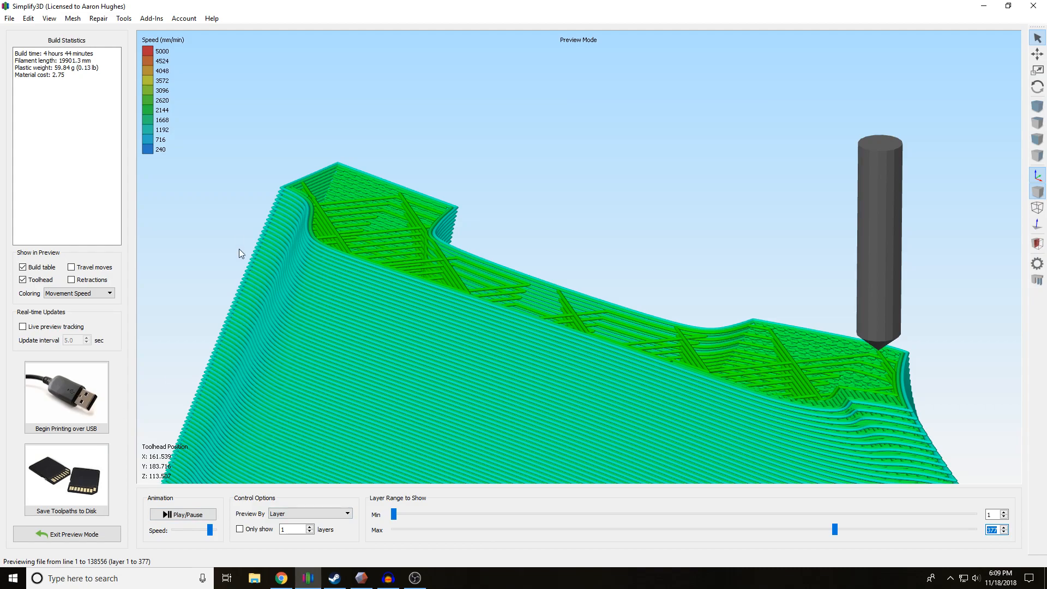
{"action": "mouse_move", "coordinate": [317, 221]}
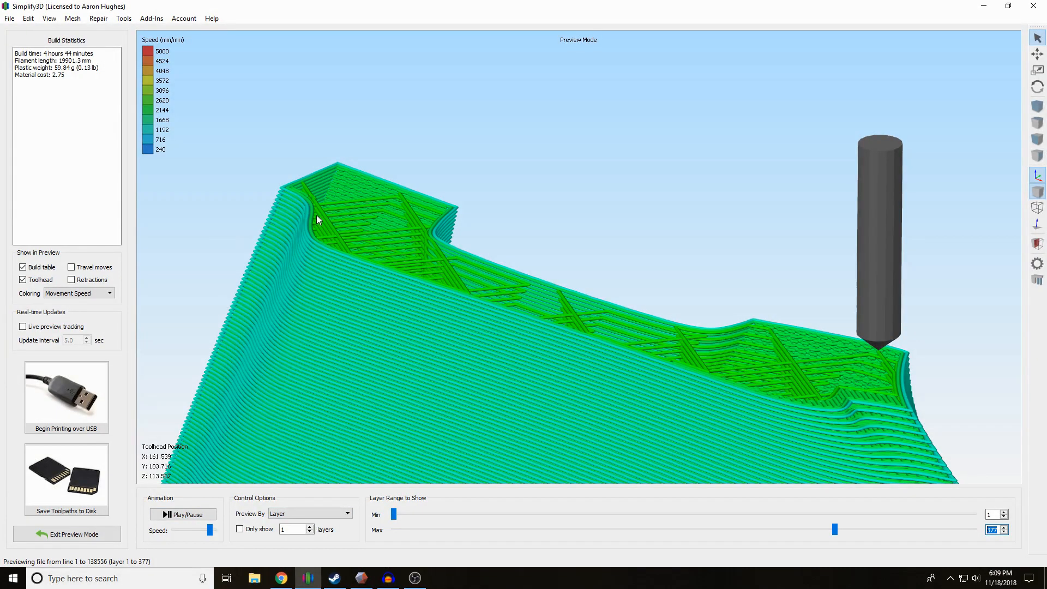
{"action": "left_click", "coordinate": [1004, 532]}
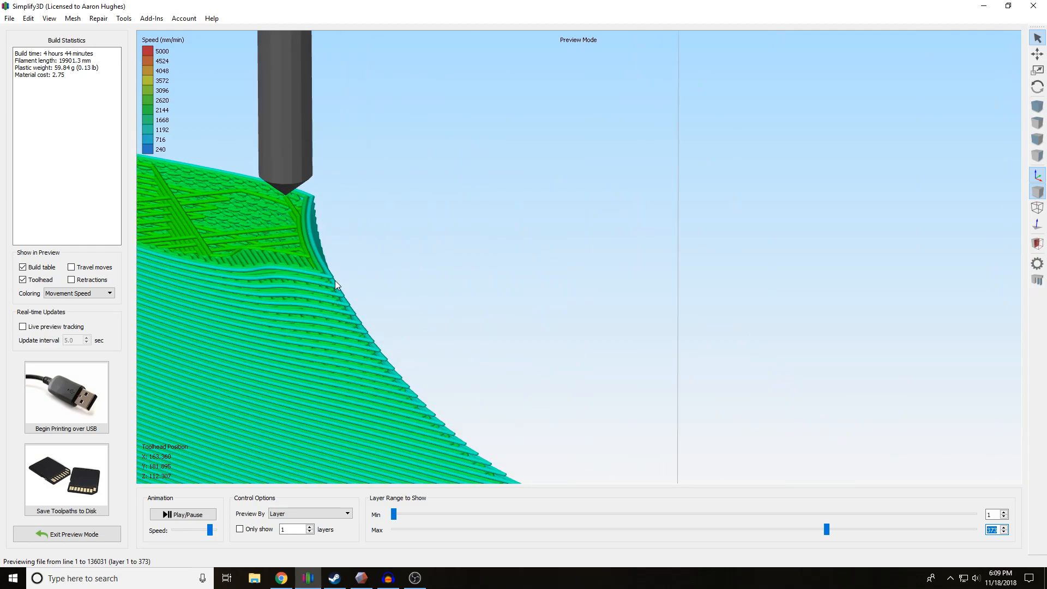
{"action": "mouse_move", "coordinate": [393, 370]}
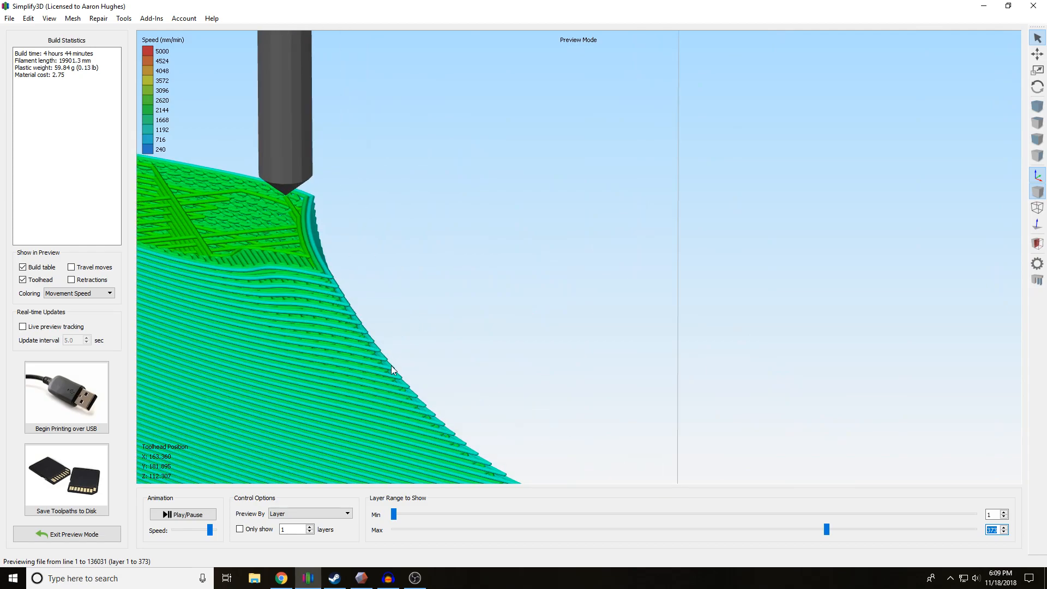
{"action": "mouse_move", "coordinate": [448, 438]}
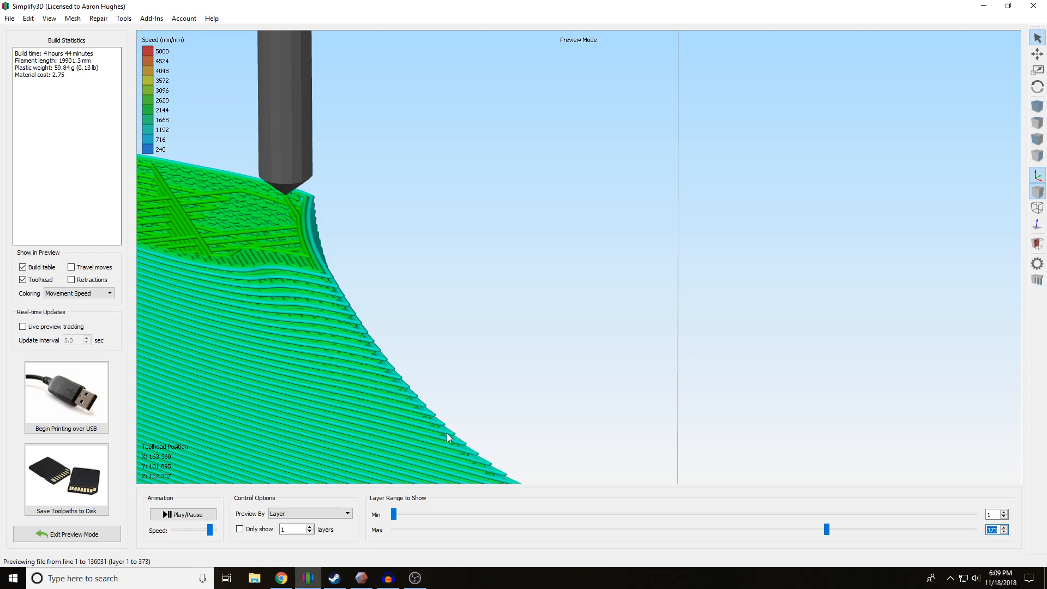
{"action": "mouse_move", "coordinate": [352, 301]}
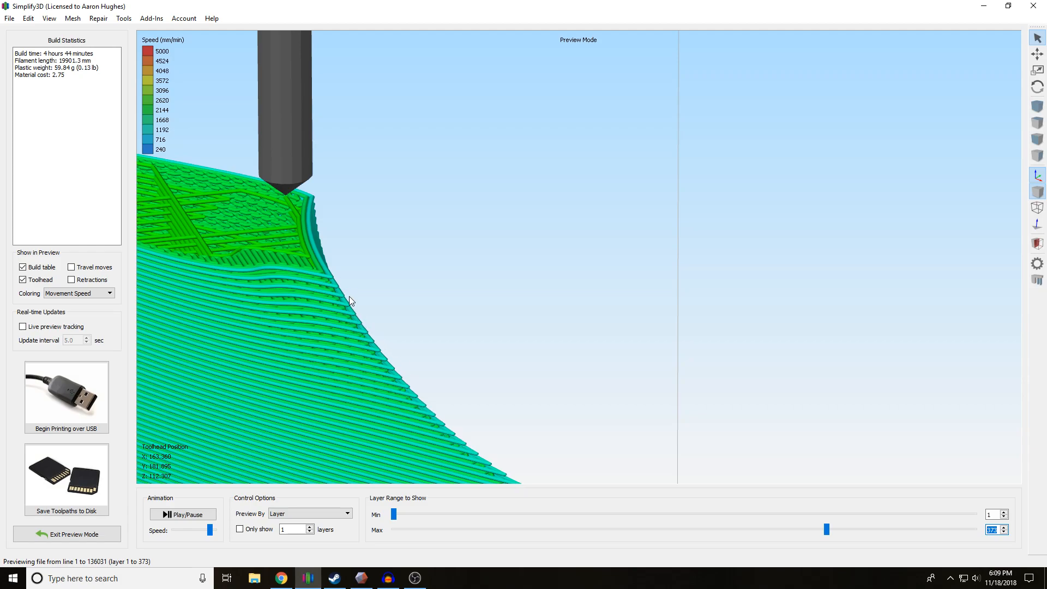
Step: Exit the preview and revise the CR-10 primary layer height on the Layer settings
{"action": "left_click", "coordinate": [67, 533]}
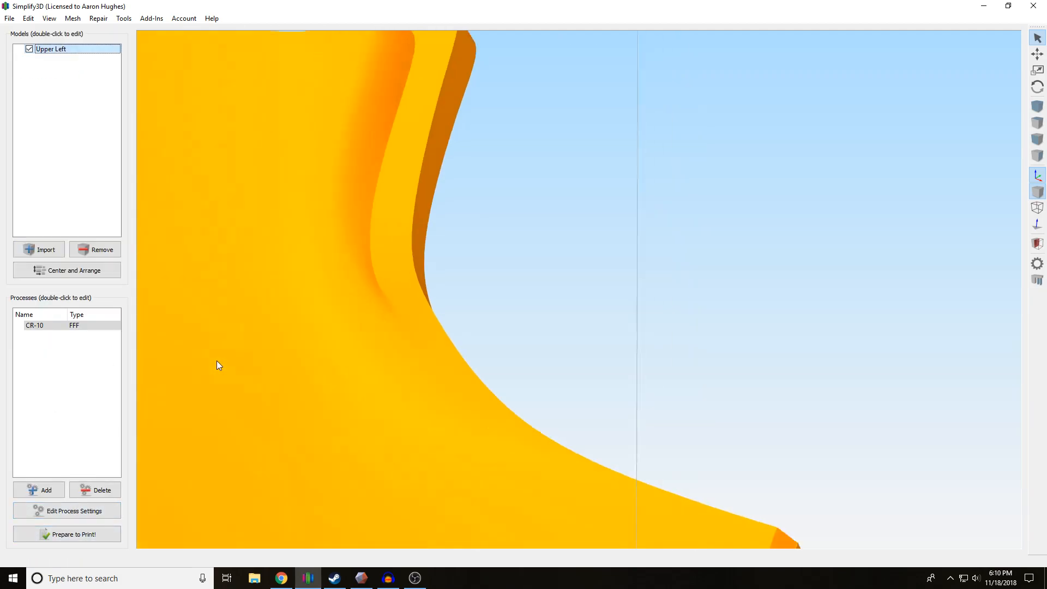
{"action": "double_click", "coordinate": [33, 325]}
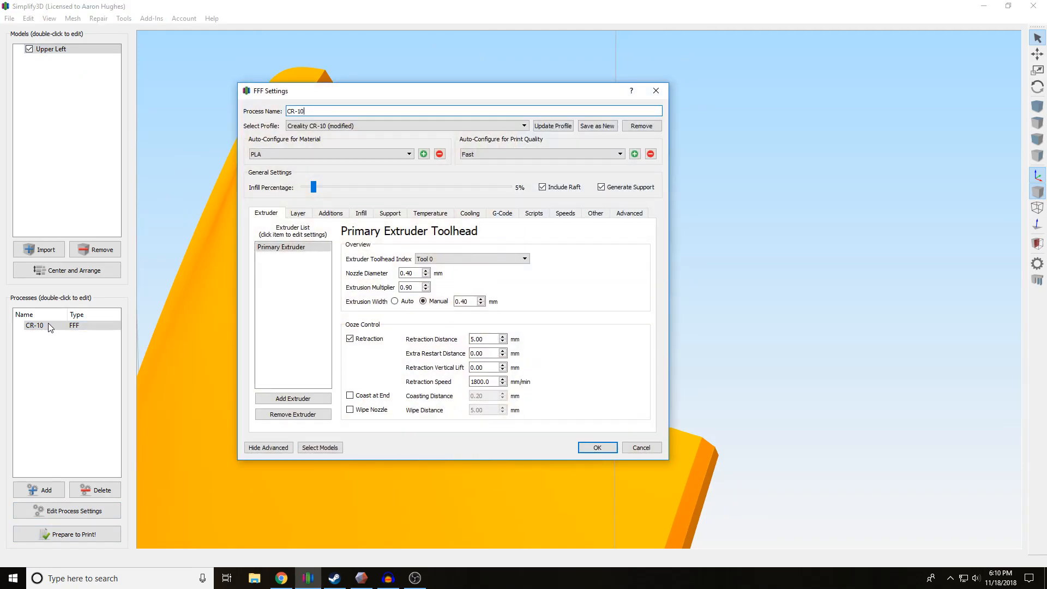
{"action": "left_click", "coordinate": [298, 212]}
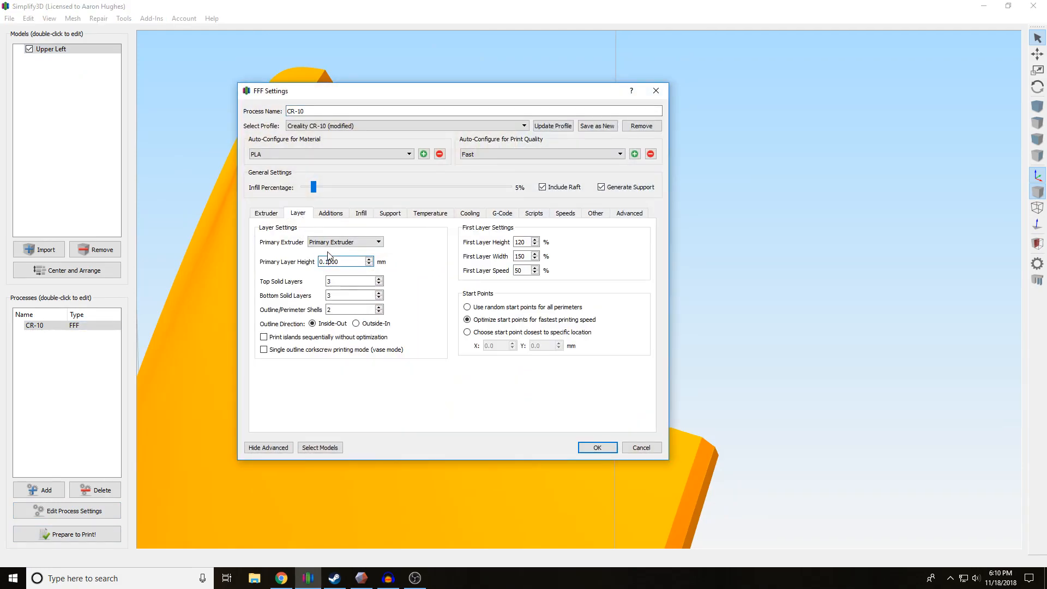
{"action": "left_click", "coordinate": [597, 447]}
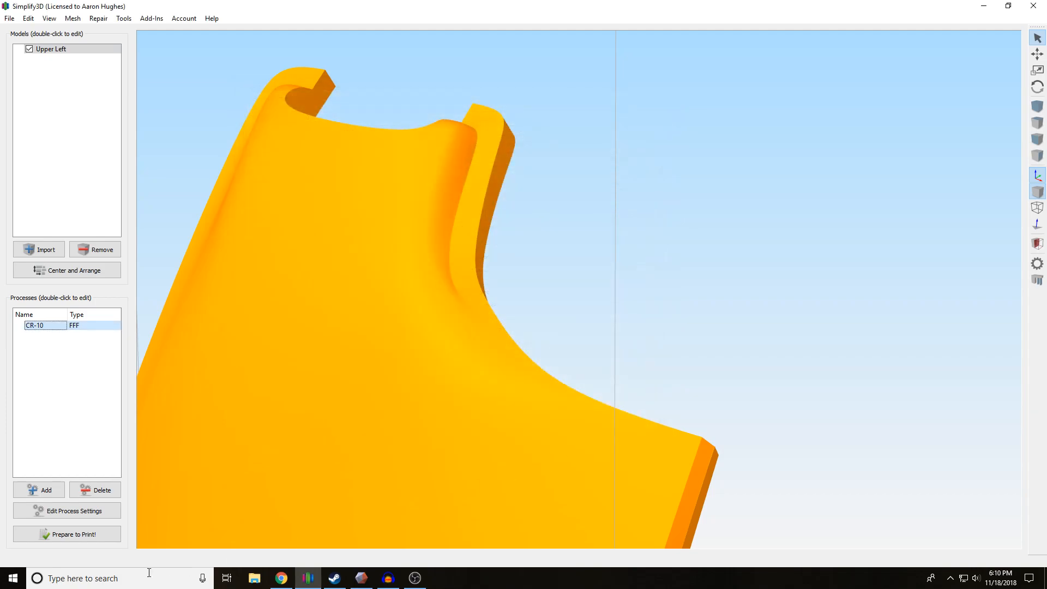
Step: Re-slice into 1370 layers, inspect the preview cut to layer 1139, then exit preview
{"action": "left_click", "coordinate": [67, 534]}
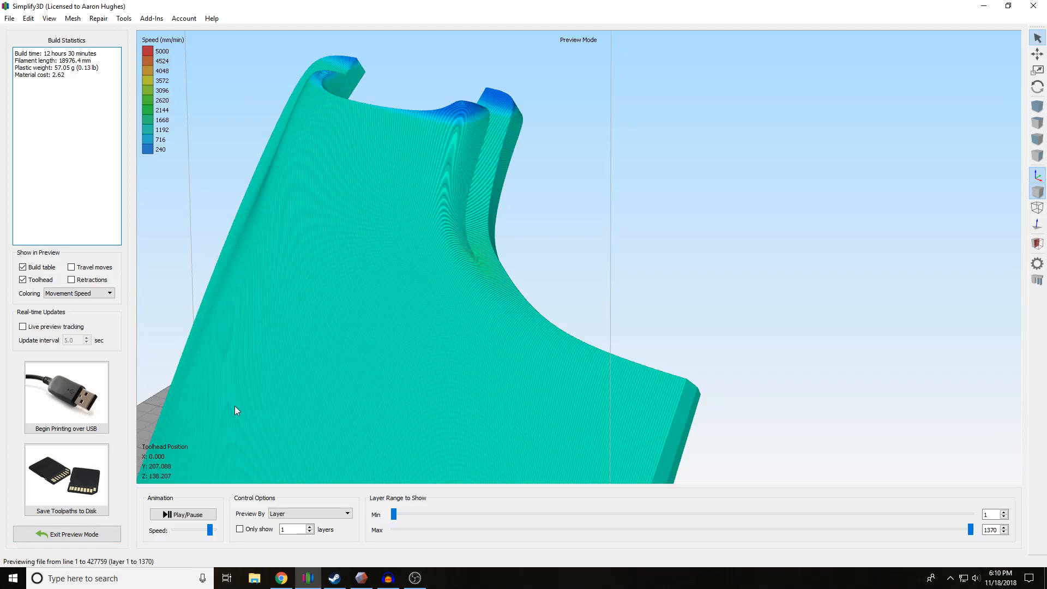
{"action": "mouse_move", "coordinate": [468, 354]}
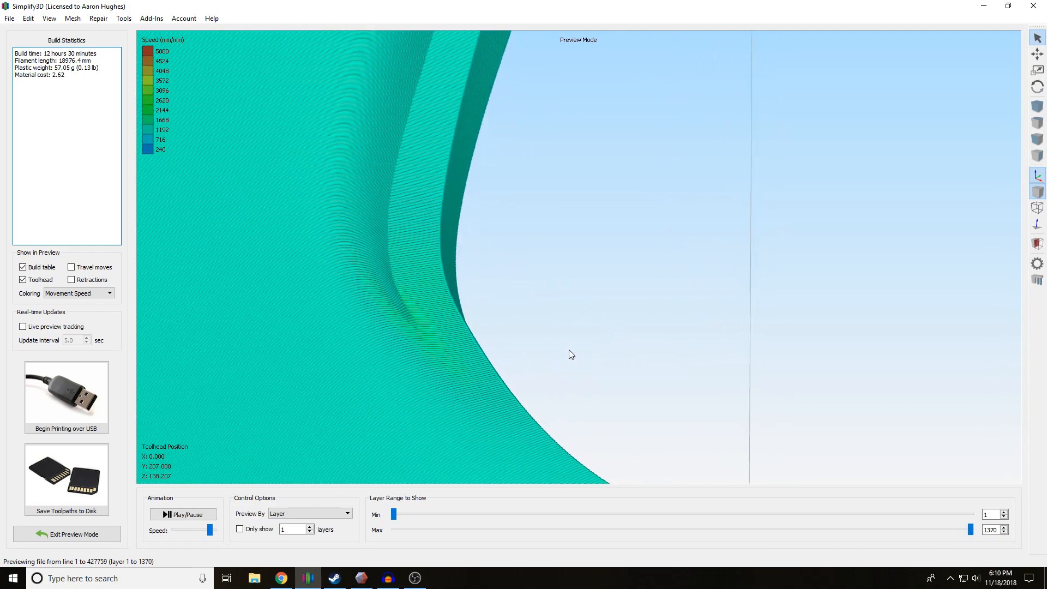
{"action": "left_click_drag", "start_coordinate": [971, 530], "coordinate": [802, 530]}
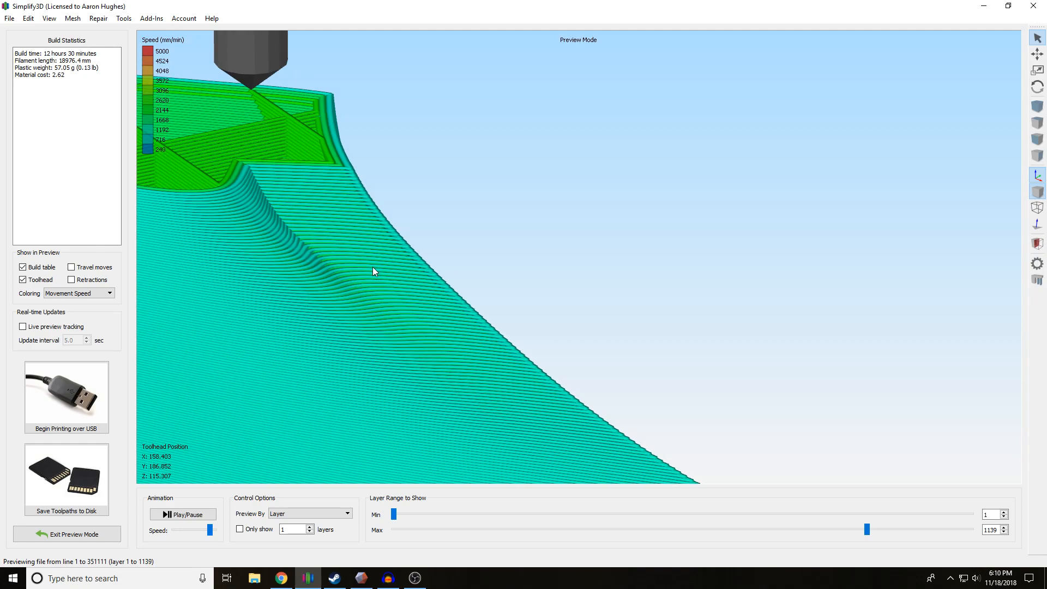
{"action": "mouse_move", "coordinate": [371, 229]}
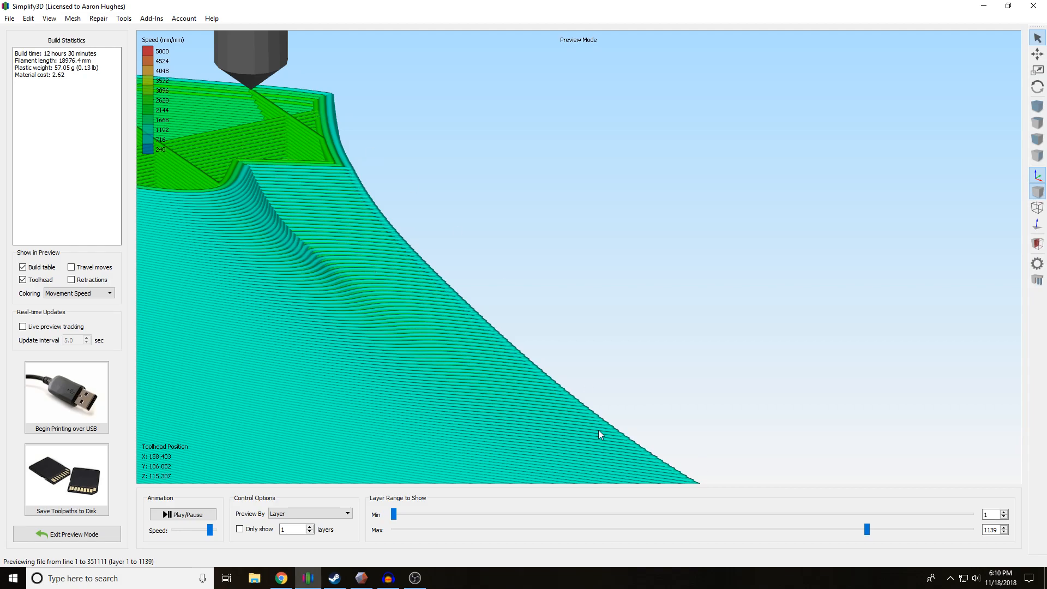
{"action": "mouse_move", "coordinate": [255, 174]}
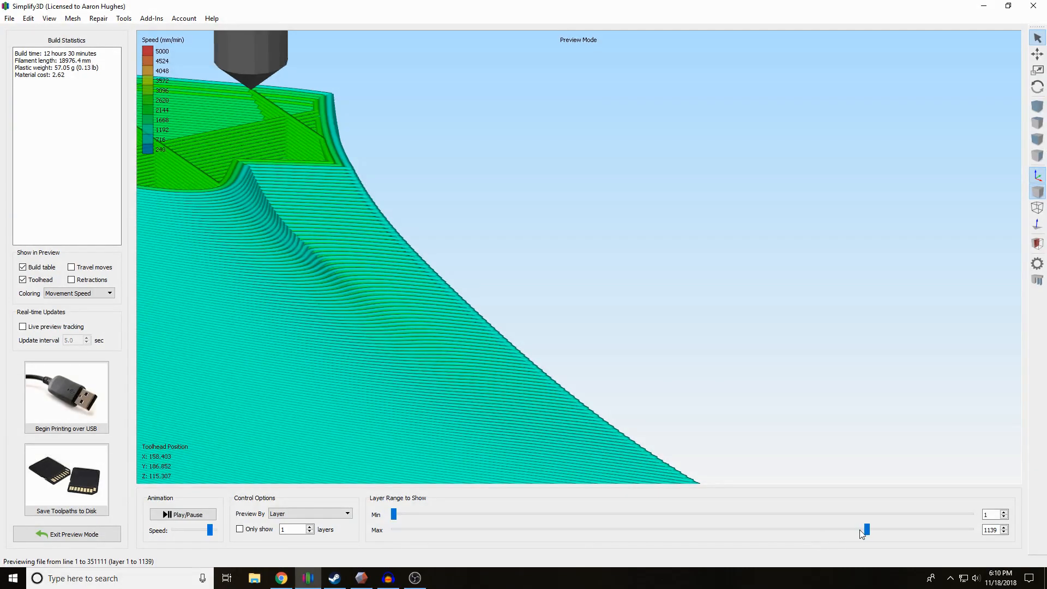
{"action": "left_click", "coordinate": [67, 535]}
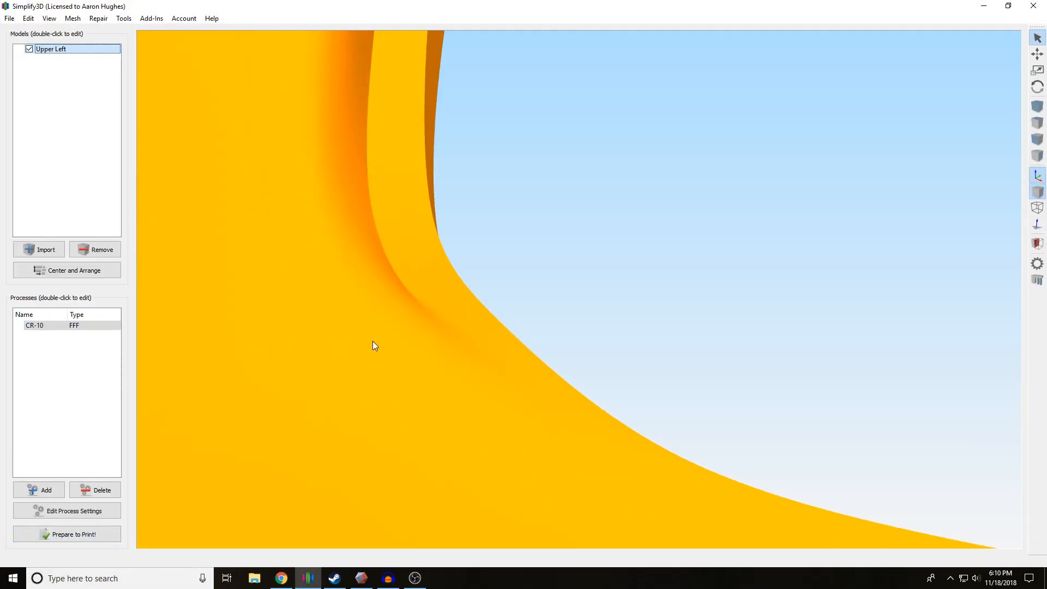
Step: Change the CR-10 primary layer height again and start a new slice
{"action": "double_click", "coordinate": [35, 325]}
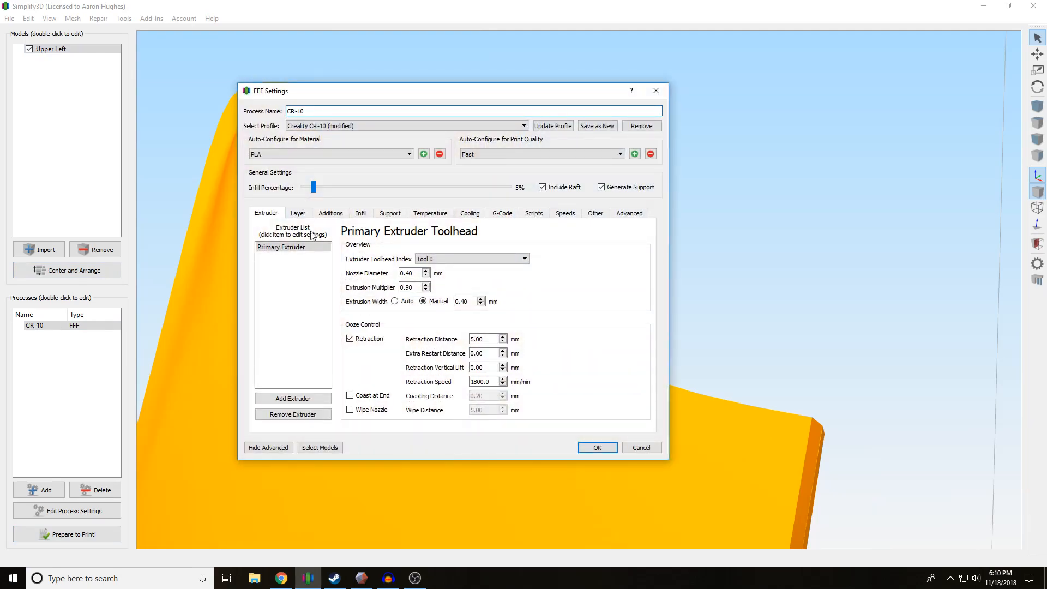
{"action": "left_click", "coordinate": [298, 212]}
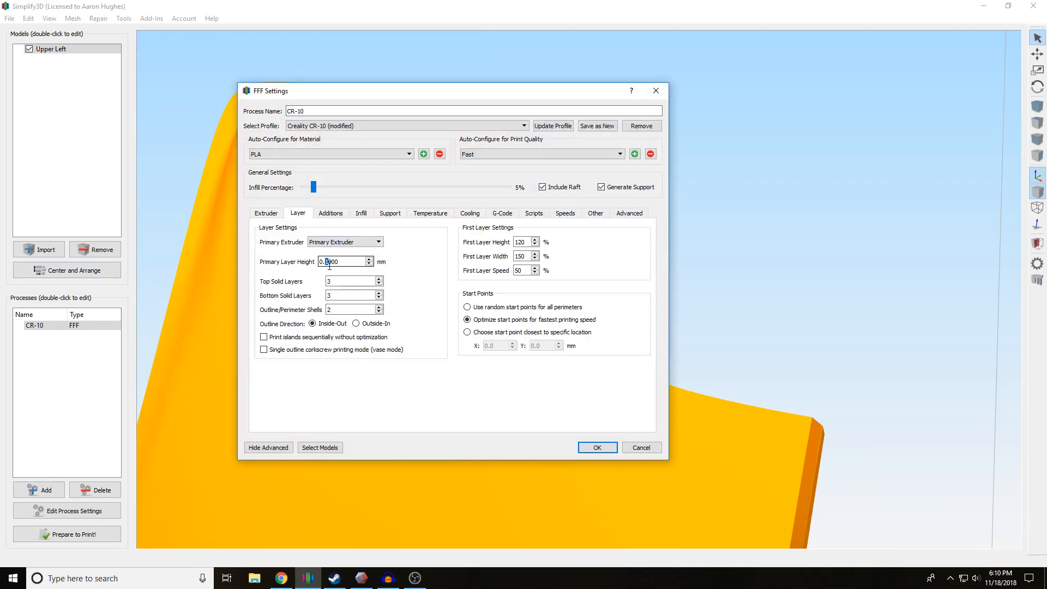
{"action": "left_click", "coordinate": [597, 447]}
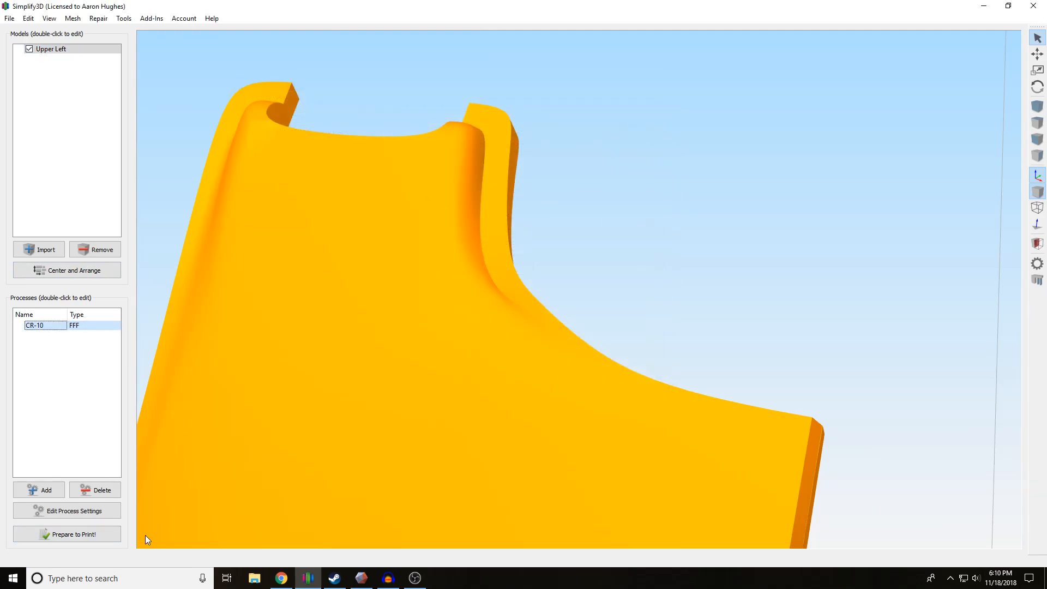
{"action": "left_click", "coordinate": [66, 534]}
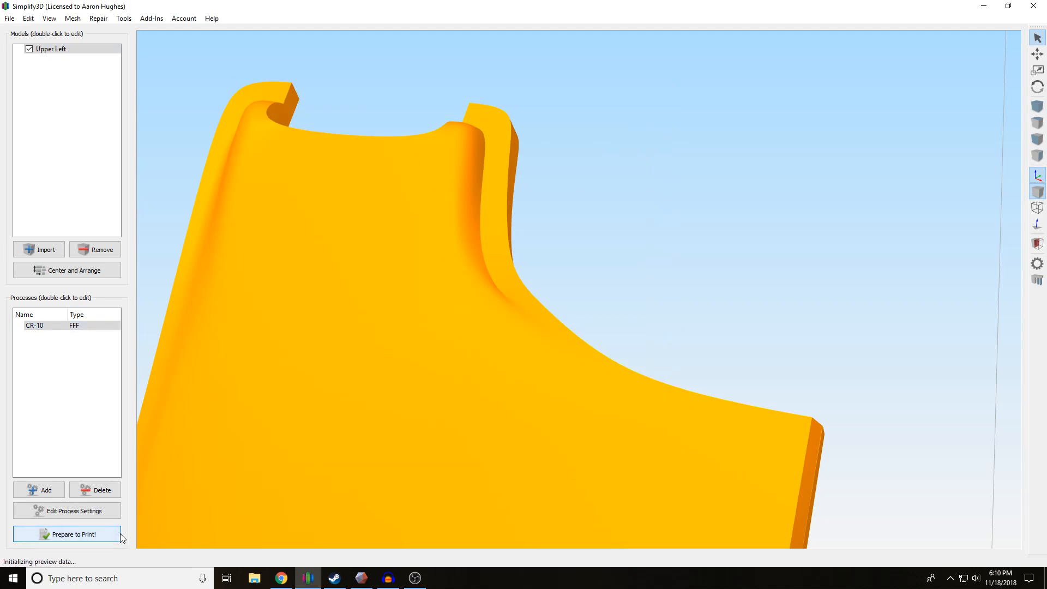
Step: Review the resliced 460-layer preview and its 4 hour 44 minute build statistics
{"action": "left_click", "coordinate": [67, 533]}
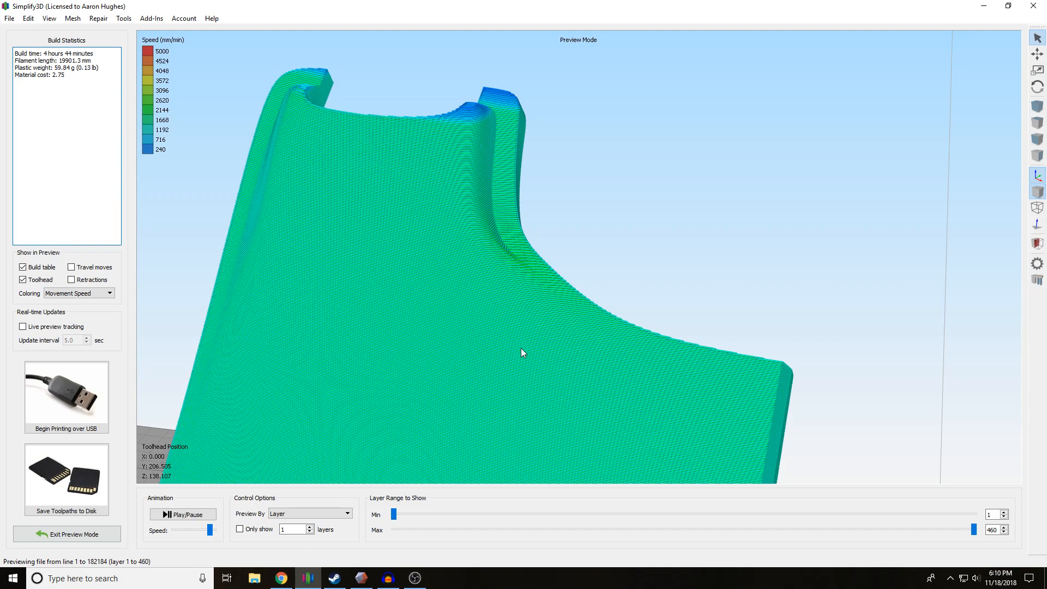
{"action": "mouse_move", "coordinate": [480, 349]}
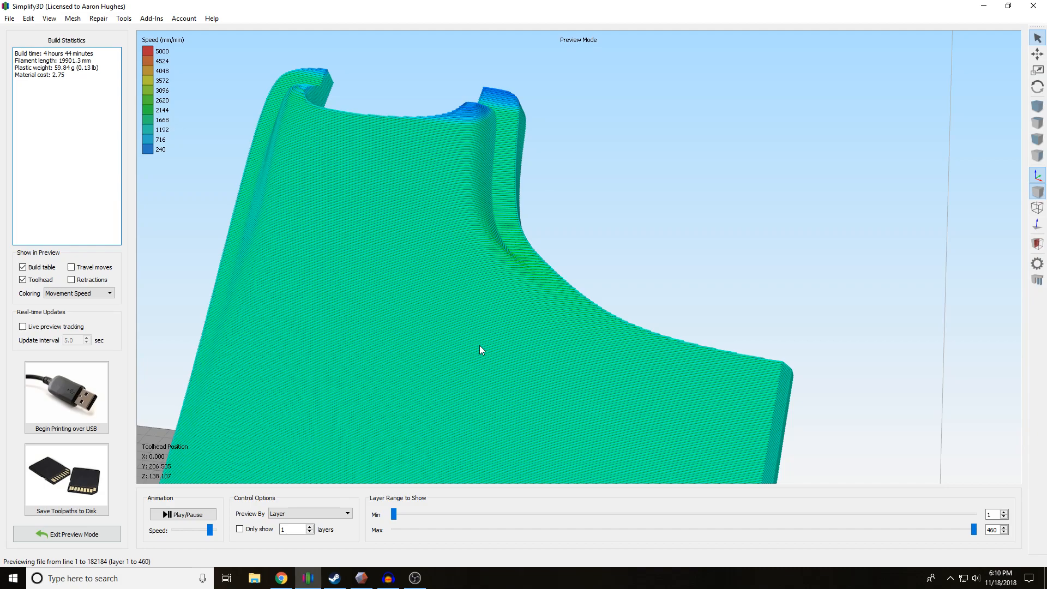
{"action": "mouse_move", "coordinate": [318, 111]}
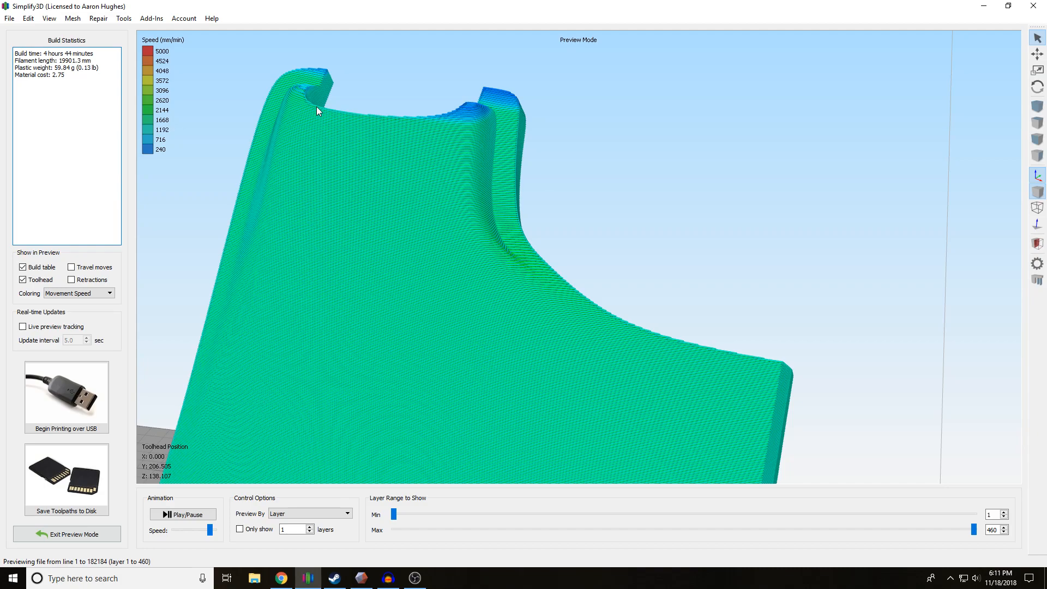
{"action": "mouse_move", "coordinate": [402, 166]}
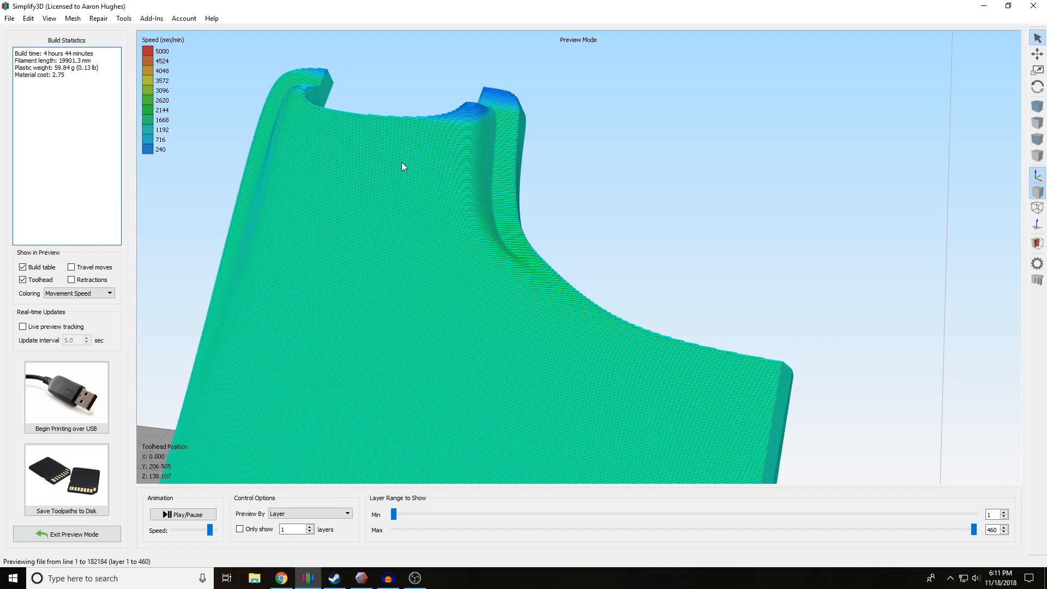
{"action": "mouse_move", "coordinate": [213, 416]}
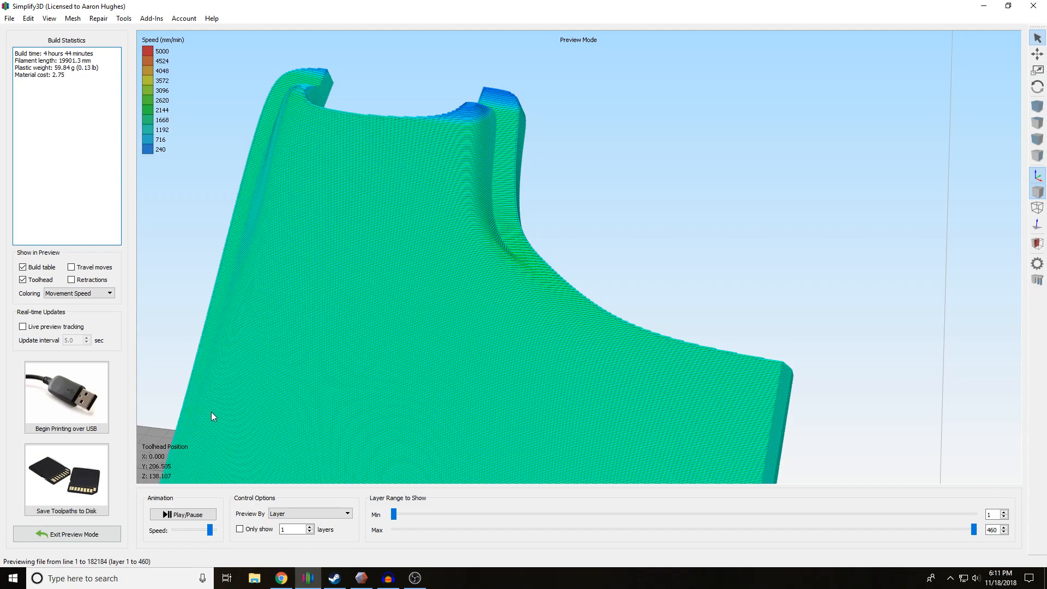
{"action": "mouse_move", "coordinate": [138, 545]}
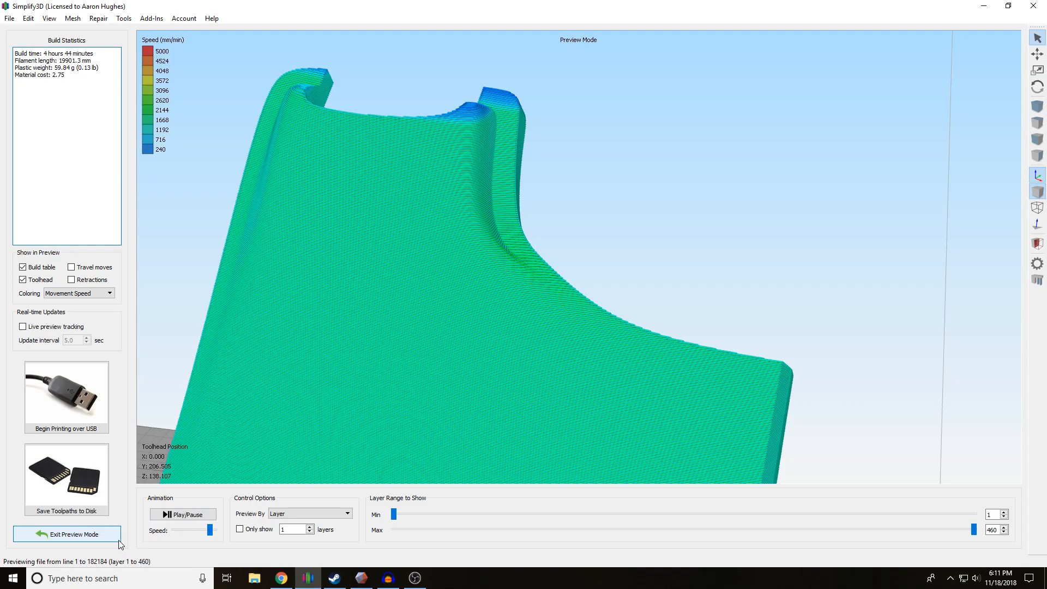
Step: Exit the preview and confirm the CR-10 process at 0.3 mm layer height with two perimeter shells
{"action": "left_click", "coordinate": [66, 533]}
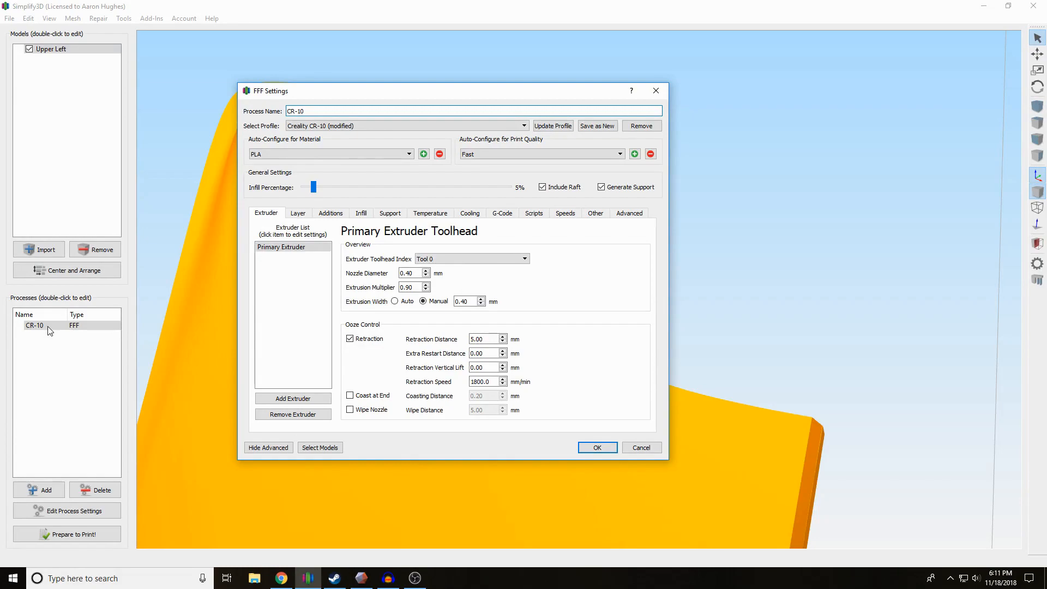
{"action": "left_click", "coordinate": [301, 112]}
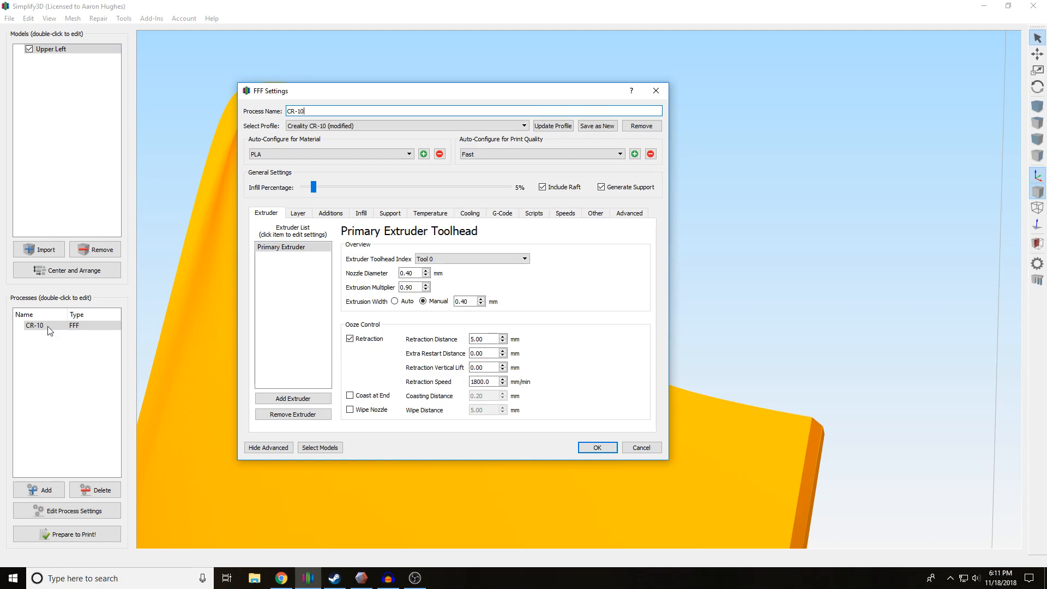
{"action": "mouse_move", "coordinate": [77, 334]}
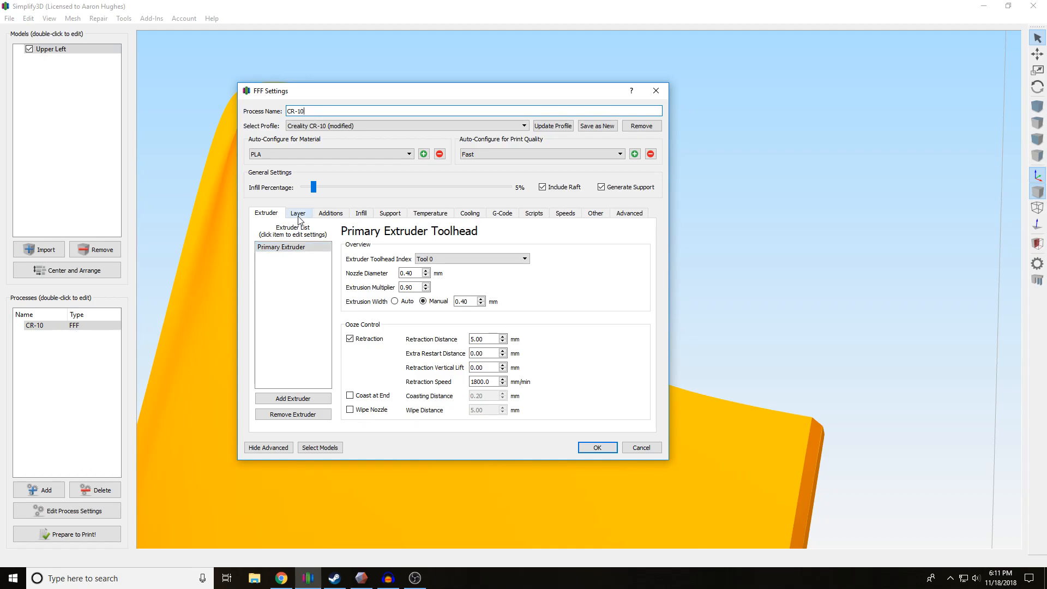
{"action": "left_click", "coordinate": [298, 213]}
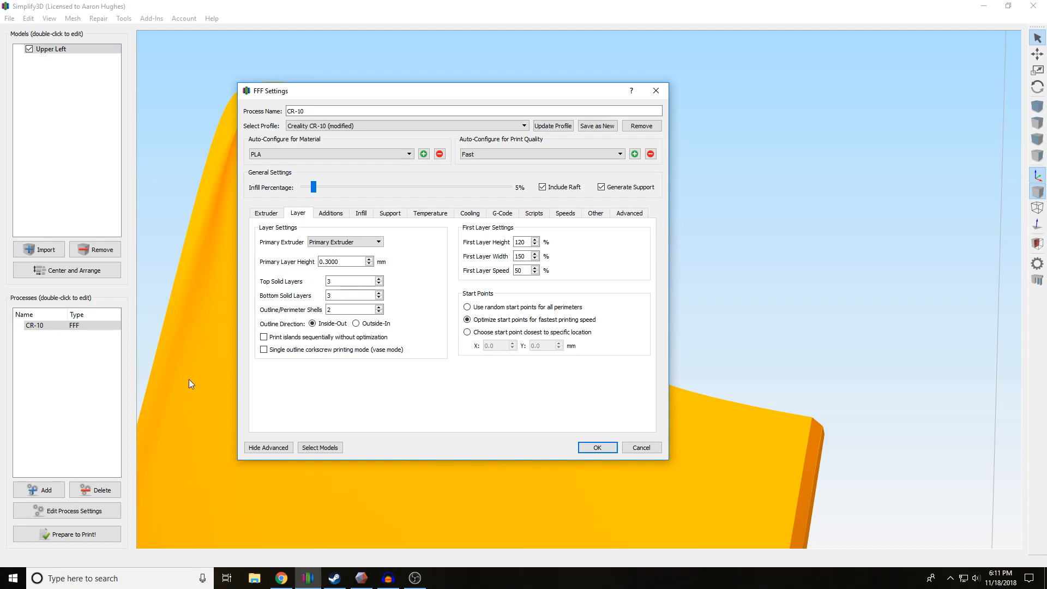
{"action": "mouse_move", "coordinate": [178, 409]}
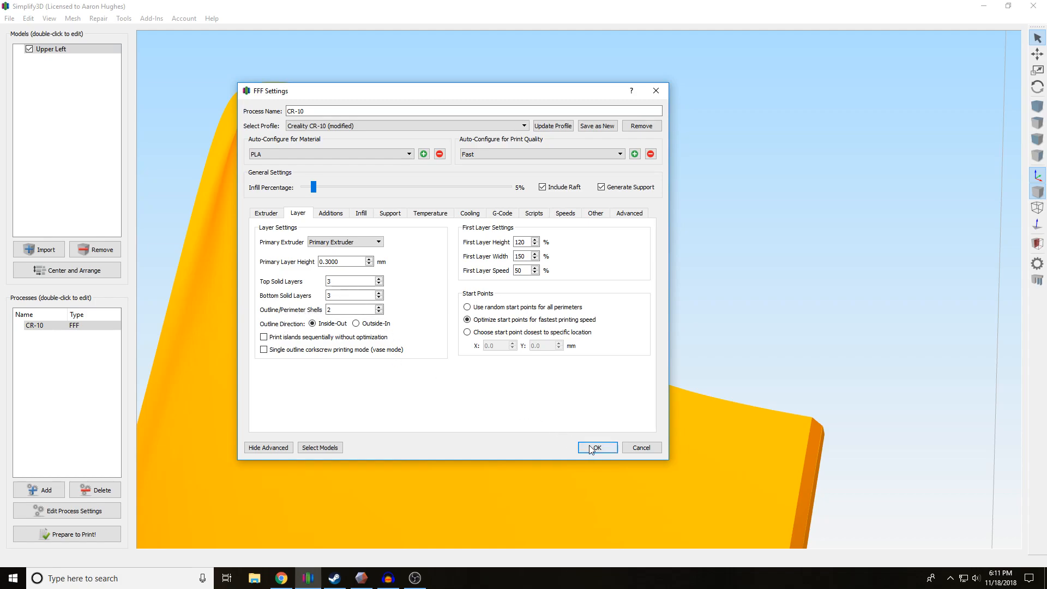
{"action": "left_click", "coordinate": [596, 447]}
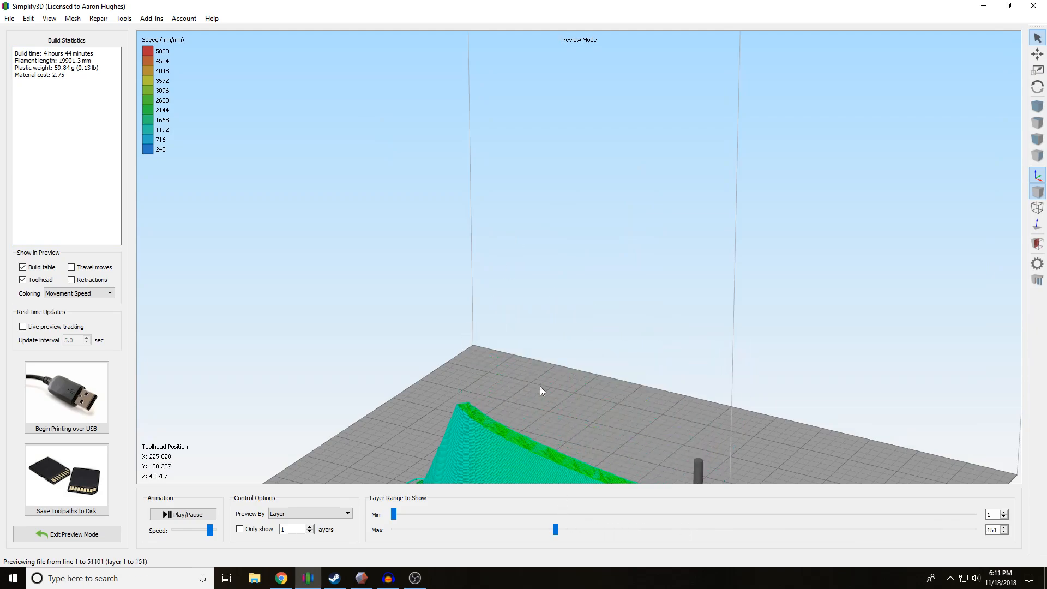
{"action": "left_click_drag", "start_coordinate": [541, 391], "coordinate": [477, 83]}
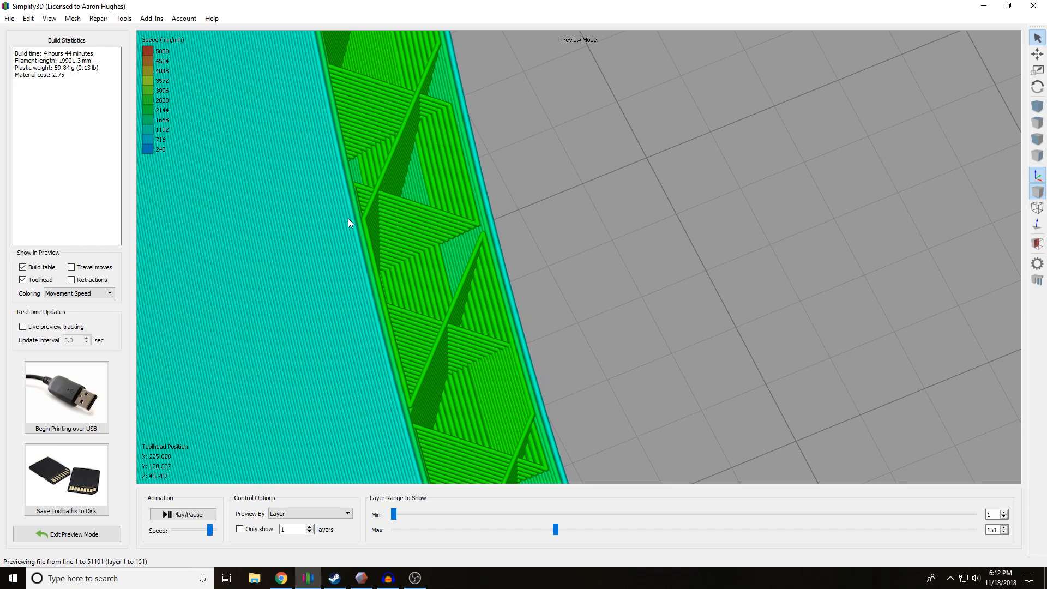
{"action": "mouse_move", "coordinate": [356, 227]}
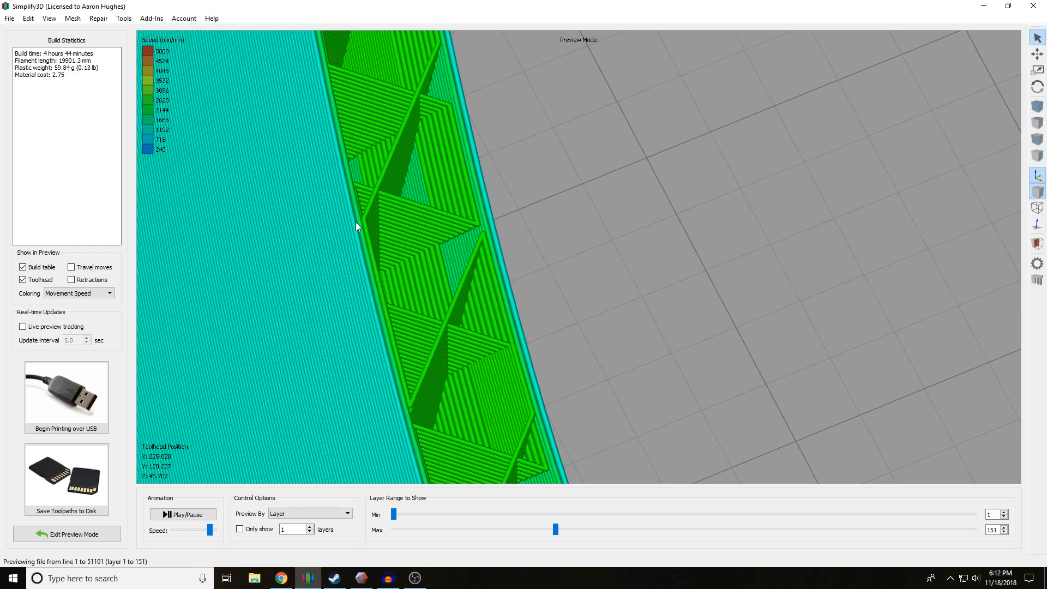
{"action": "mouse_move", "coordinate": [367, 225]}
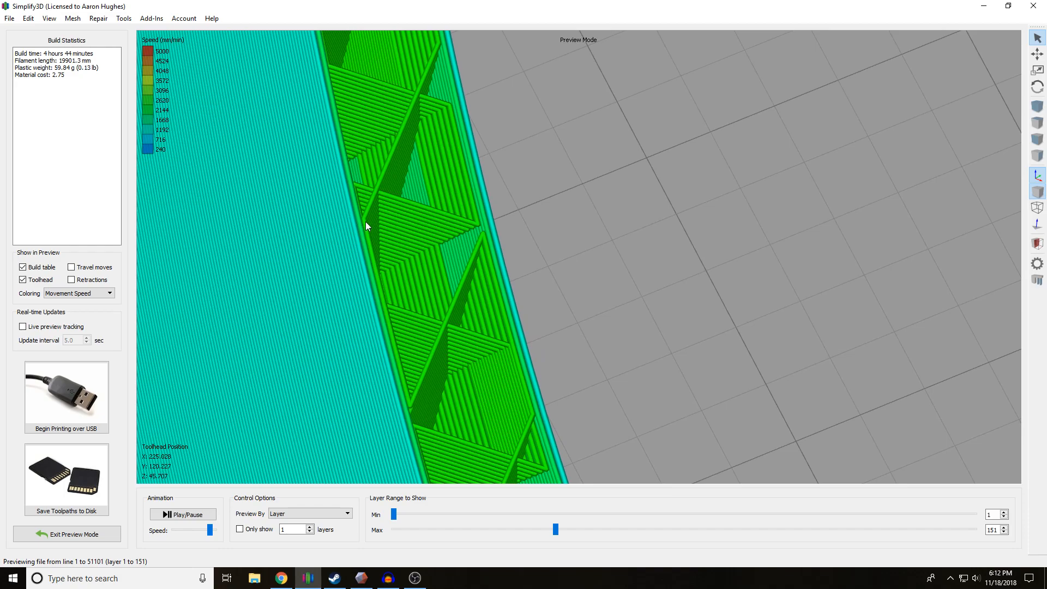
{"action": "mouse_move", "coordinate": [401, 158]}
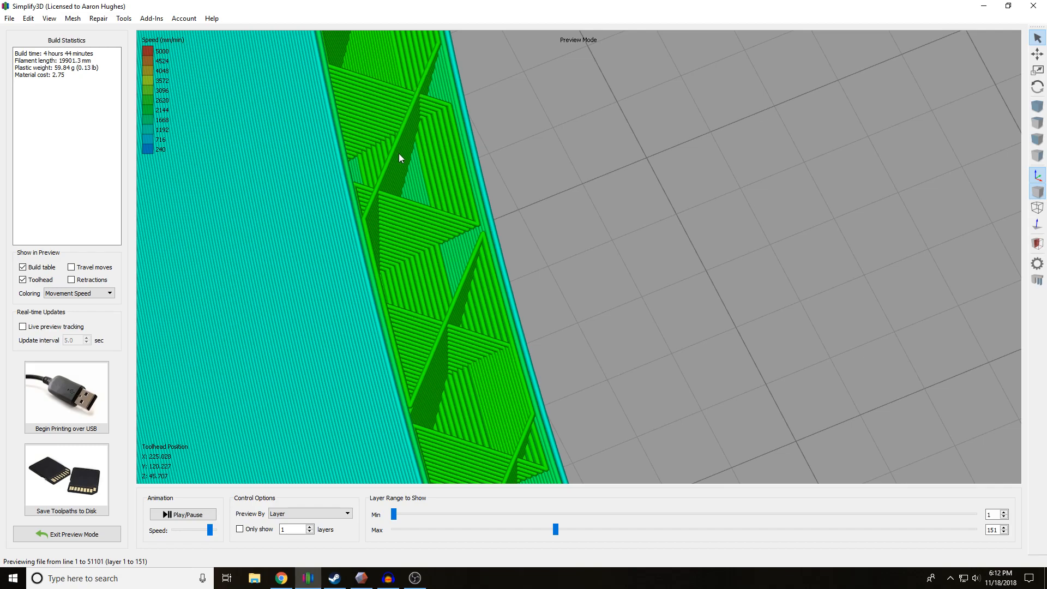
{"action": "mouse_move", "coordinate": [359, 223]}
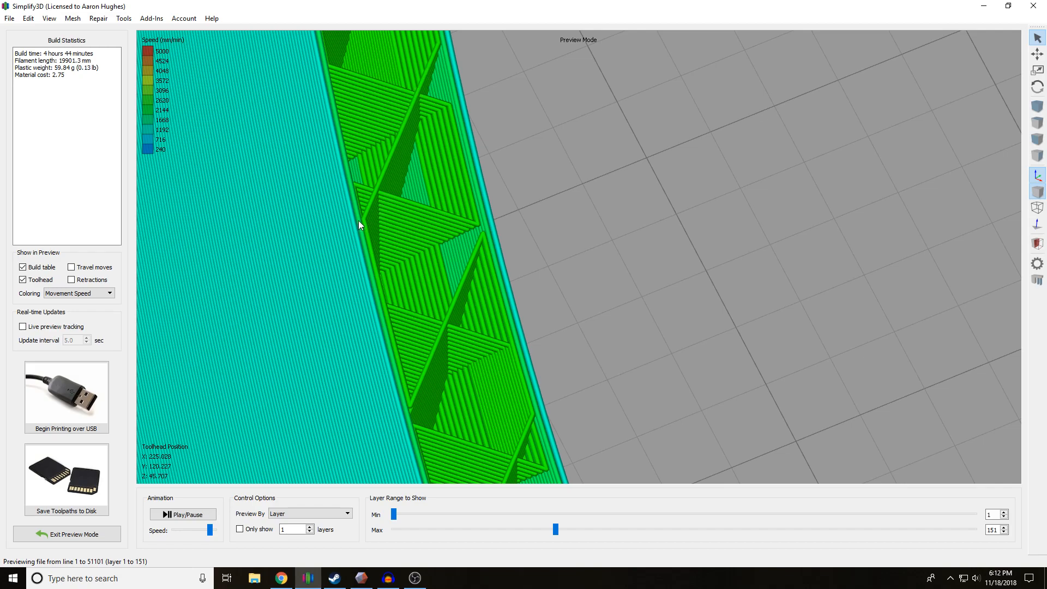
{"action": "mouse_move", "coordinate": [358, 233]}
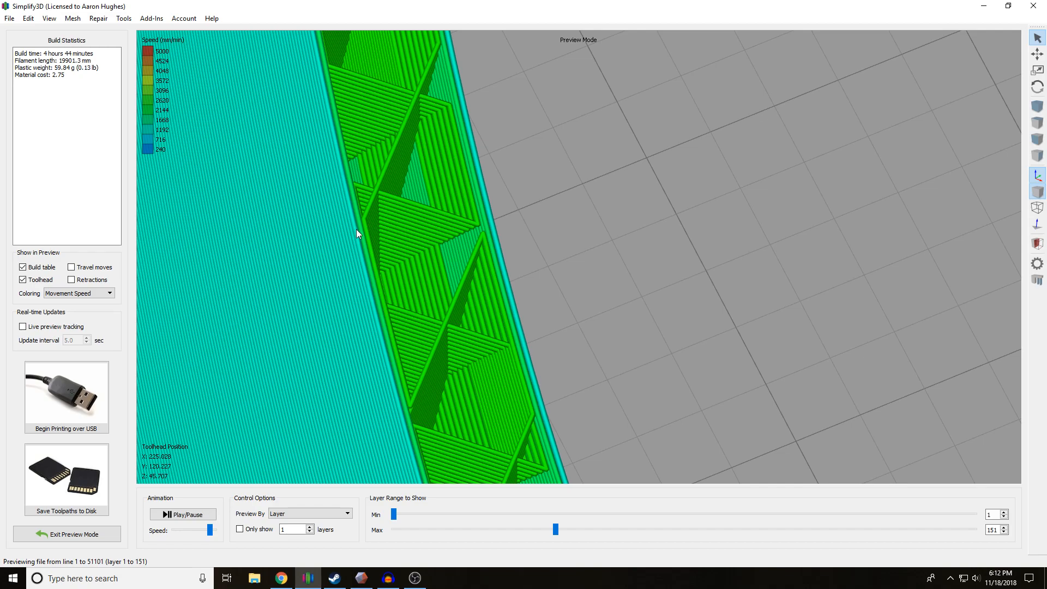
{"action": "mouse_move", "coordinate": [362, 236]}
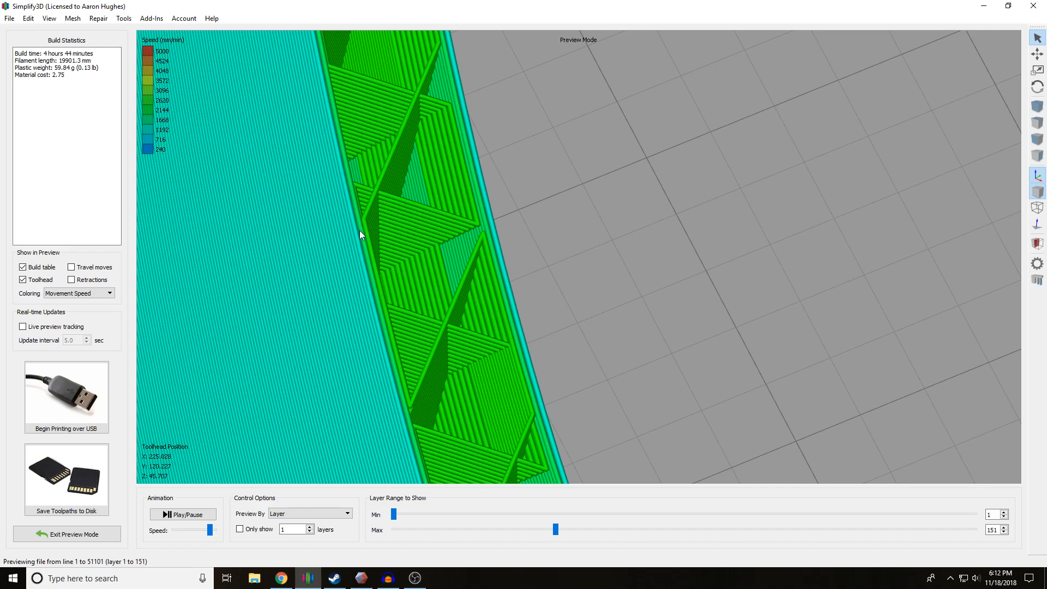
{"action": "mouse_move", "coordinate": [355, 243]}
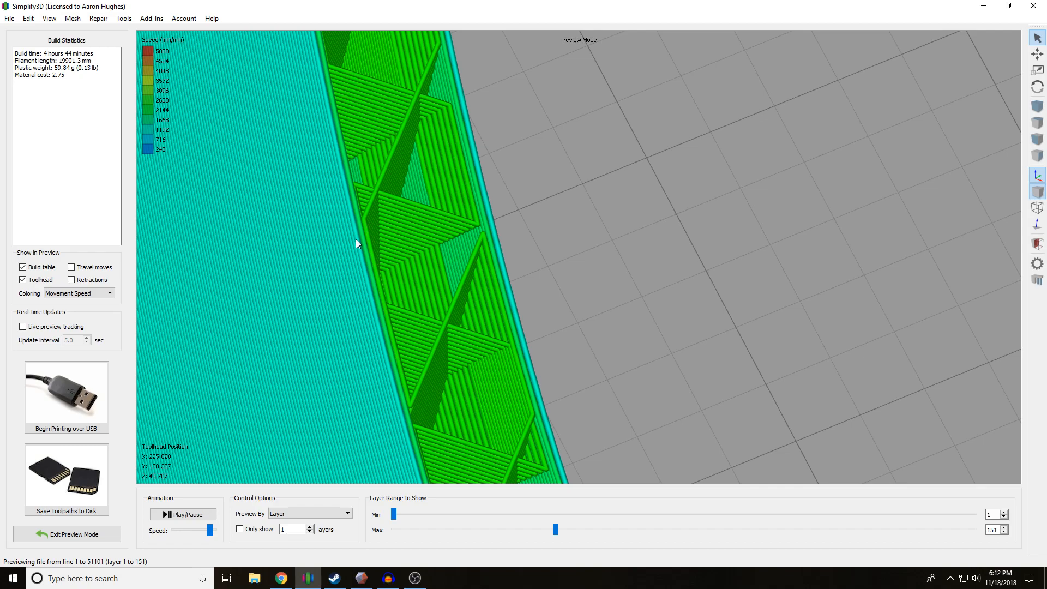
{"action": "mouse_move", "coordinate": [410, 221]}
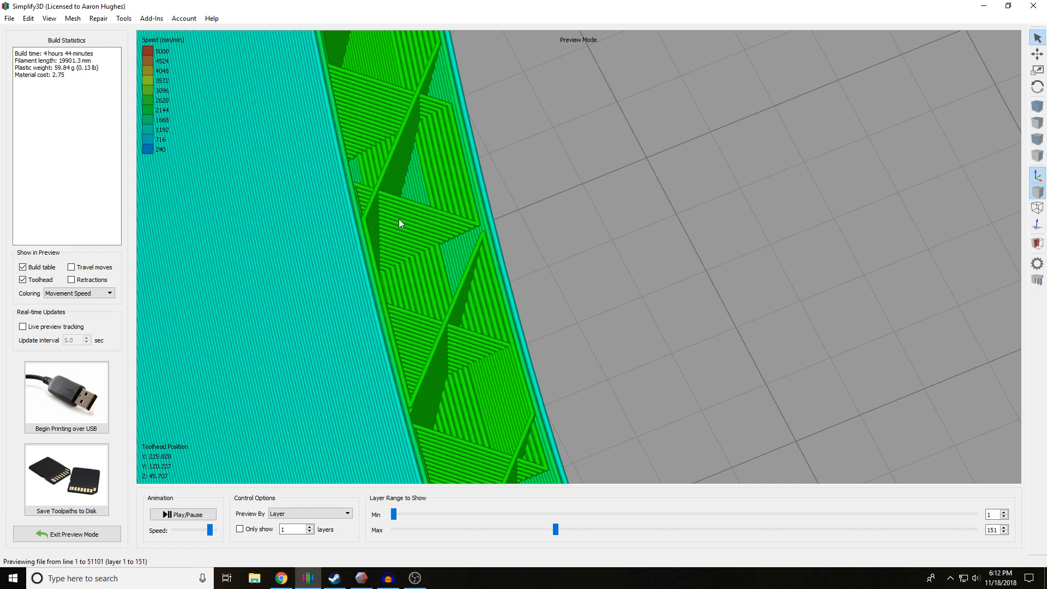
{"action": "mouse_move", "coordinate": [360, 228]}
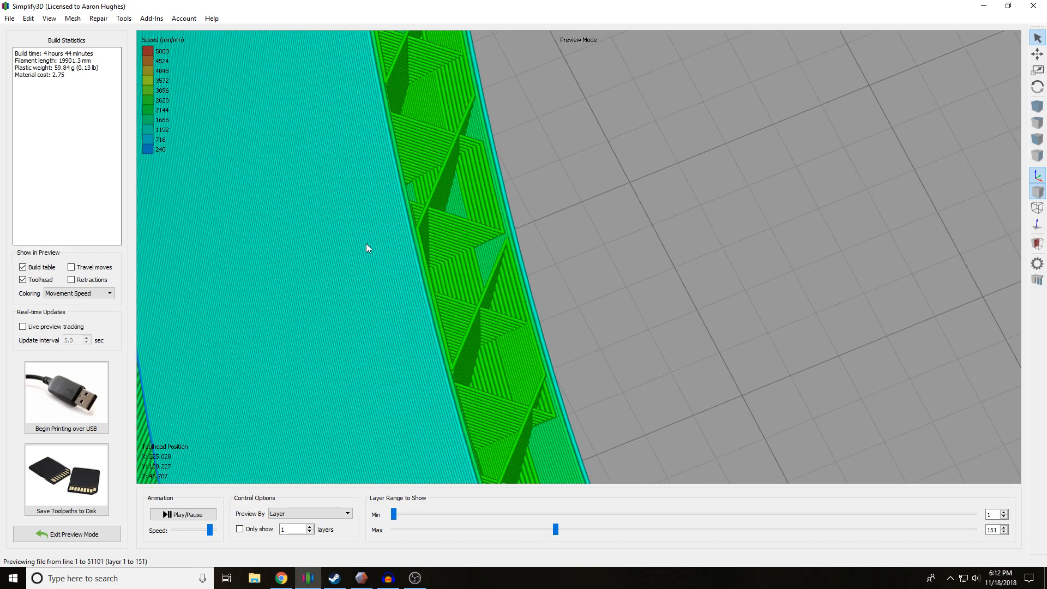
{"action": "mouse_move", "coordinate": [410, 255]}
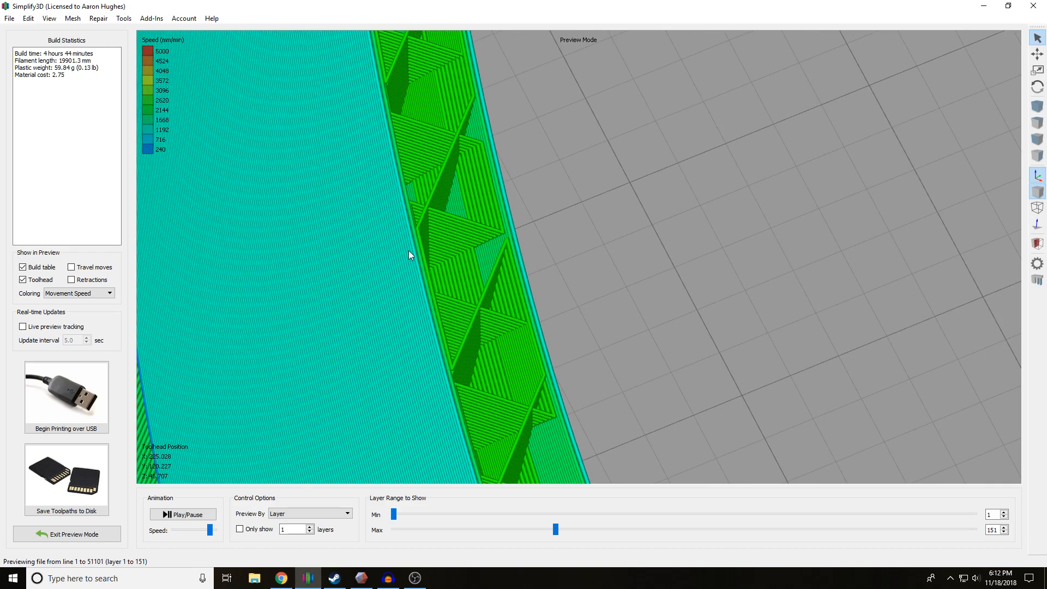
{"action": "mouse_move", "coordinate": [435, 272]}
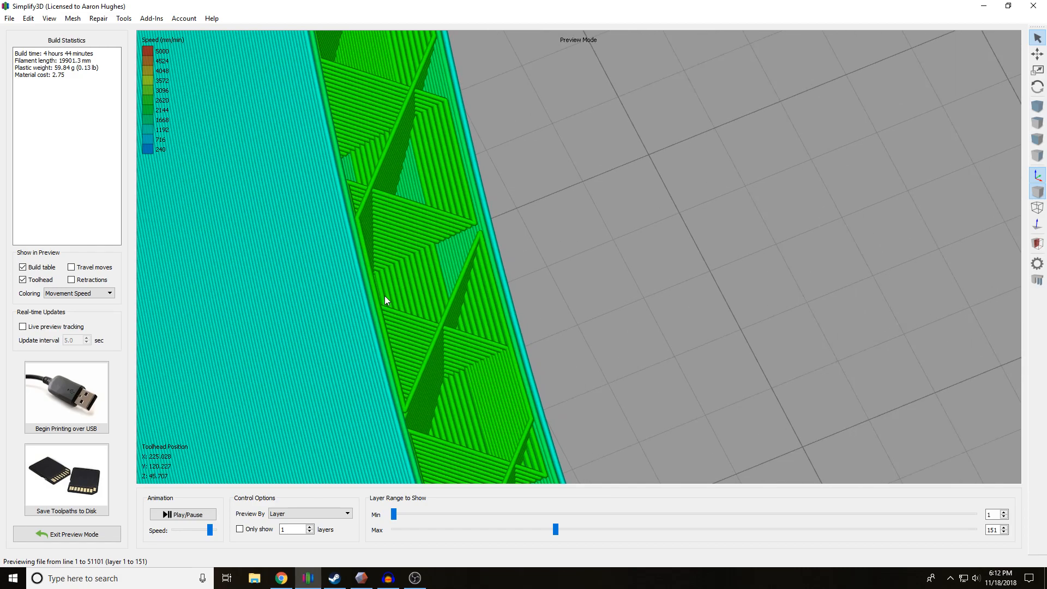
{"action": "mouse_move", "coordinate": [67, 535]}
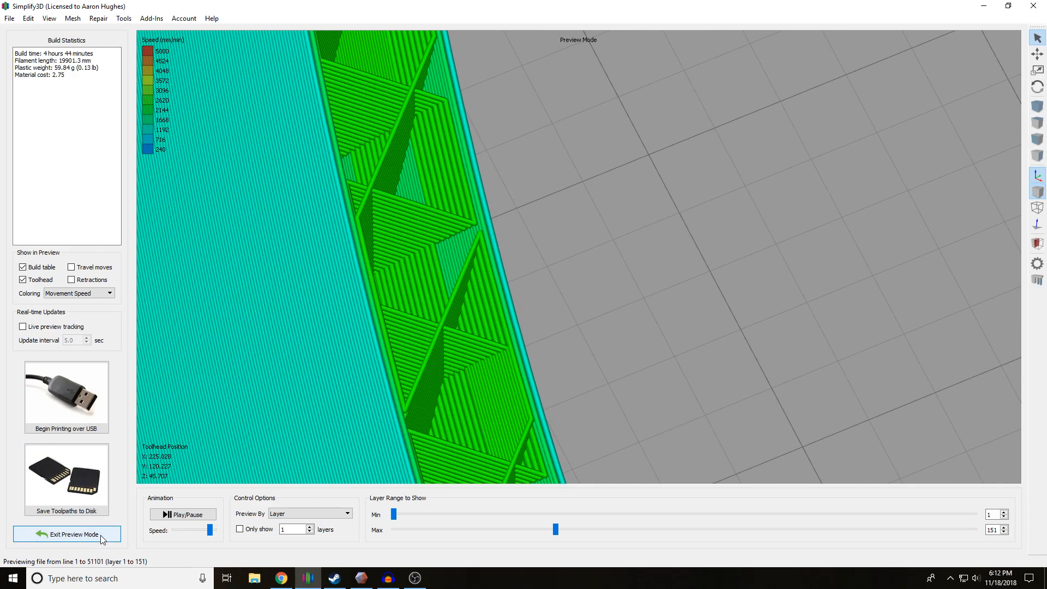
{"action": "mouse_move", "coordinate": [112, 534]}
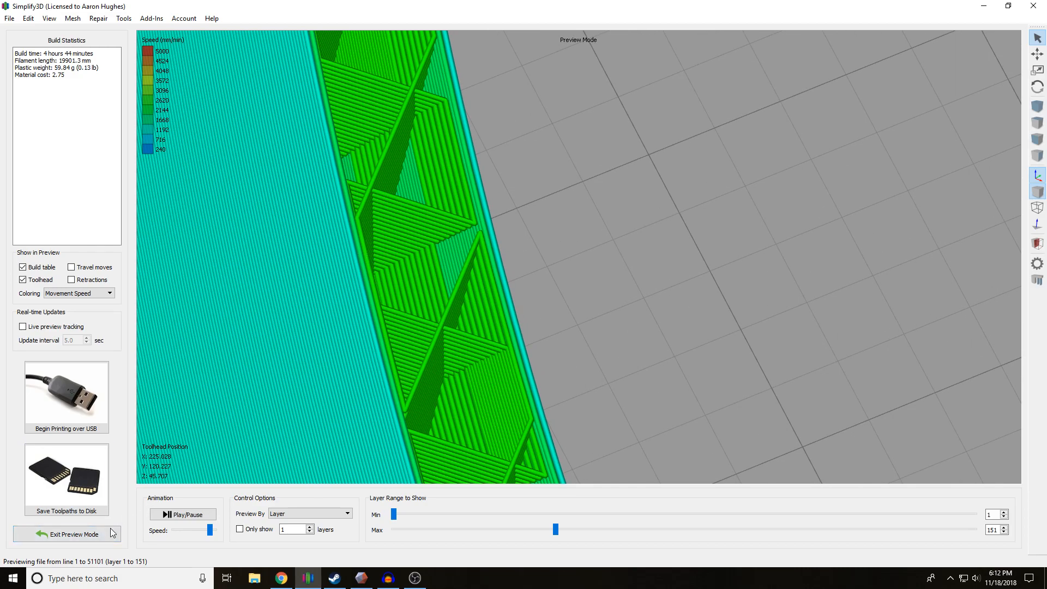
Step: Review the CR-10 process's perimeter shell setting, confirm it, and re-slice the chest piece
{"action": "left_click", "coordinate": [66, 535]}
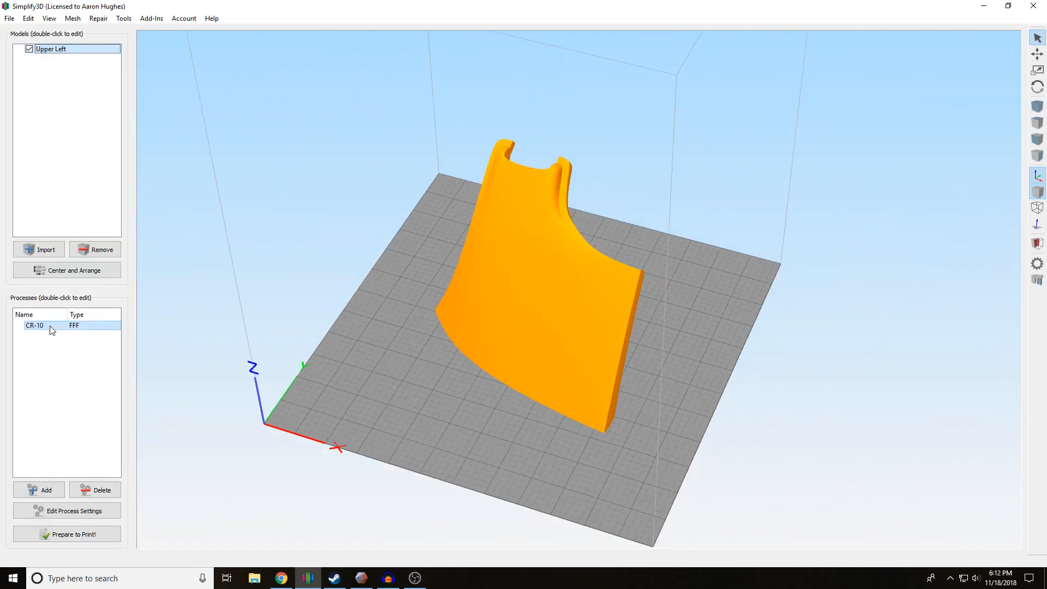
{"action": "left_click", "coordinate": [66, 533]}
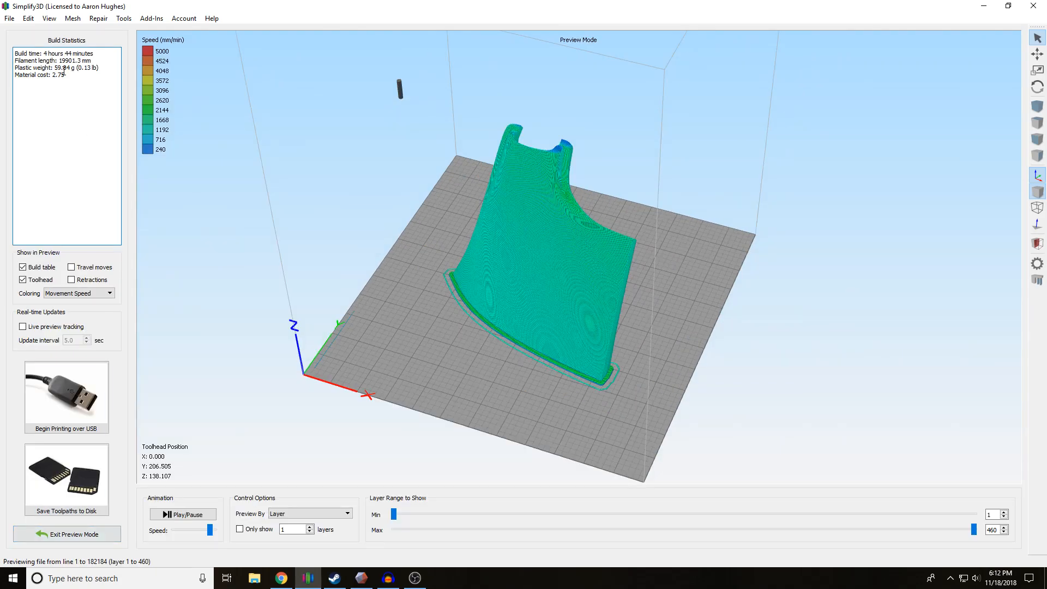
{"action": "left_click", "coordinate": [66, 533]}
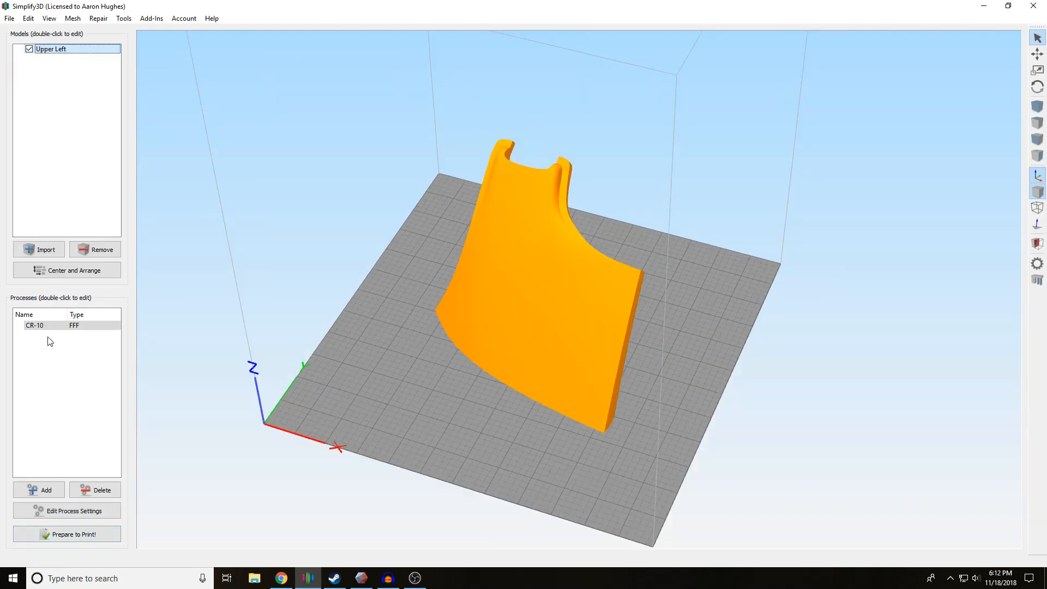
{"action": "double_click", "coordinate": [35, 326]}
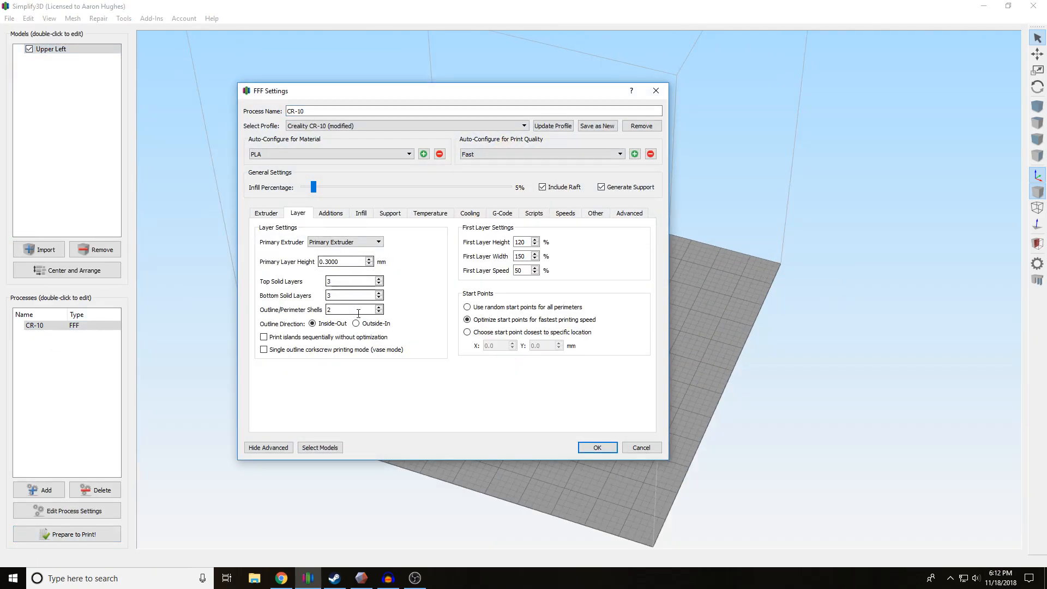
{"action": "mouse_move", "coordinate": [352, 309]}
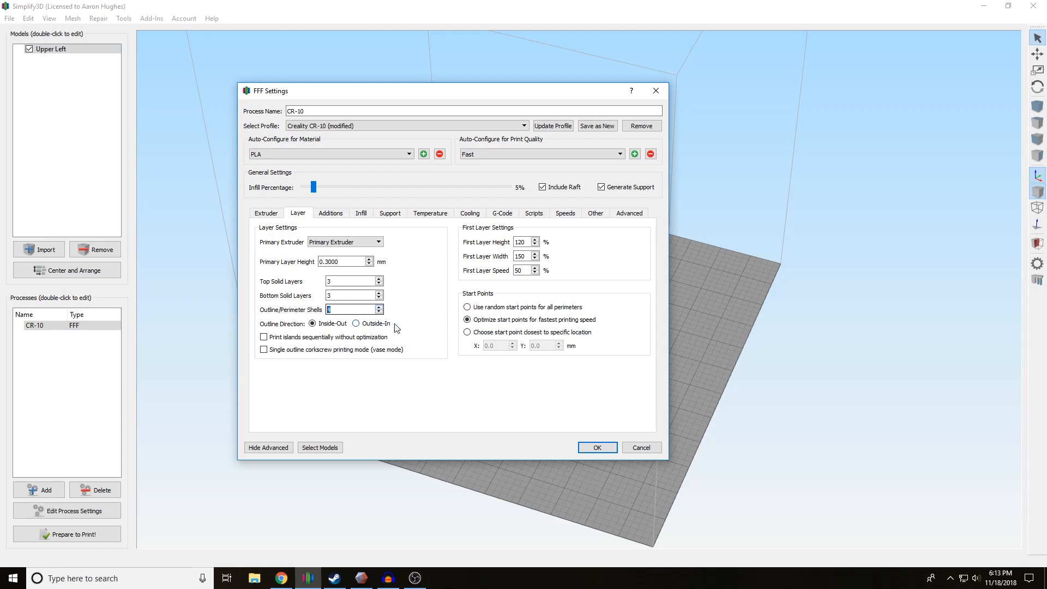
{"action": "left_click", "coordinate": [597, 447]}
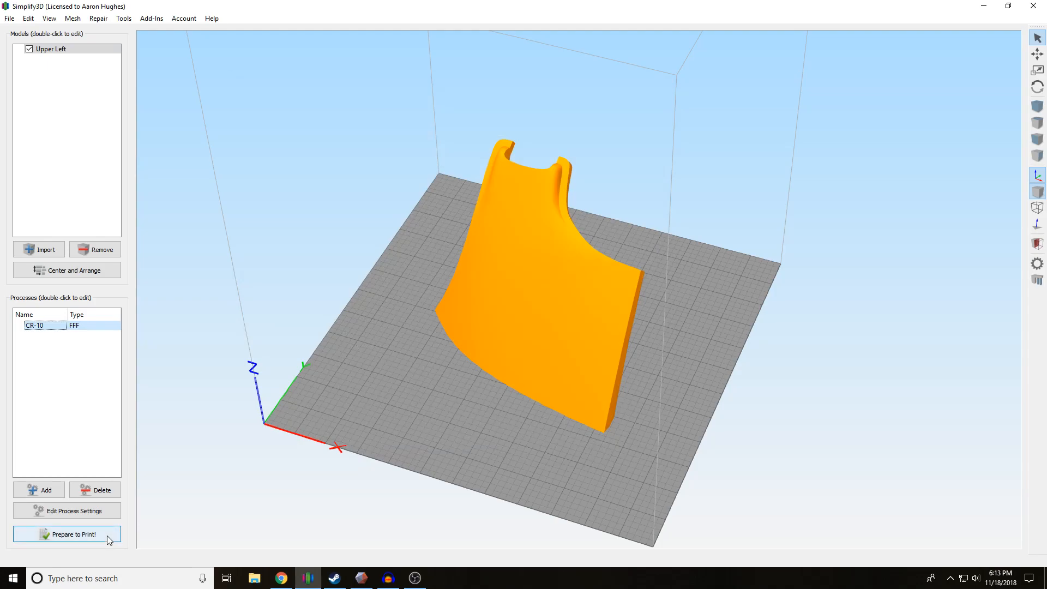
{"action": "left_click", "coordinate": [65, 535]}
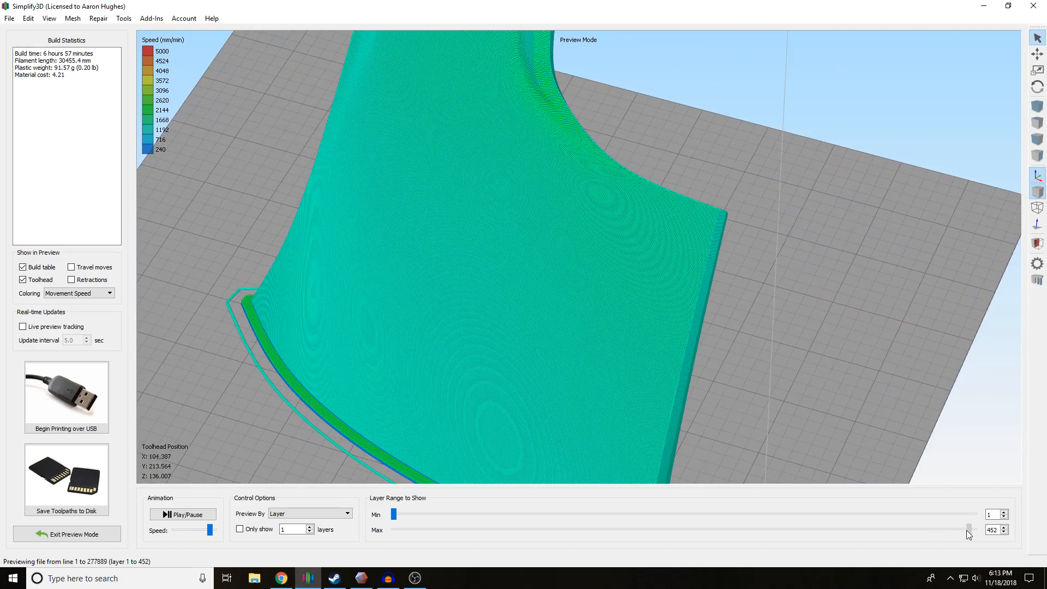
Step: Cut the toolpath preview to layers 1-267, inspect it, then leave the preview
{"action": "left_click_drag", "start_coordinate": [970, 530], "coordinate": [676, 530]}
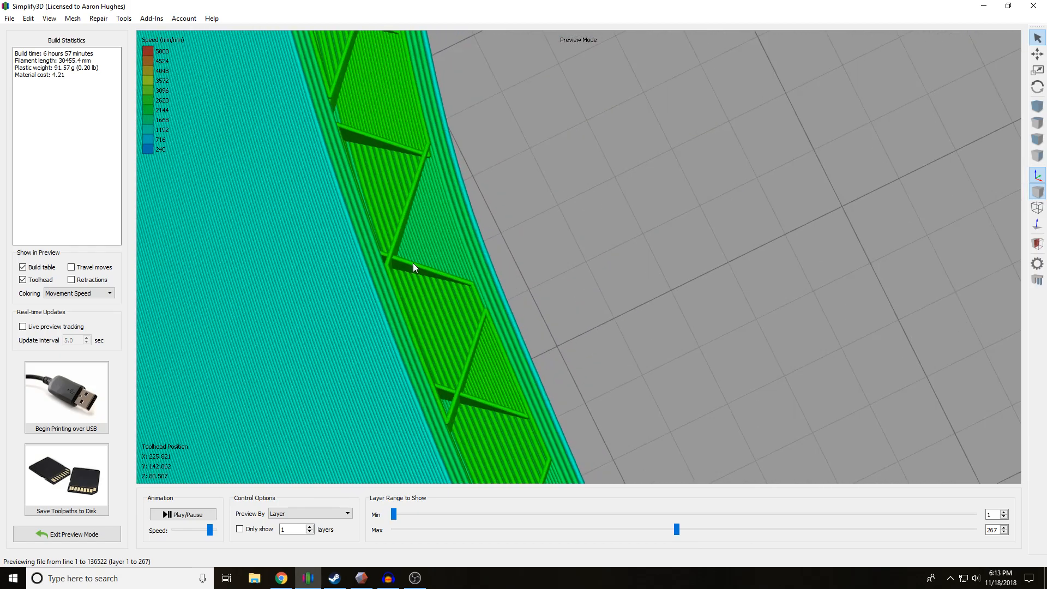
{"action": "mouse_move", "coordinate": [368, 273]}
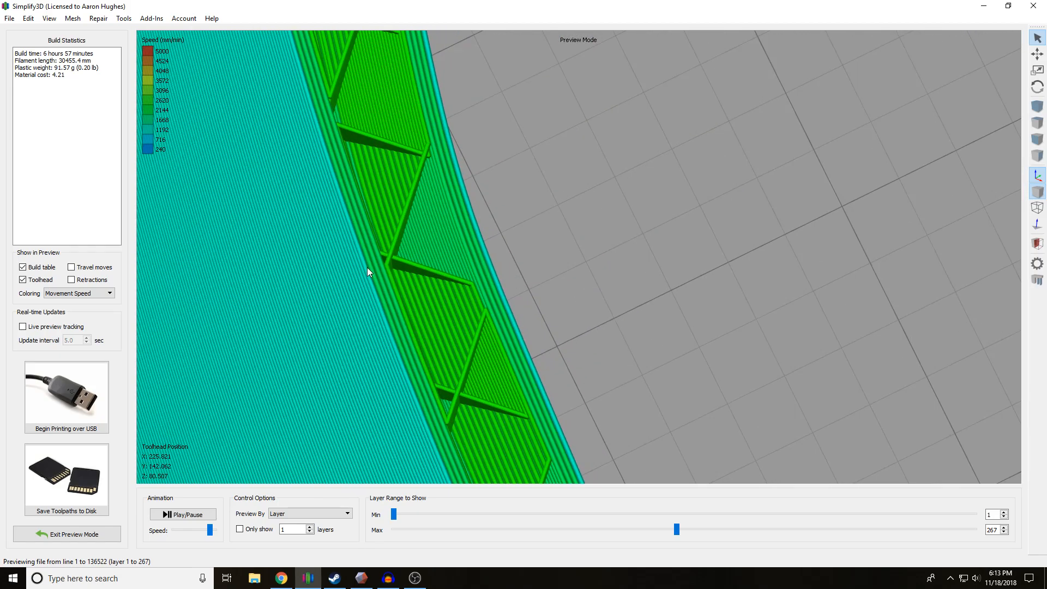
{"action": "mouse_move", "coordinate": [384, 275]}
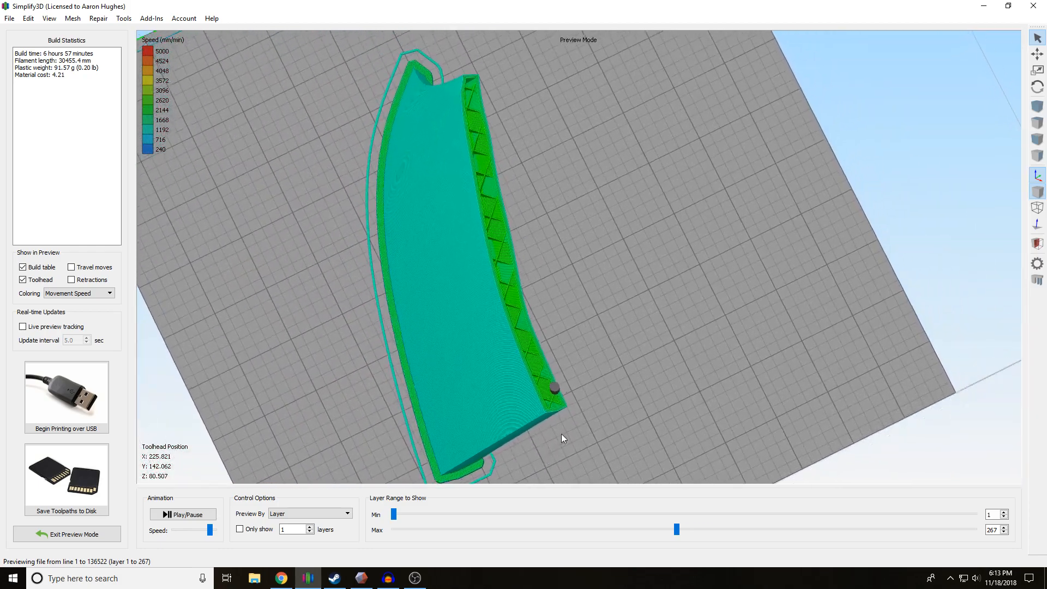
{"action": "left_click", "coordinate": [67, 534]}
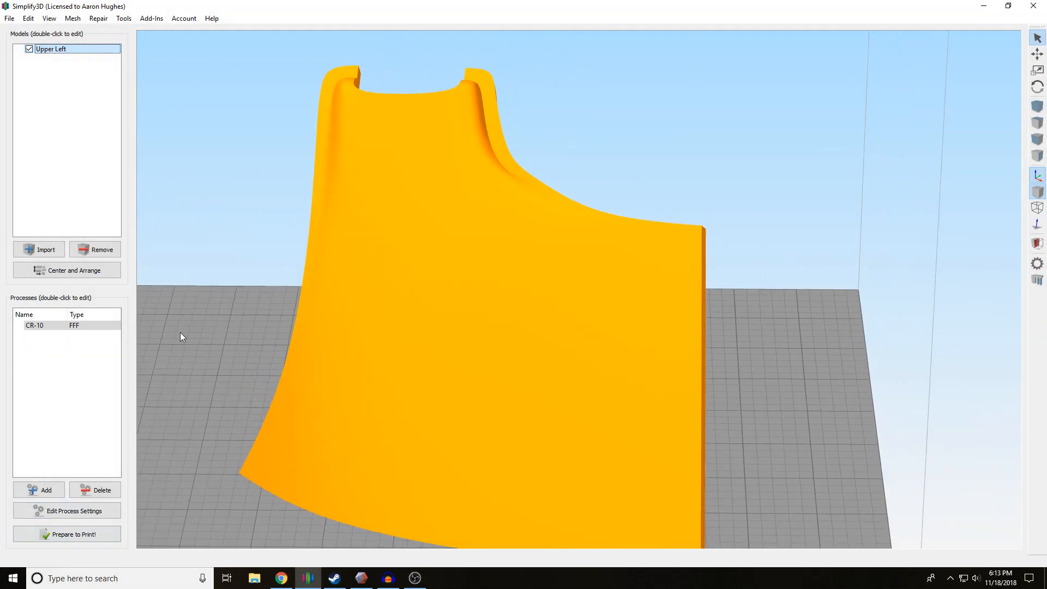
Step: Set the CR-10 process to 2 outline/perimeter shells, save it, and start slicing
{"action": "left_click", "coordinate": [34, 325]}
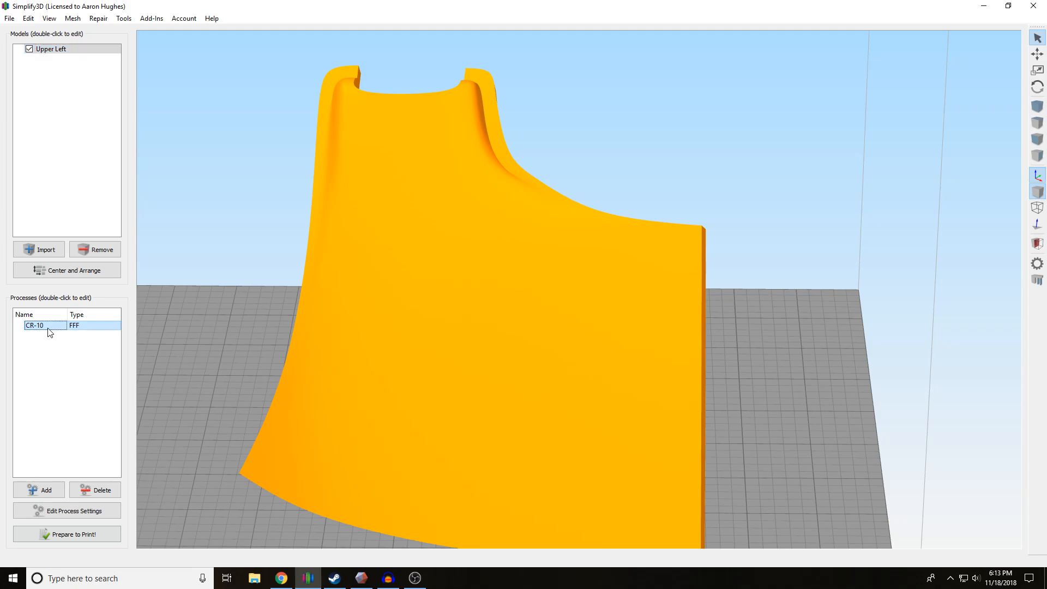
{"action": "double_click", "coordinate": [35, 325]}
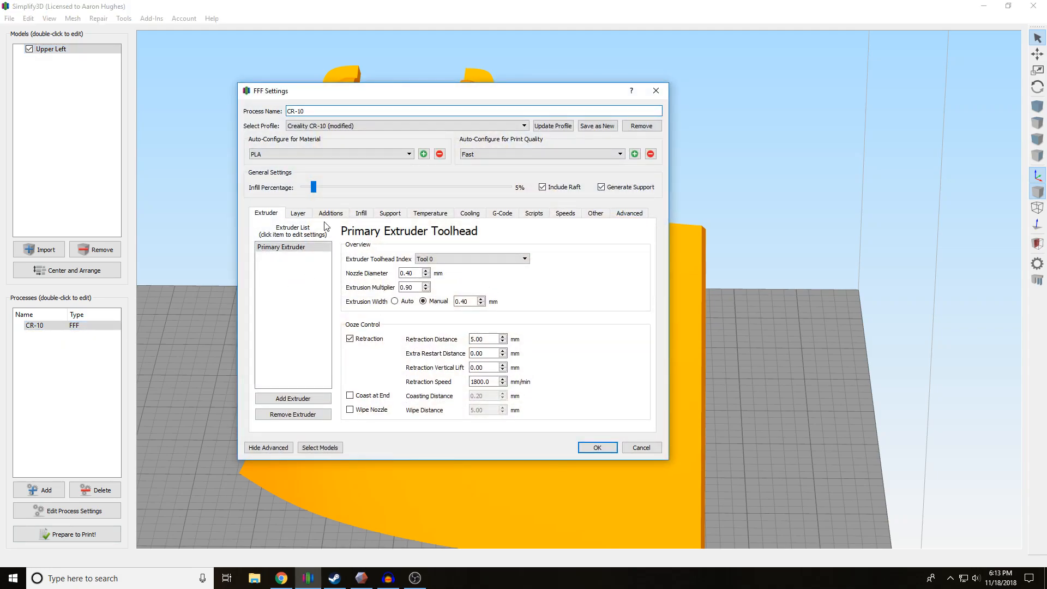
{"action": "left_click", "coordinate": [298, 212]}
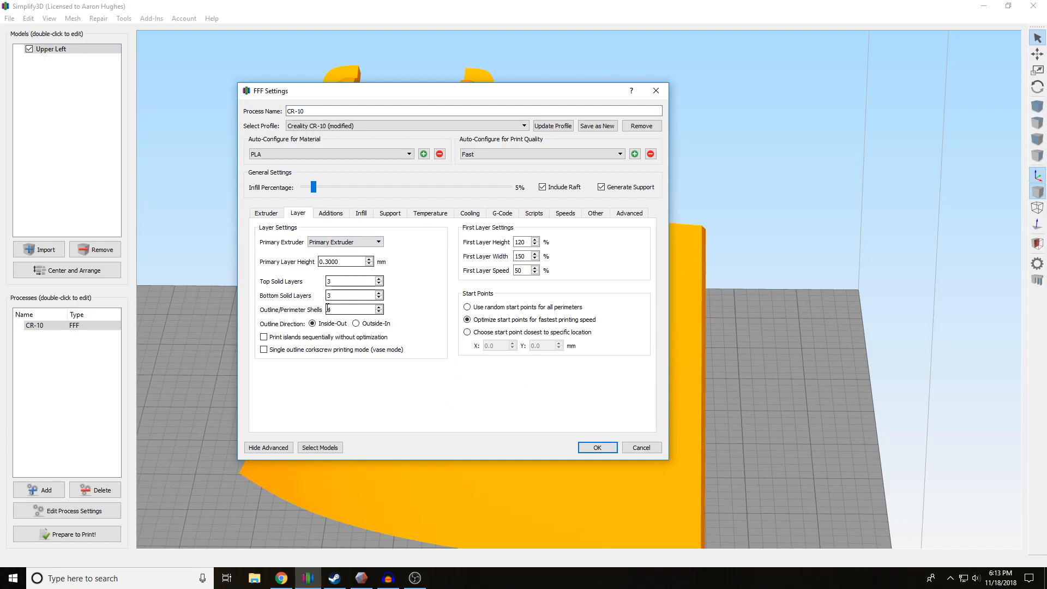
{"action": "triple_click", "coordinate": [350, 308]}
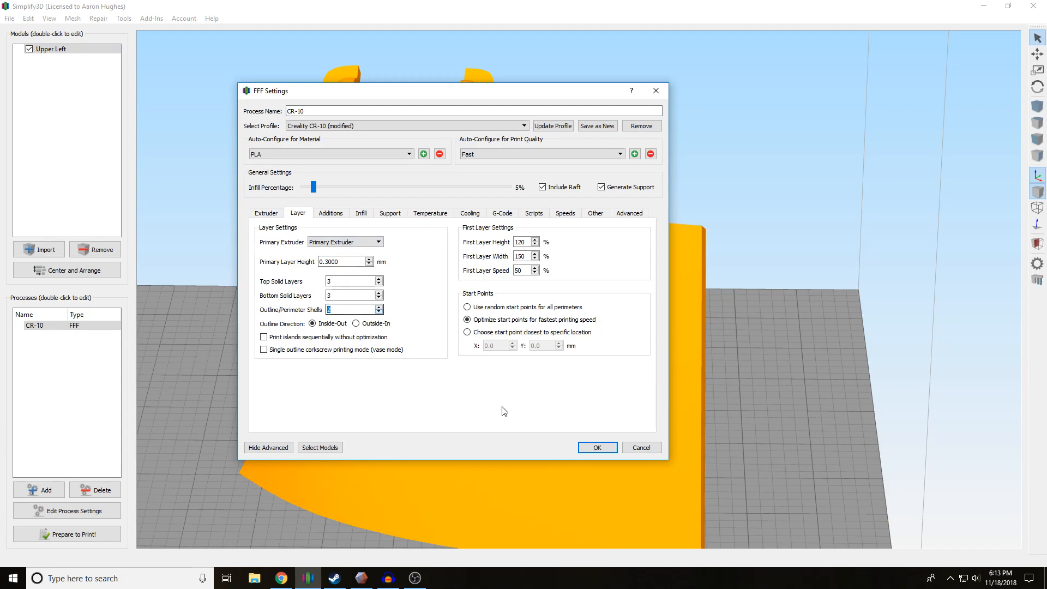
{"action": "left_click", "coordinate": [596, 448]}
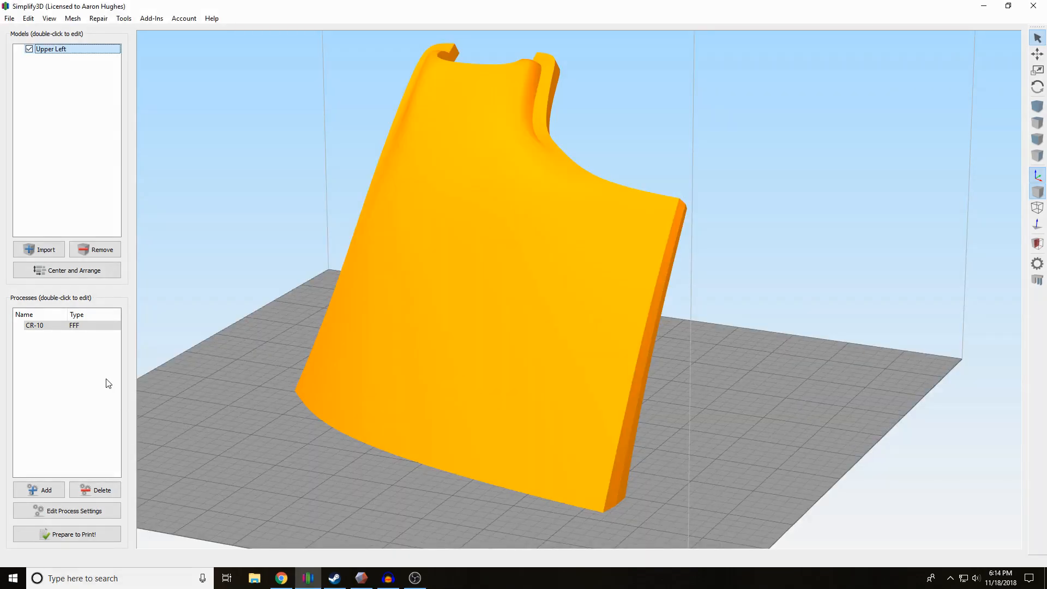
{"action": "left_click", "coordinate": [67, 534]}
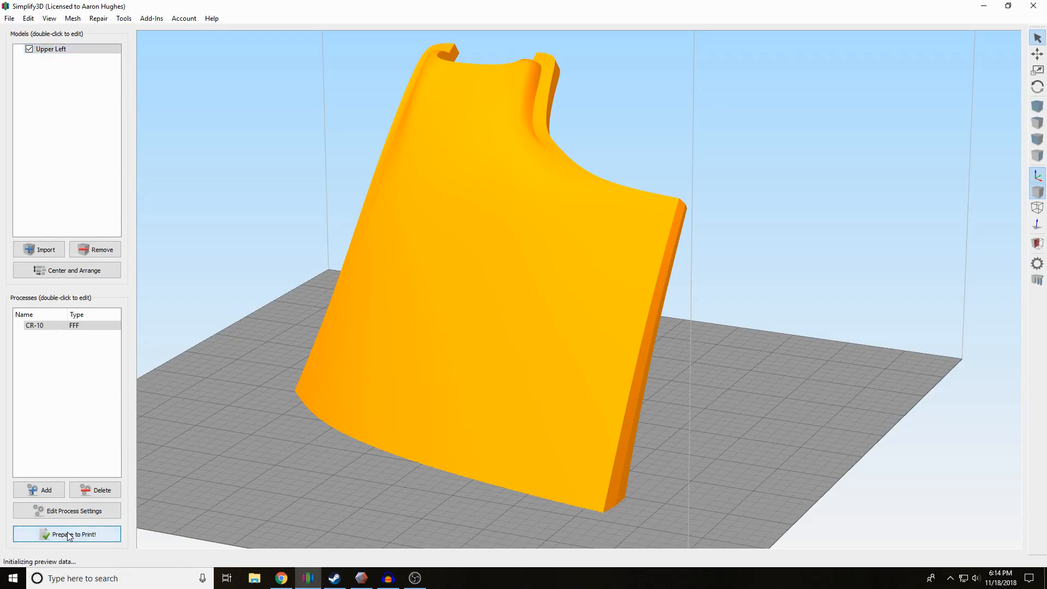
Step: Slice the chest piece and zoom in on the raft lines beneath its base
{"action": "left_click", "coordinate": [67, 534]}
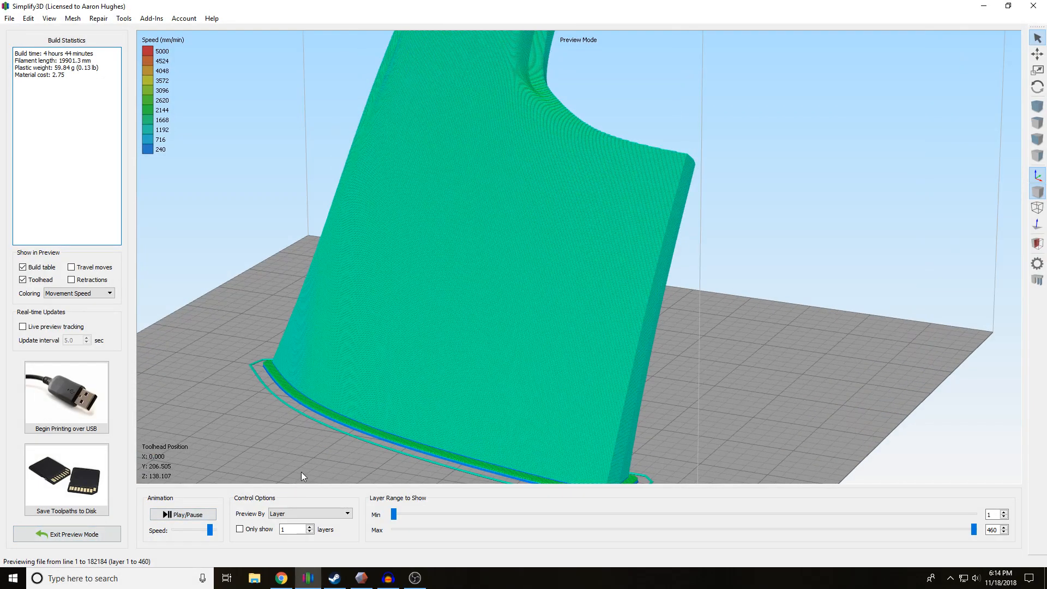
{"action": "left_click_drag", "start_coordinate": [302, 477], "coordinate": [452, 355]}
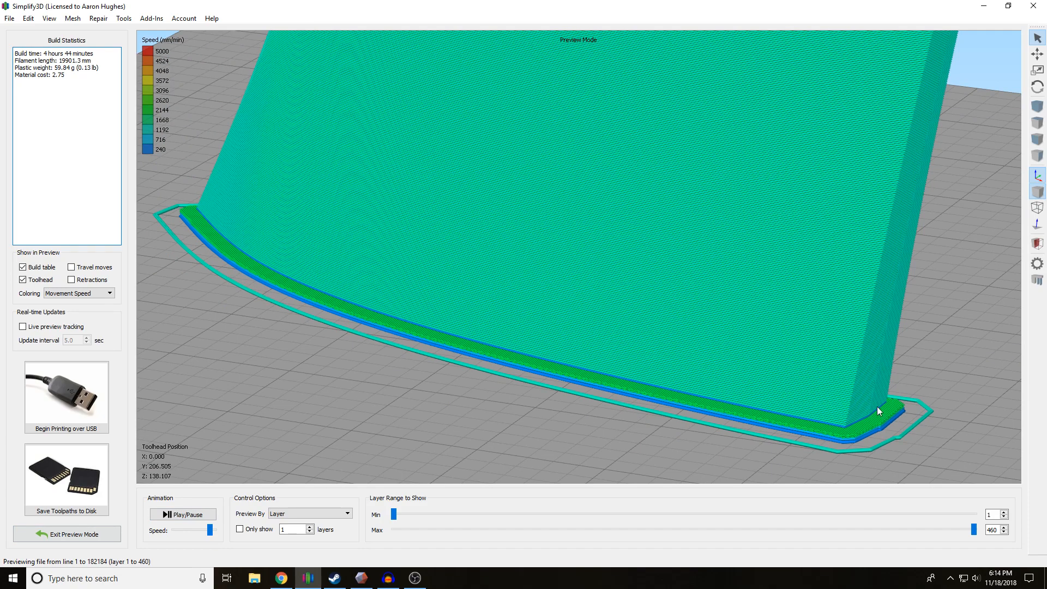
{"action": "mouse_move", "coordinate": [190, 213]}
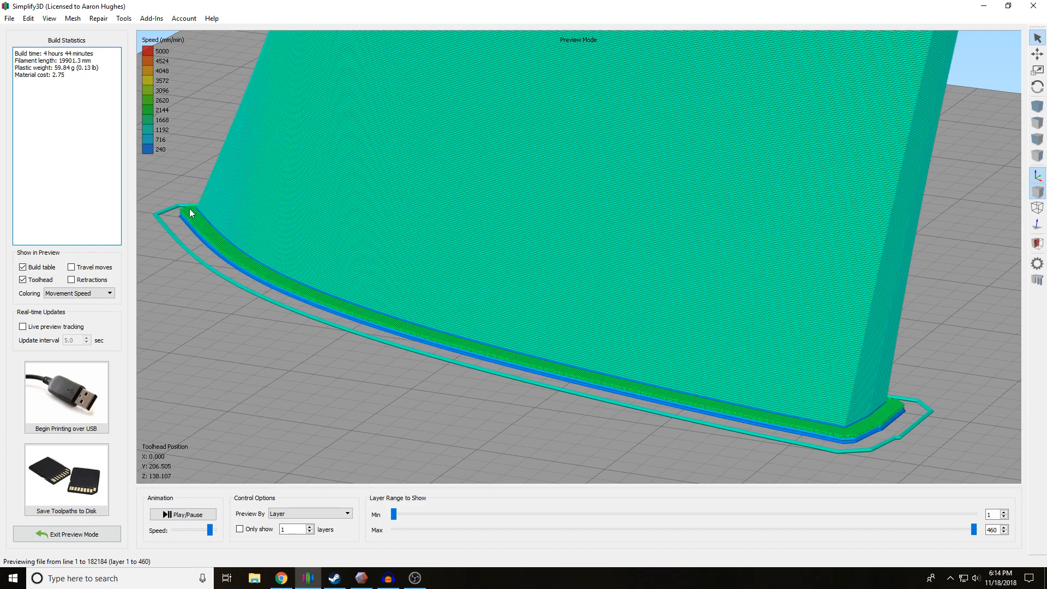
{"action": "mouse_move", "coordinate": [167, 252]}
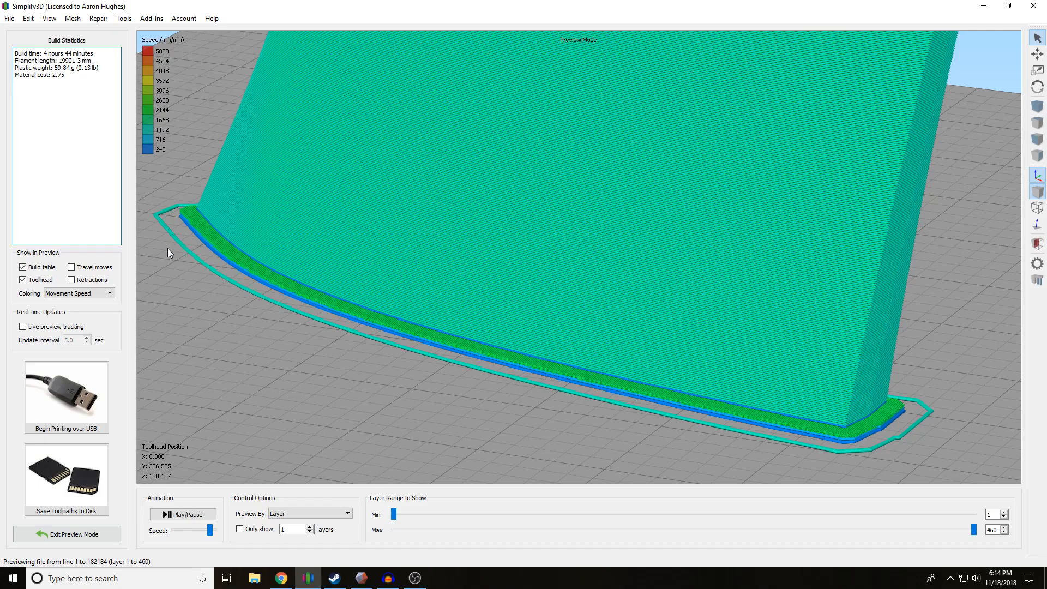
{"action": "mouse_move", "coordinate": [886, 460]}
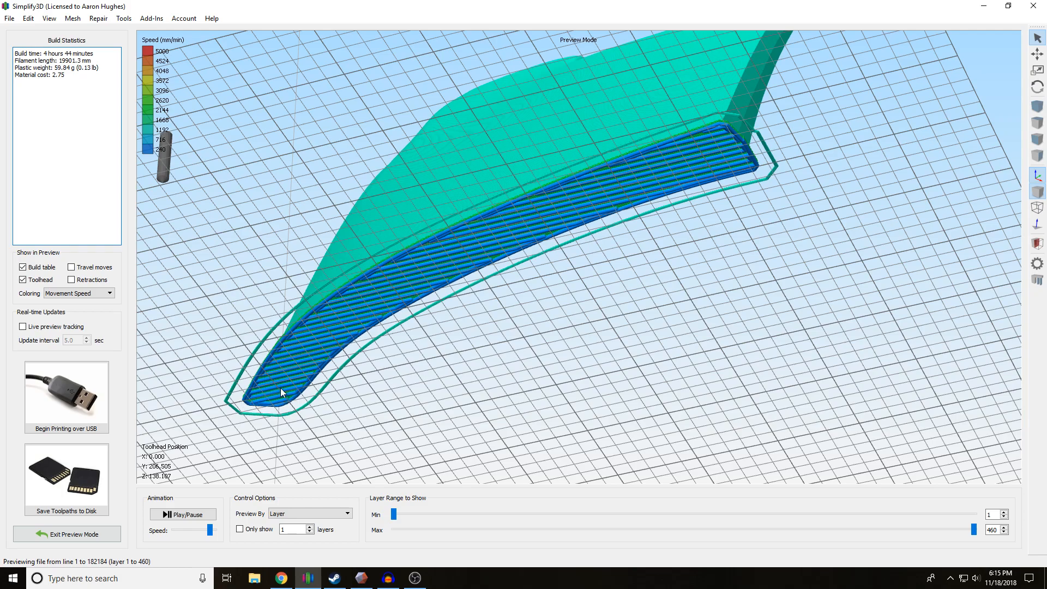
{"action": "mouse_move", "coordinate": [290, 403]}
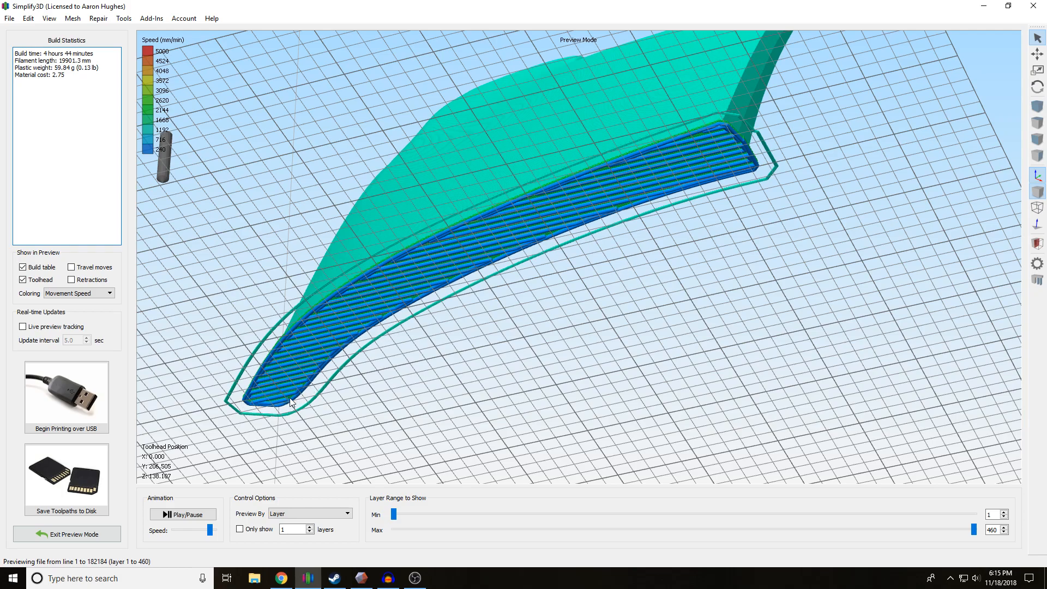
{"action": "mouse_move", "coordinate": [636, 186]}
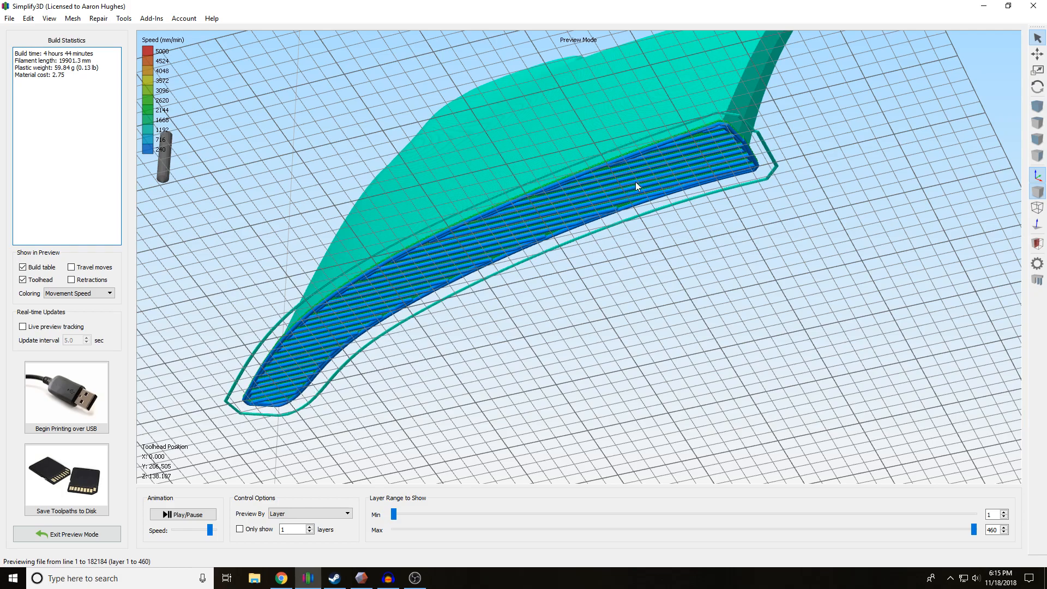
{"action": "mouse_move", "coordinate": [524, 175]}
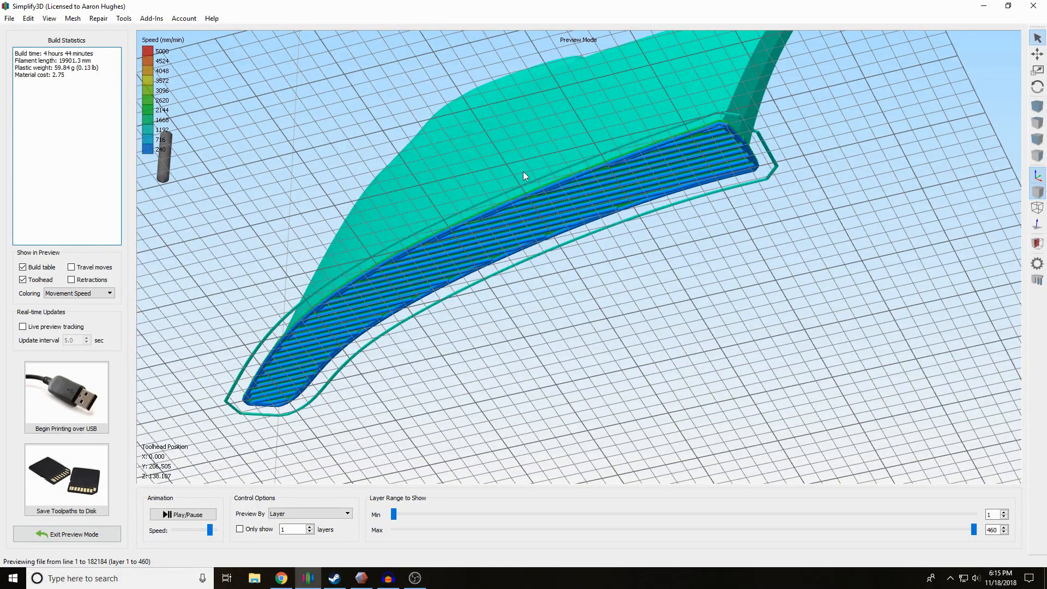
{"action": "mouse_move", "coordinate": [414, 327]}
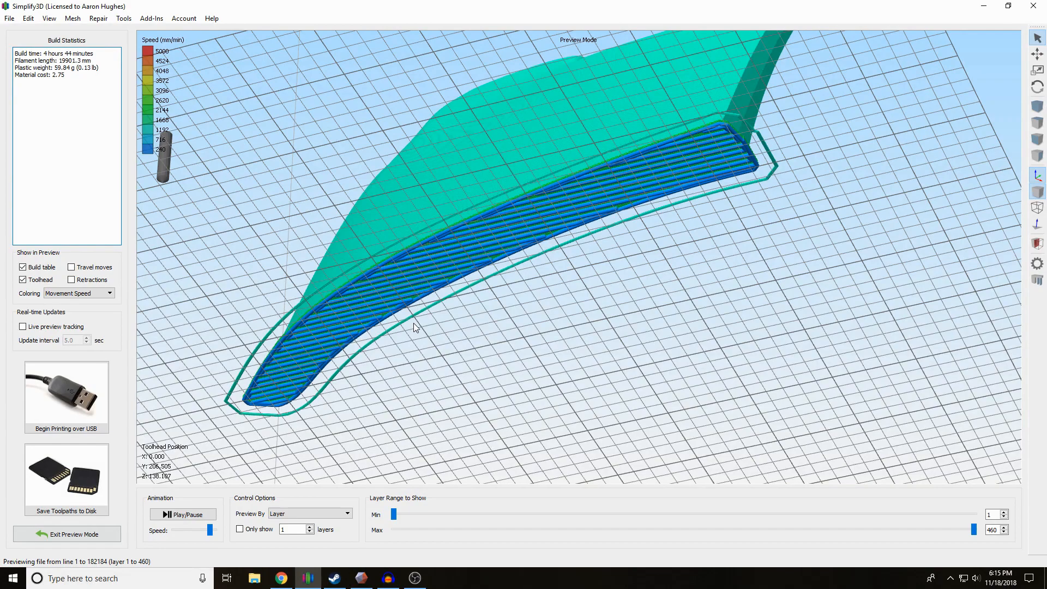
{"action": "left_click_drag", "start_coordinate": [415, 327], "coordinate": [528, 257]}
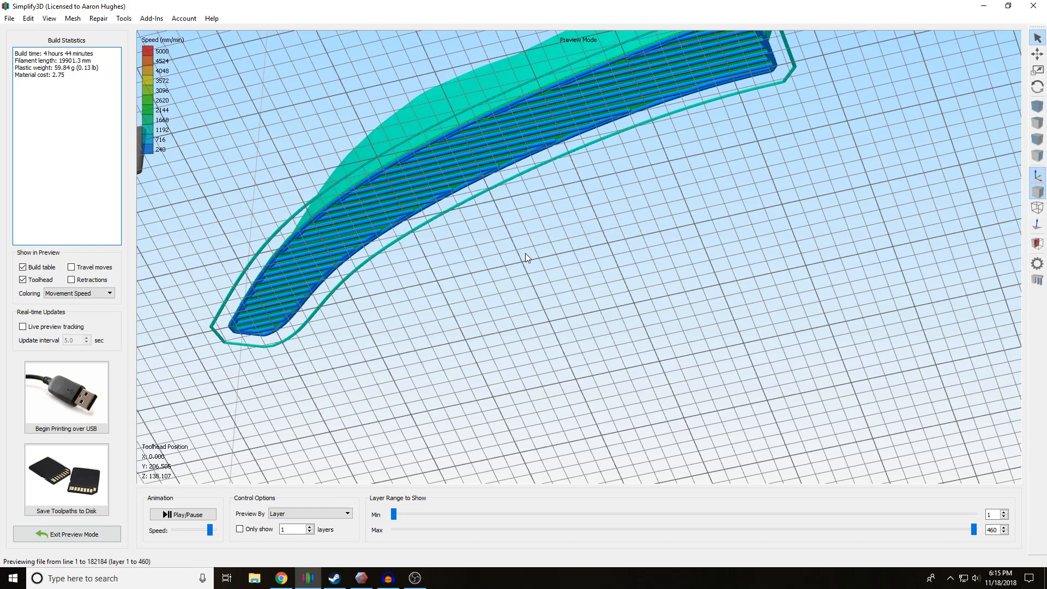
{"action": "mouse_move", "coordinate": [410, 223]}
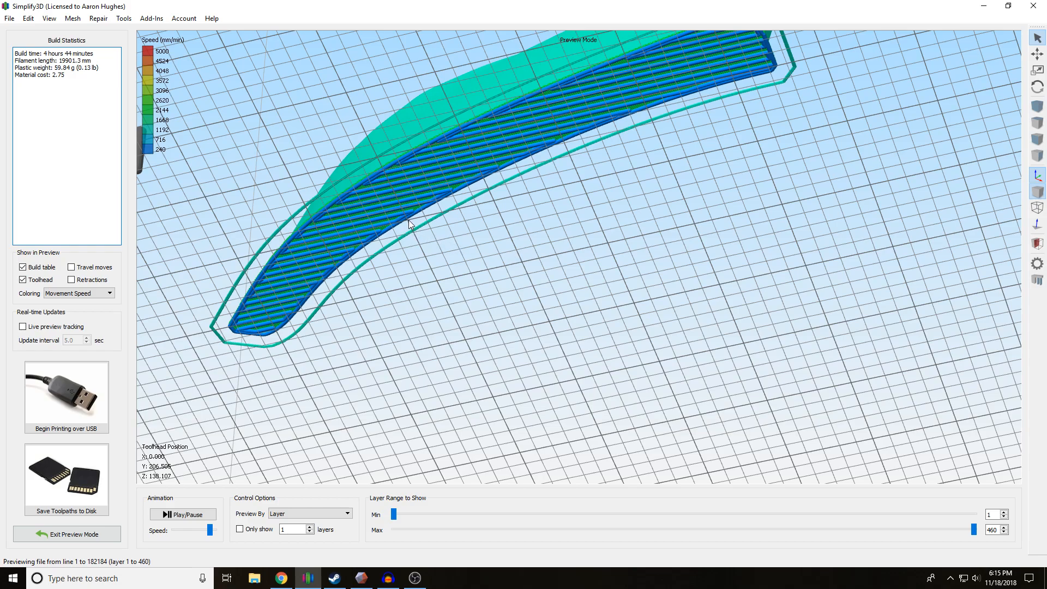
{"action": "mouse_move", "coordinate": [402, 240]}
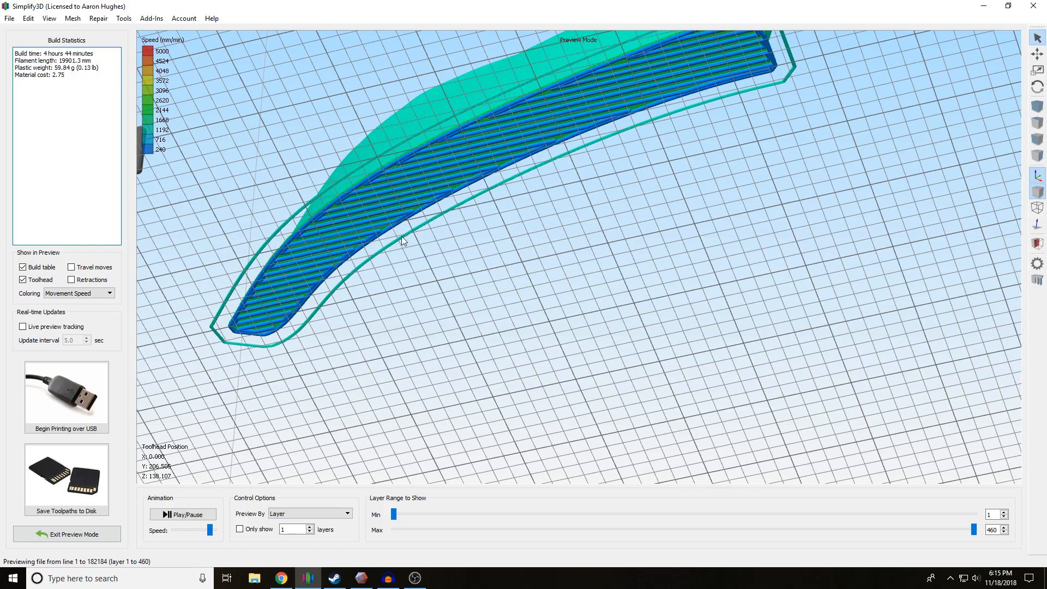
{"action": "mouse_move", "coordinate": [407, 226]}
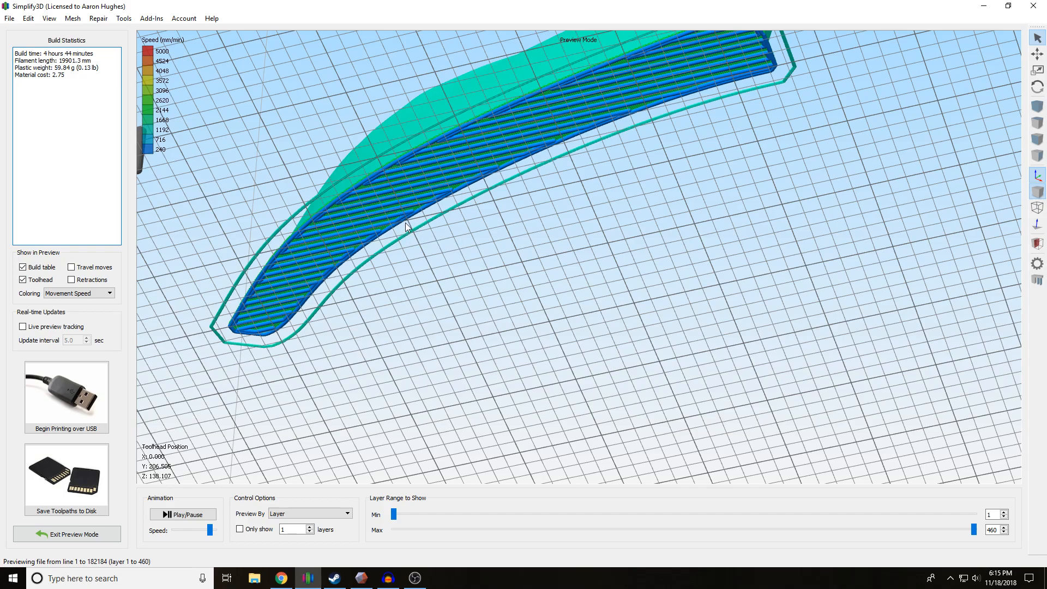
{"action": "mouse_move", "coordinate": [428, 230]}
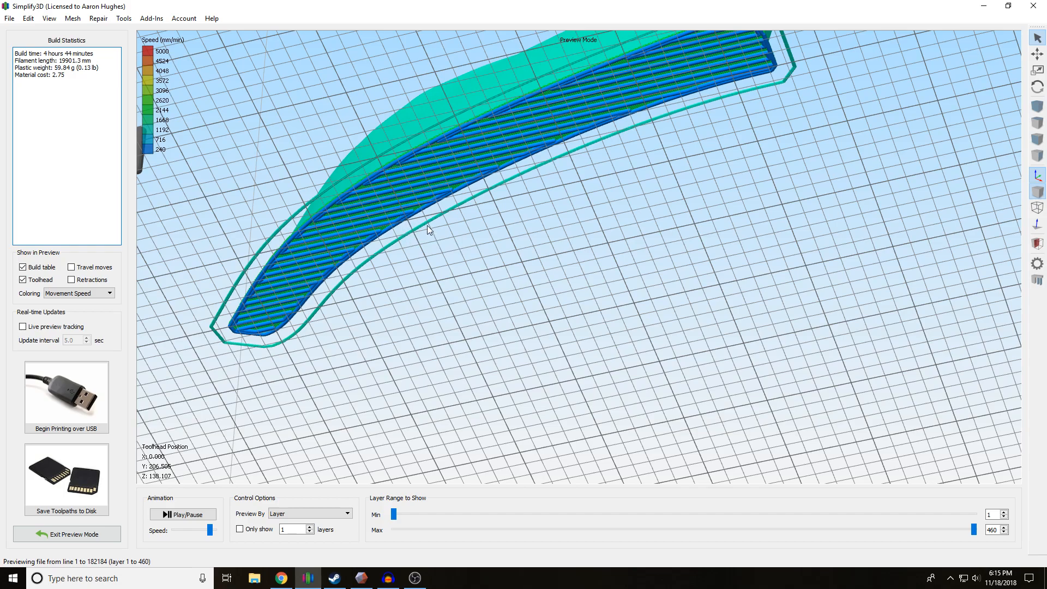
{"action": "mouse_move", "coordinate": [670, 318]}
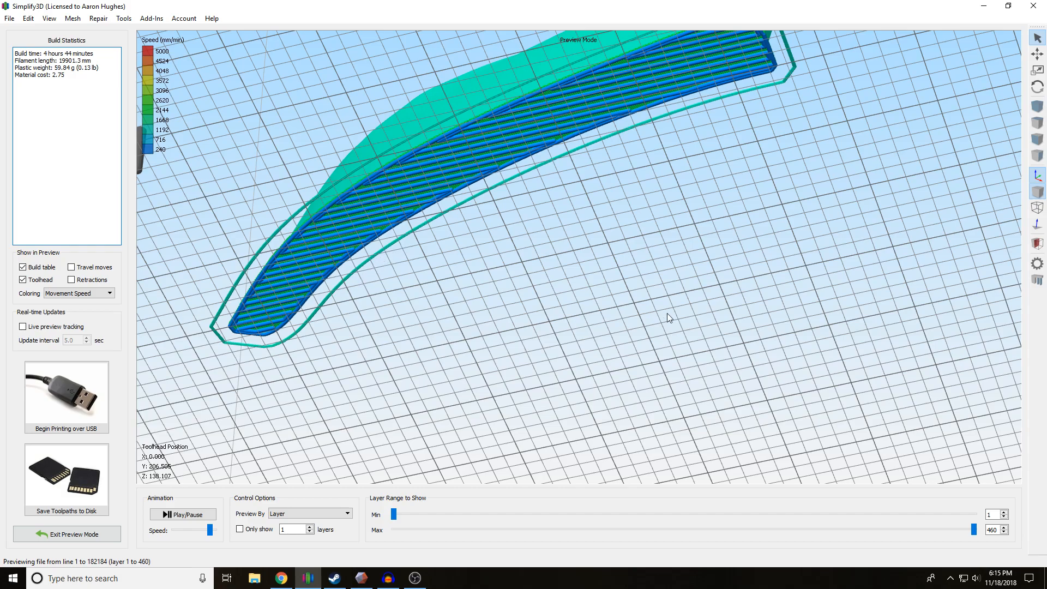
{"action": "mouse_move", "coordinate": [116, 294]}
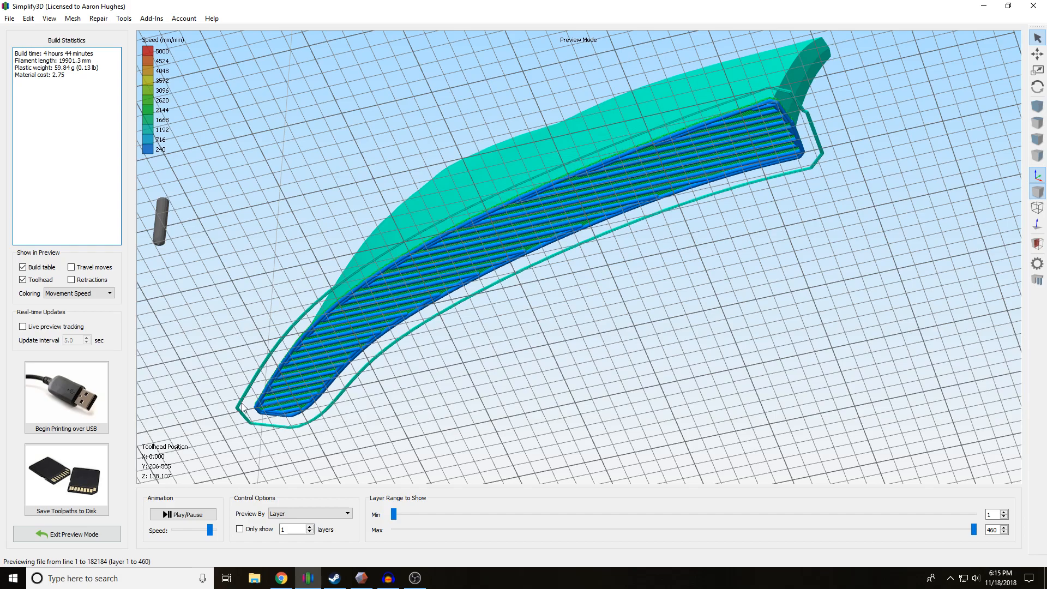
{"action": "mouse_move", "coordinate": [240, 399]}
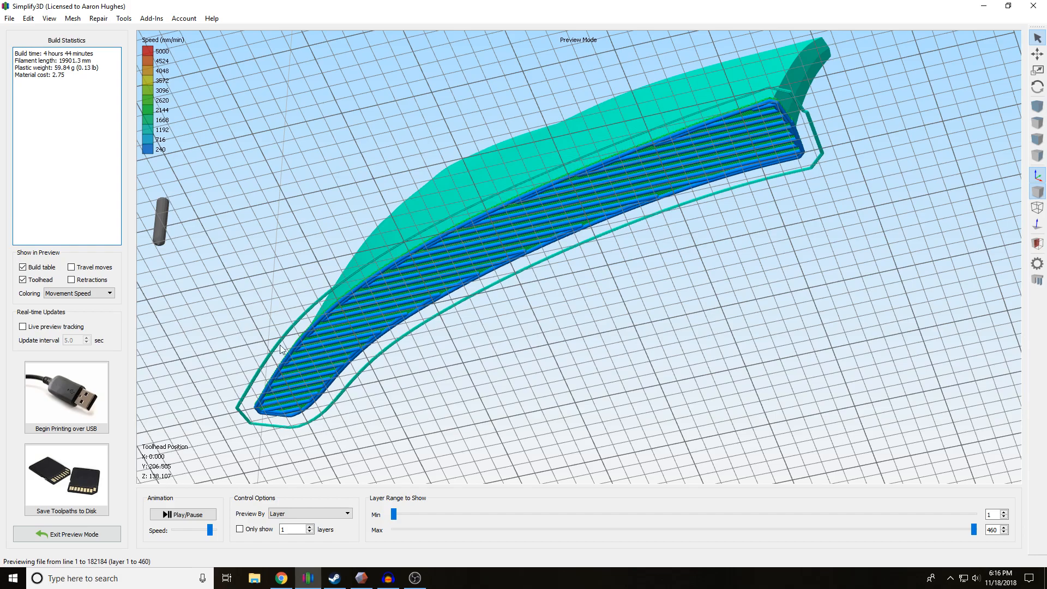
{"action": "mouse_move", "coordinate": [594, 254]}
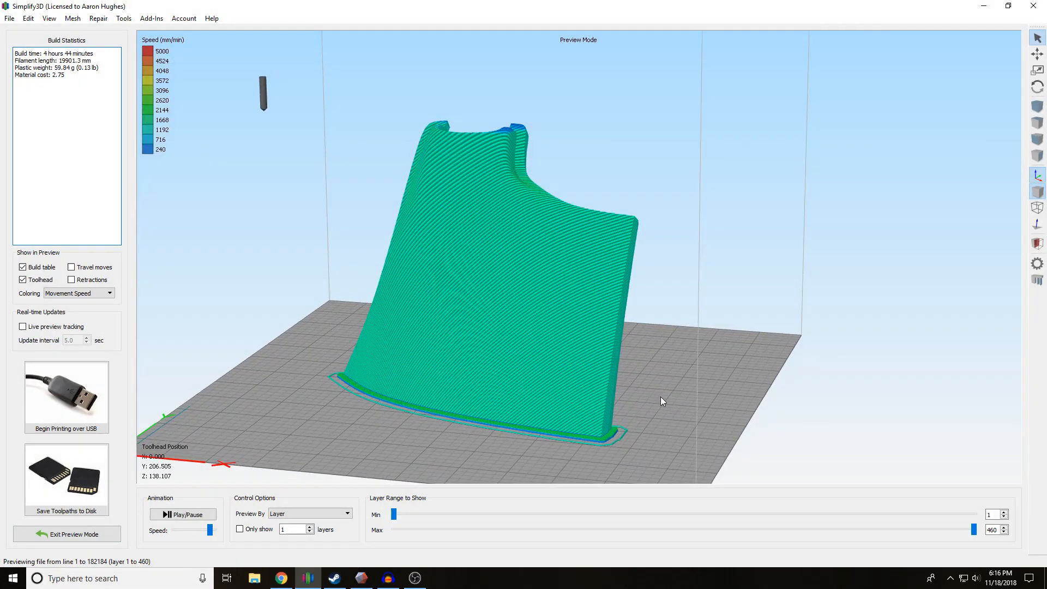
{"action": "left_click_drag", "start_coordinate": [661, 400], "coordinate": [347, 402]}
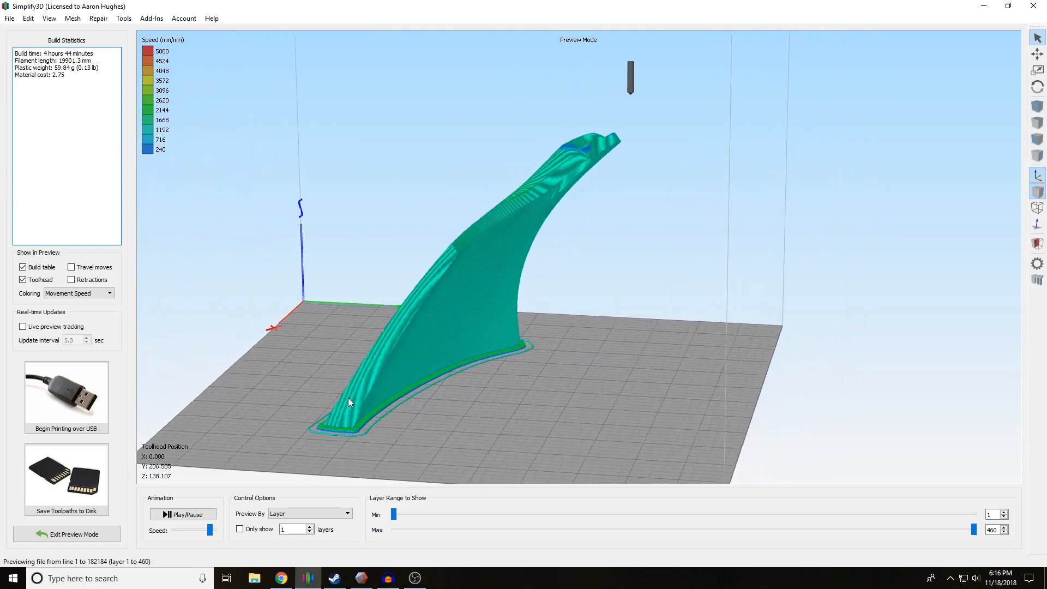
{"action": "left_click_drag", "start_coordinate": [347, 402], "coordinate": [334, 438]}
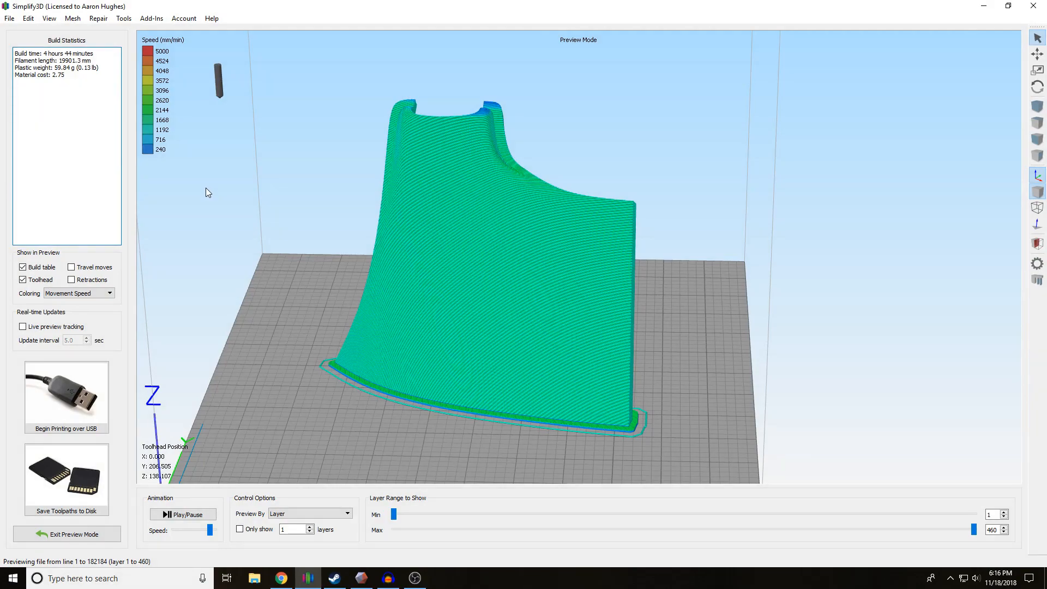
{"action": "mouse_move", "coordinate": [397, 166]}
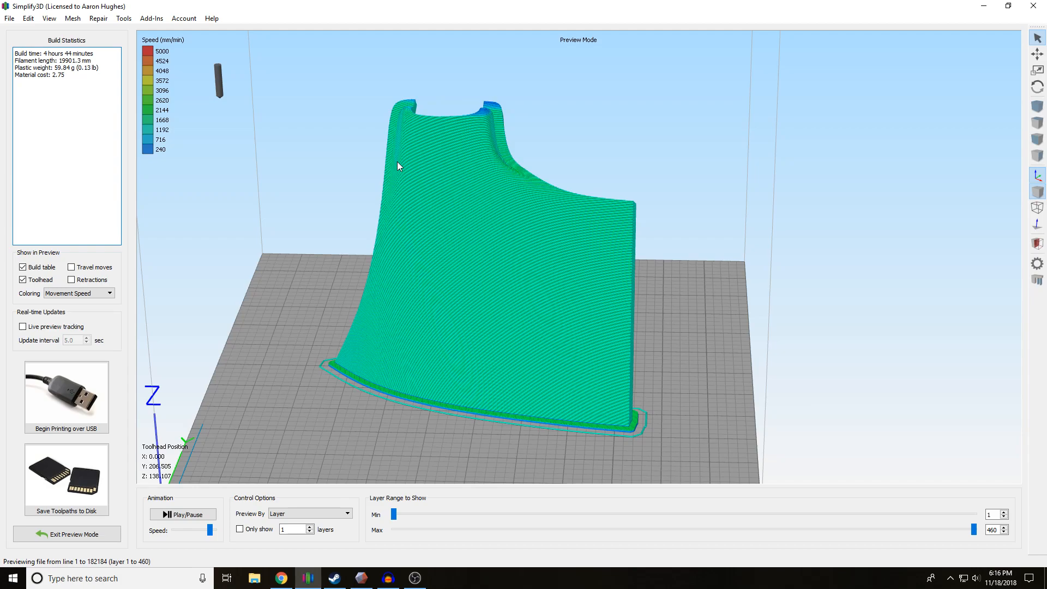
{"action": "mouse_move", "coordinate": [319, 298]}
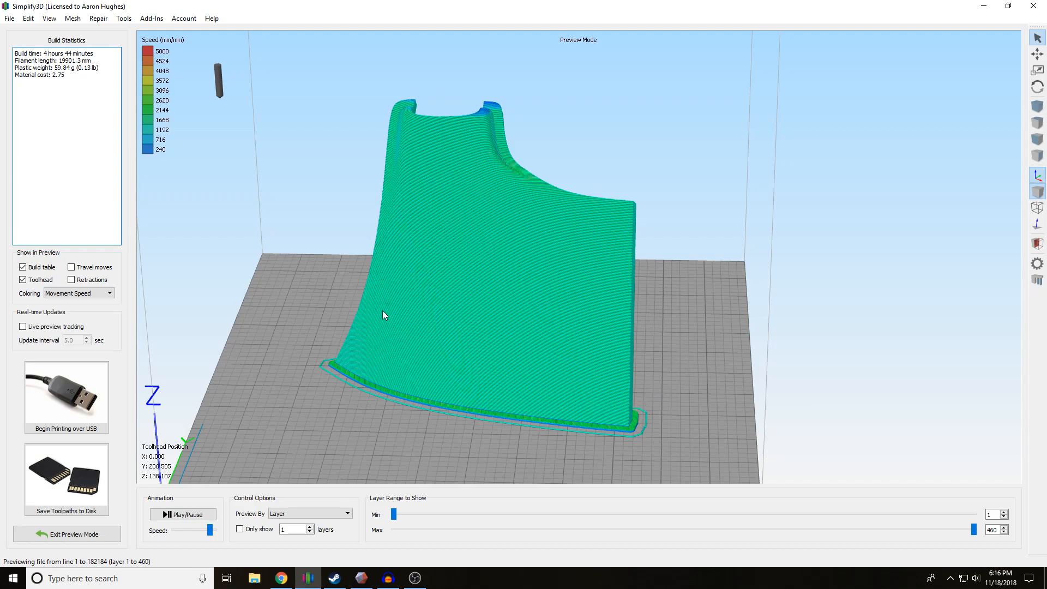
{"action": "mouse_move", "coordinate": [640, 411]}
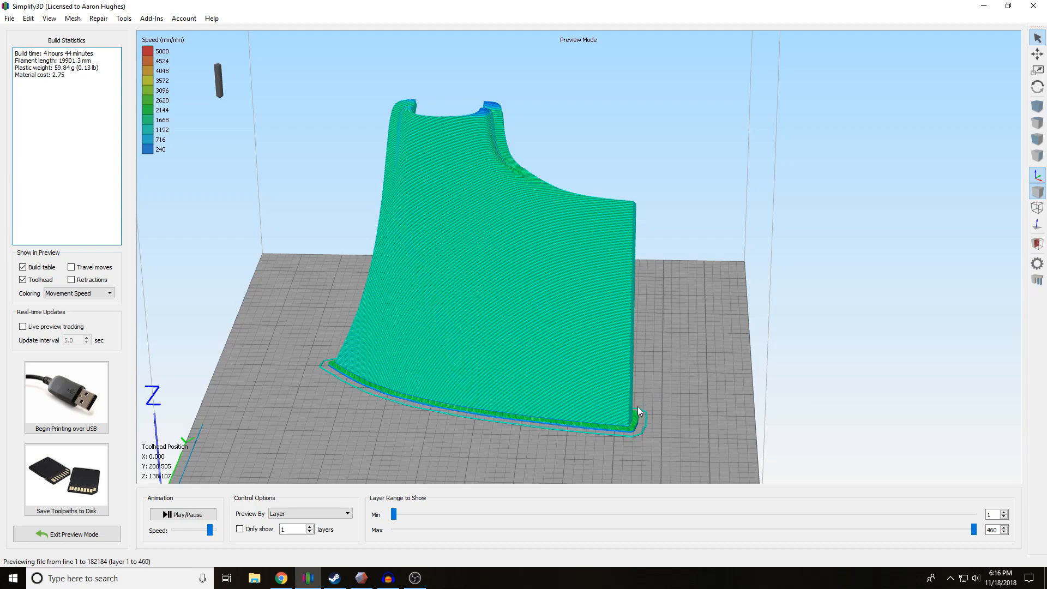